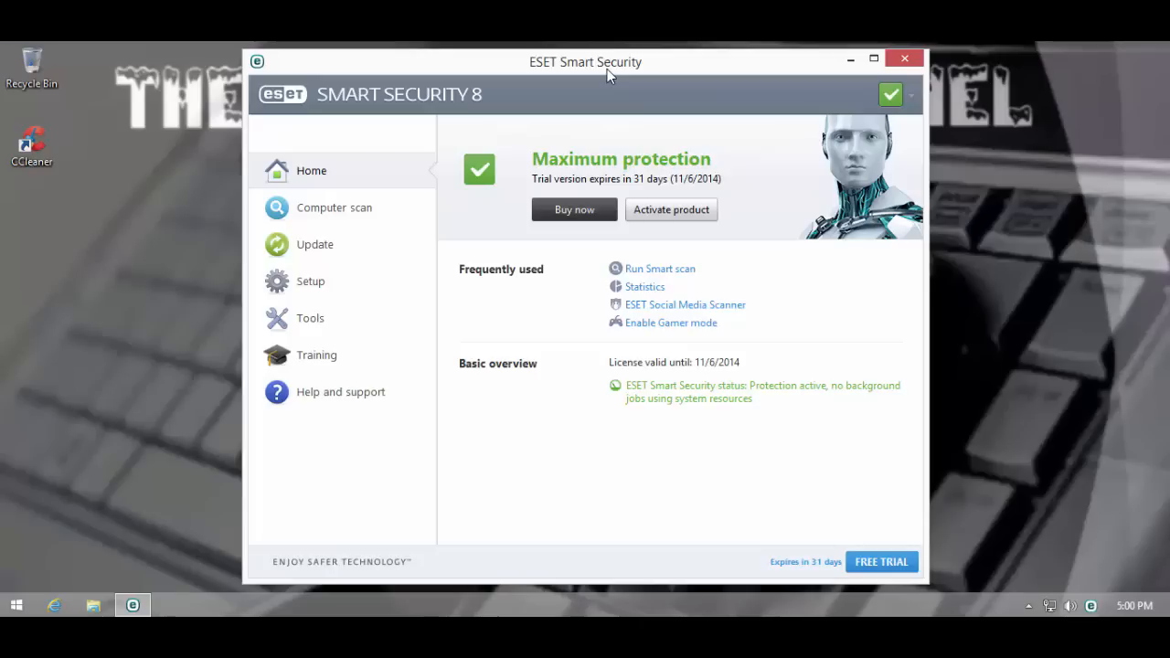
mouse_move(309, 311)
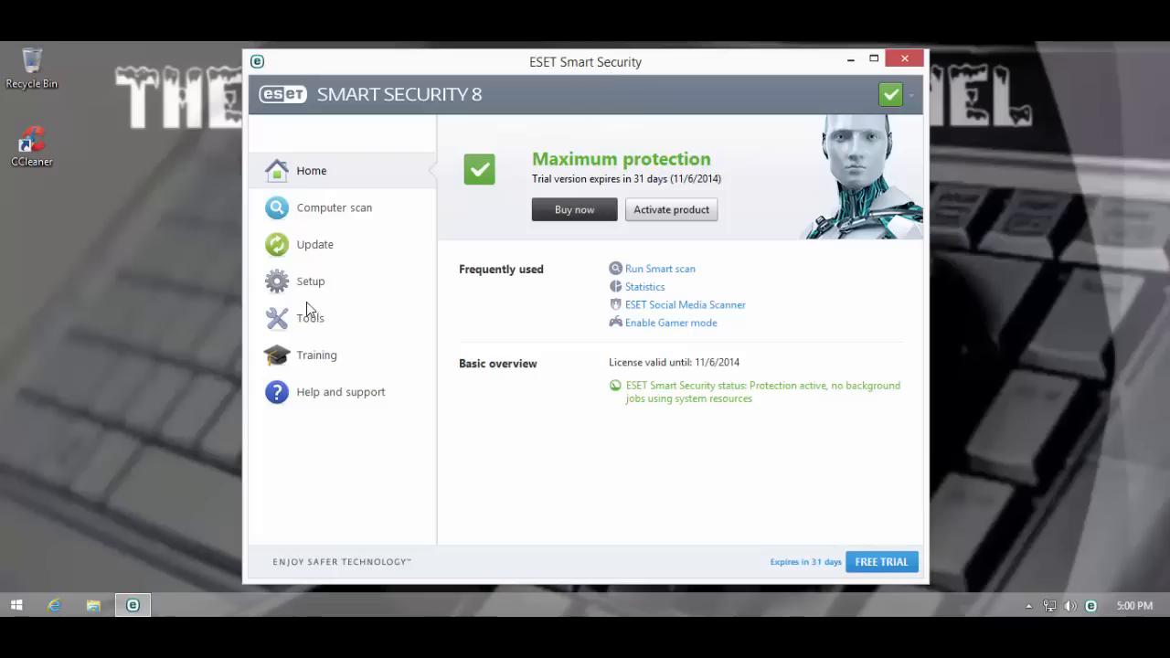
- Show the Setup overview listing computer, network, web and email protection modules
left_click(310, 282)
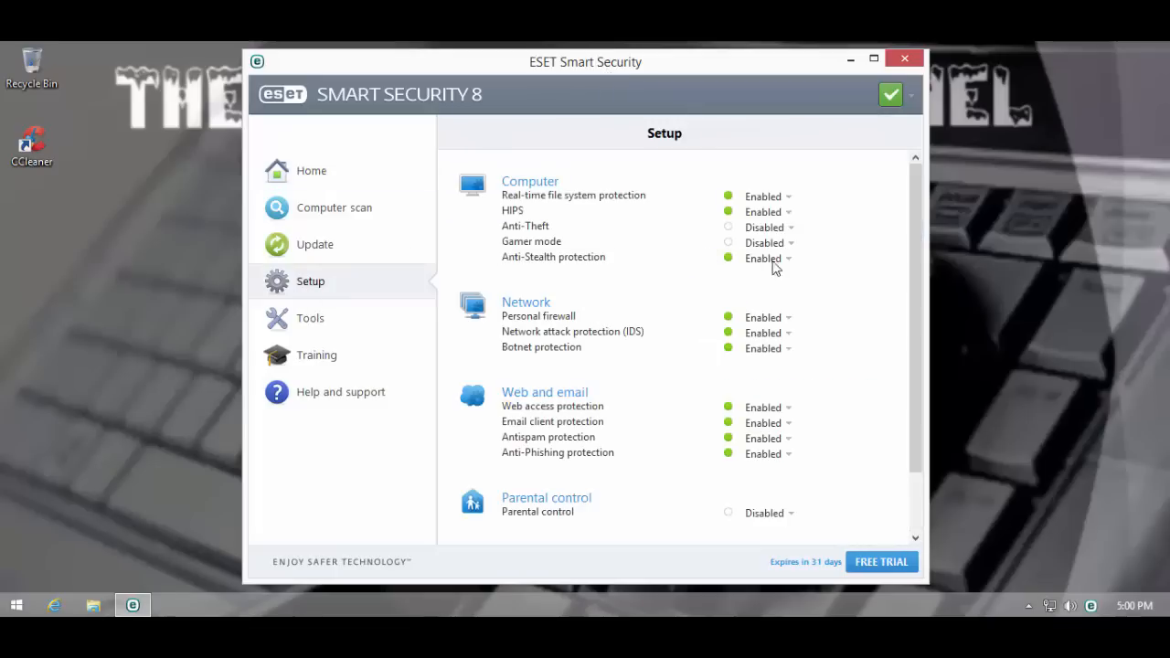
mouse_move(512, 212)
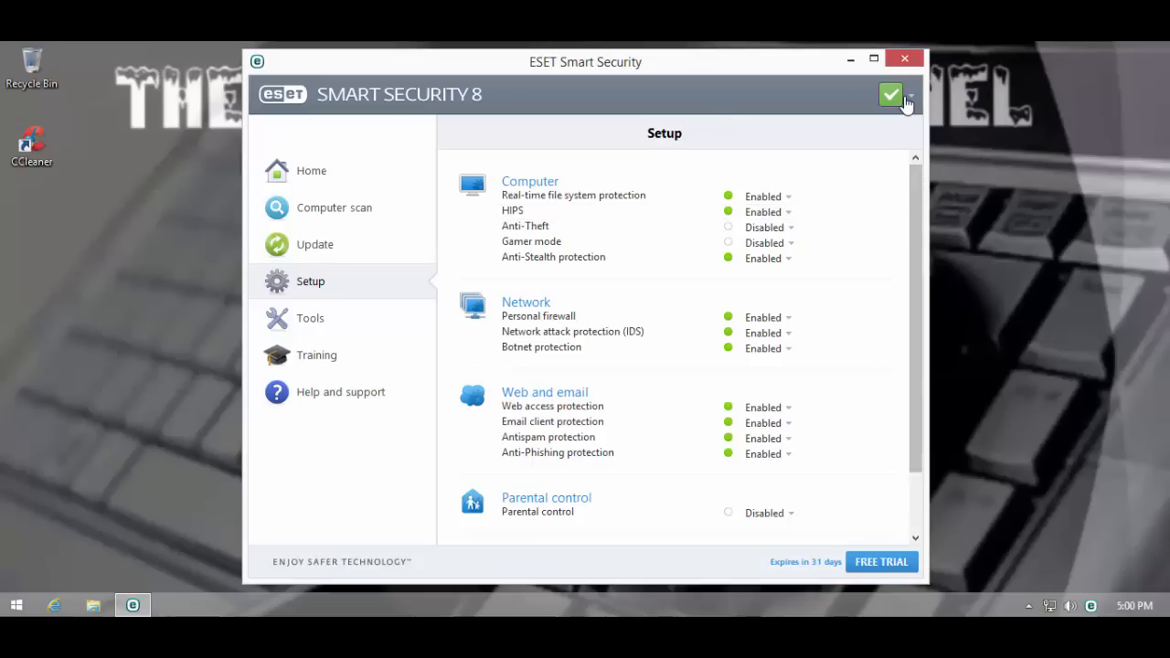
- In Advanced setup under Computer > HIPS, set the filtering mode to Smart mode
left_click(890, 95)
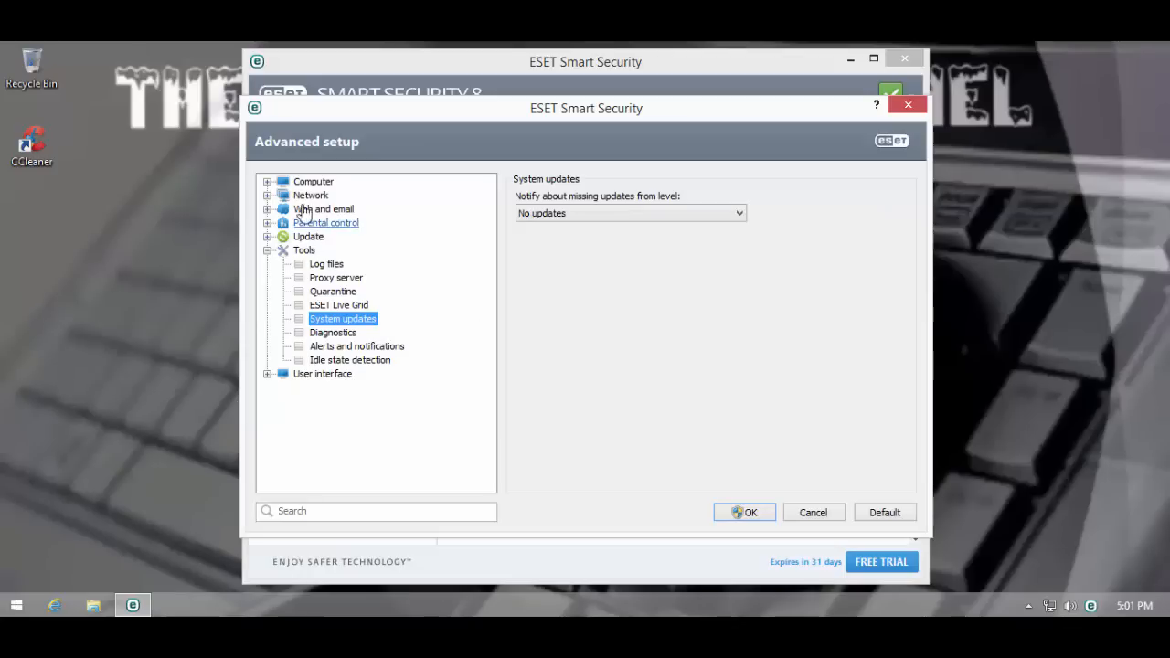
left_click(267, 181)
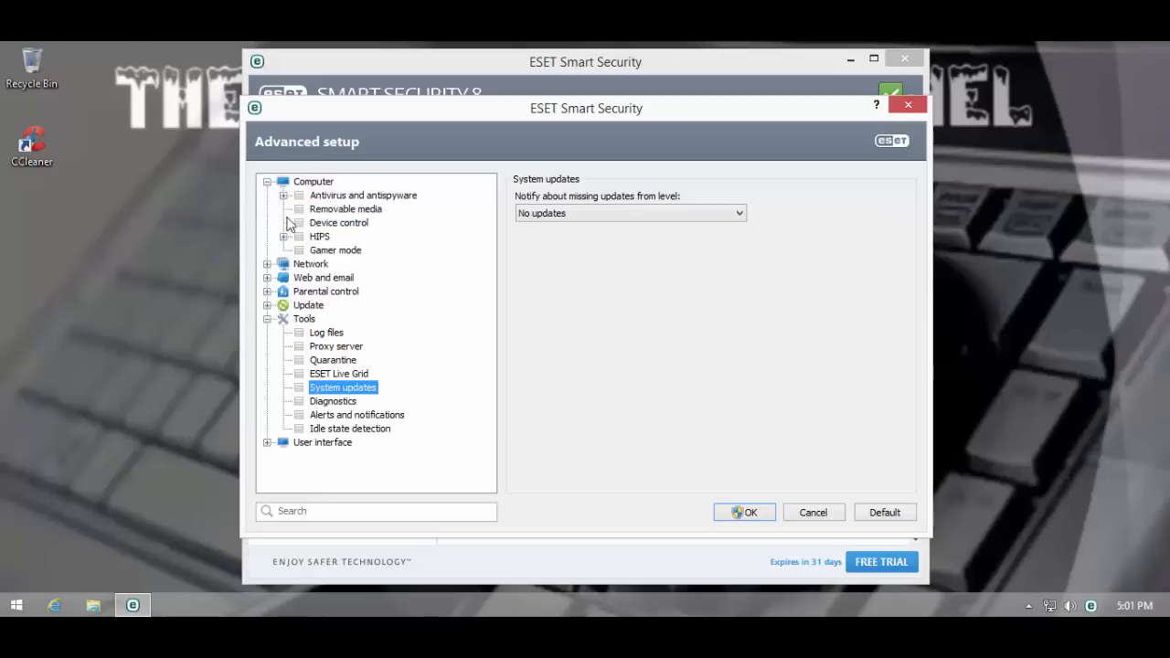
left_click(318, 235)
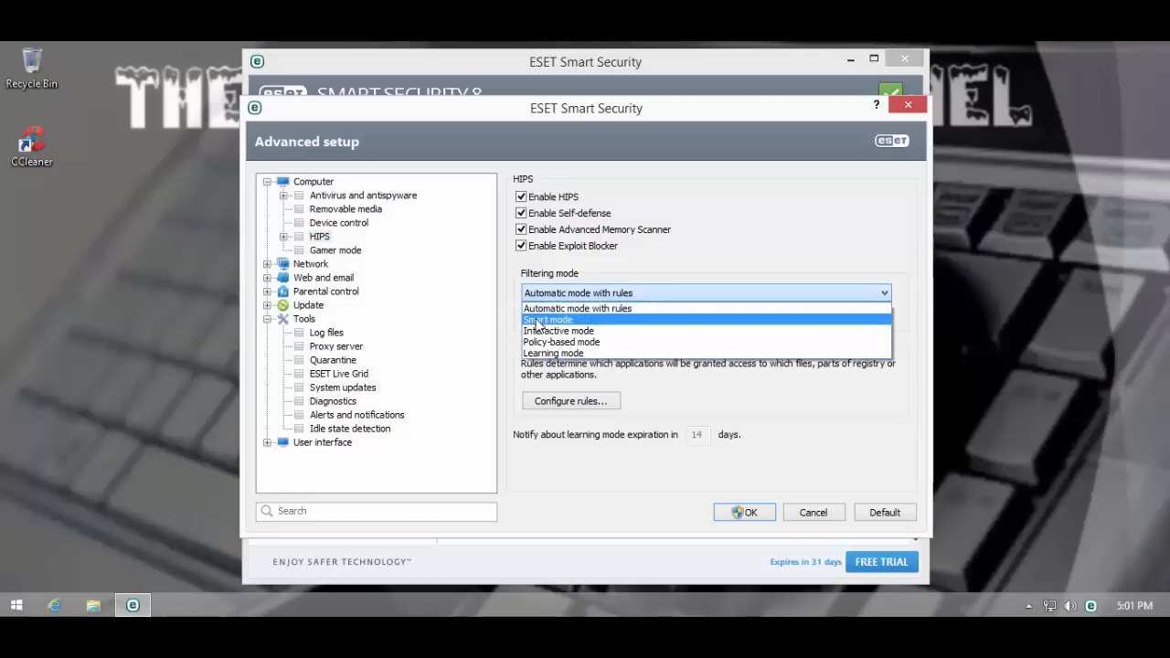
left_click(549, 318)
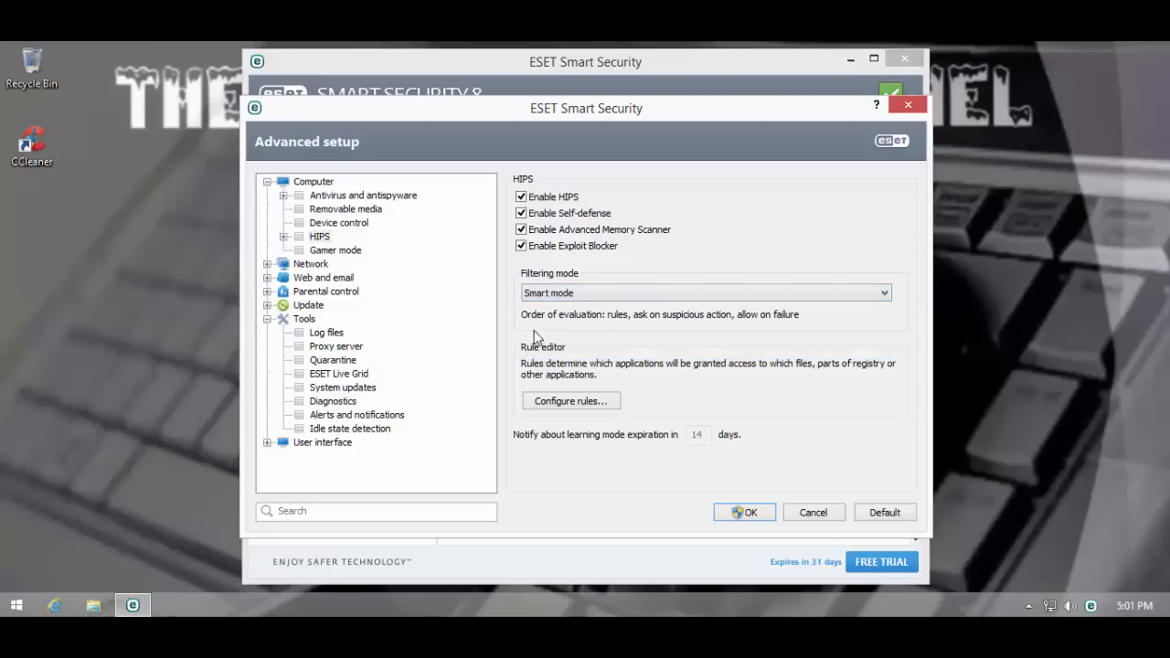
mouse_move(585, 311)
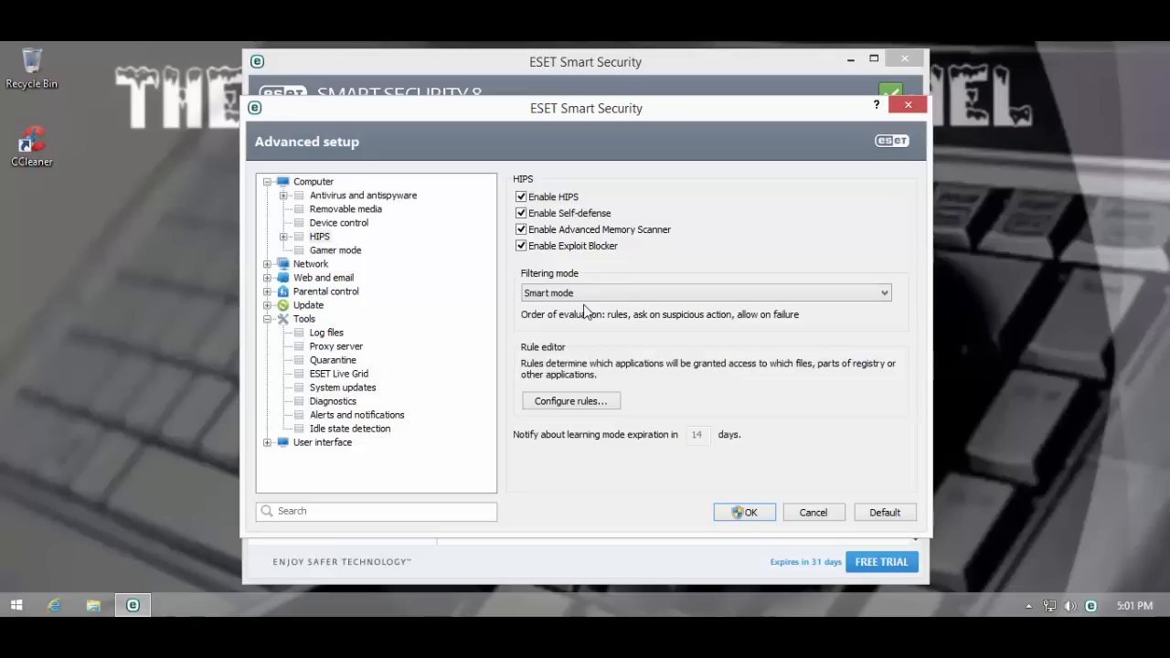
mouse_move(611, 331)
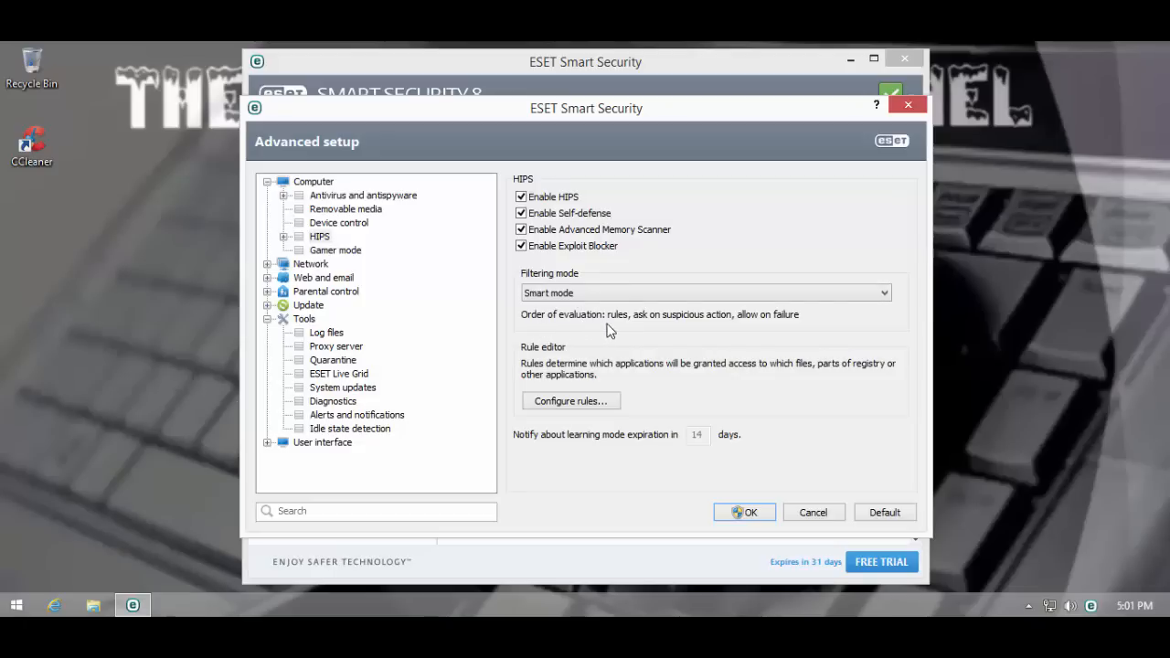
mouse_move(625, 356)
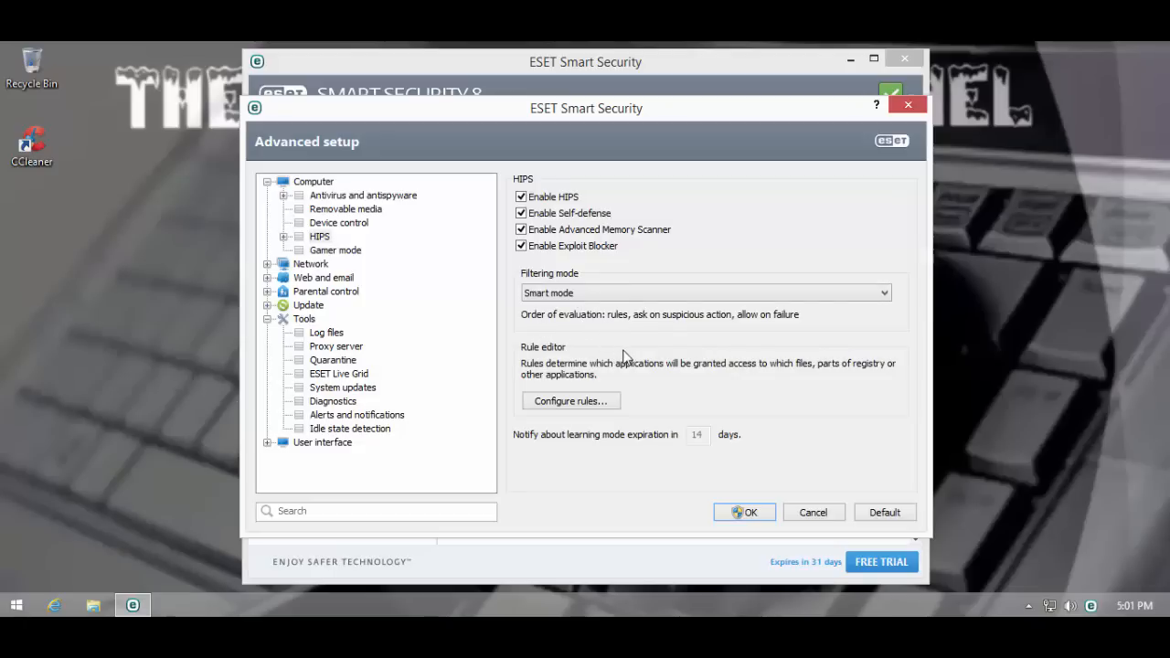
mouse_move(676, 337)
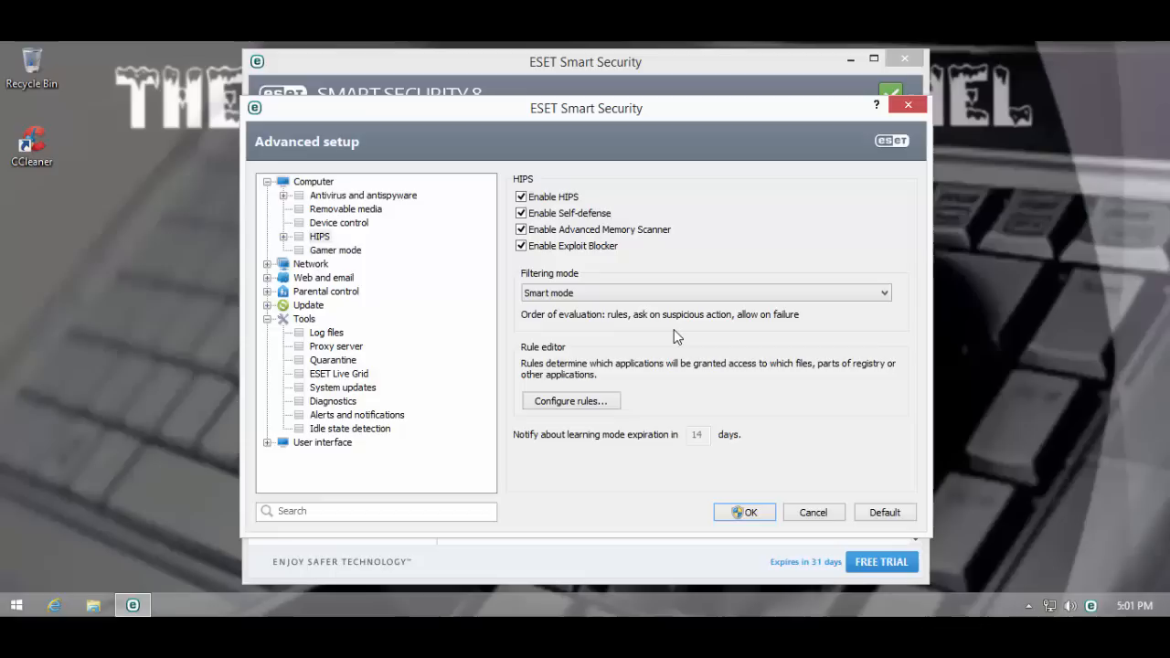
mouse_move(744, 329)
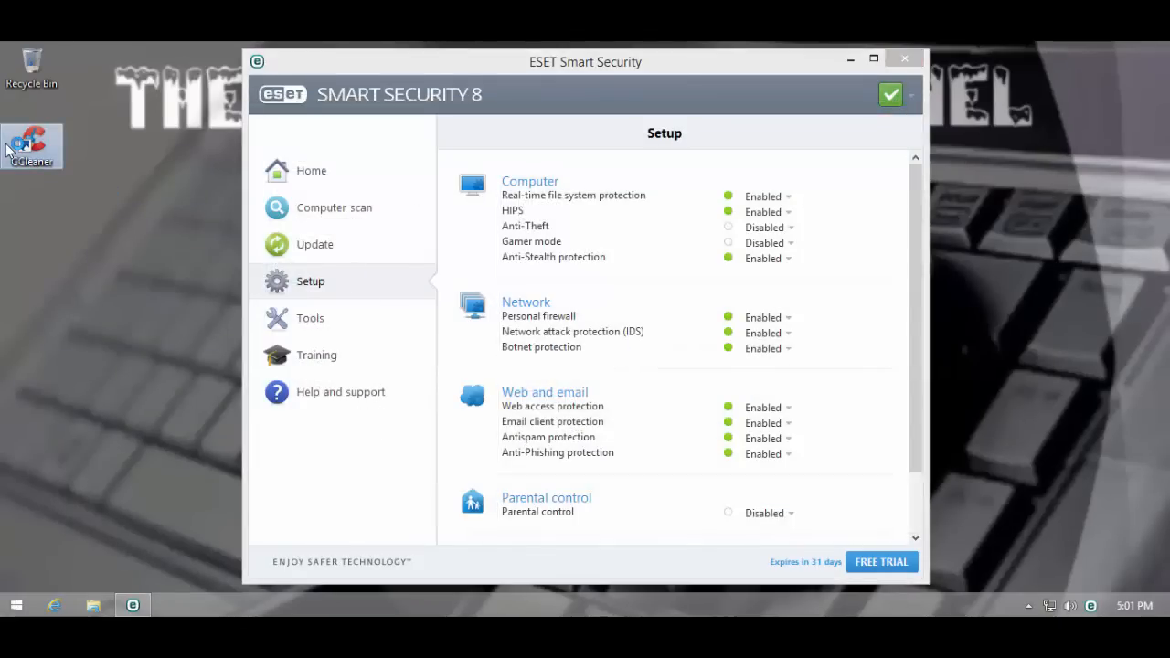
double_click(33, 146)
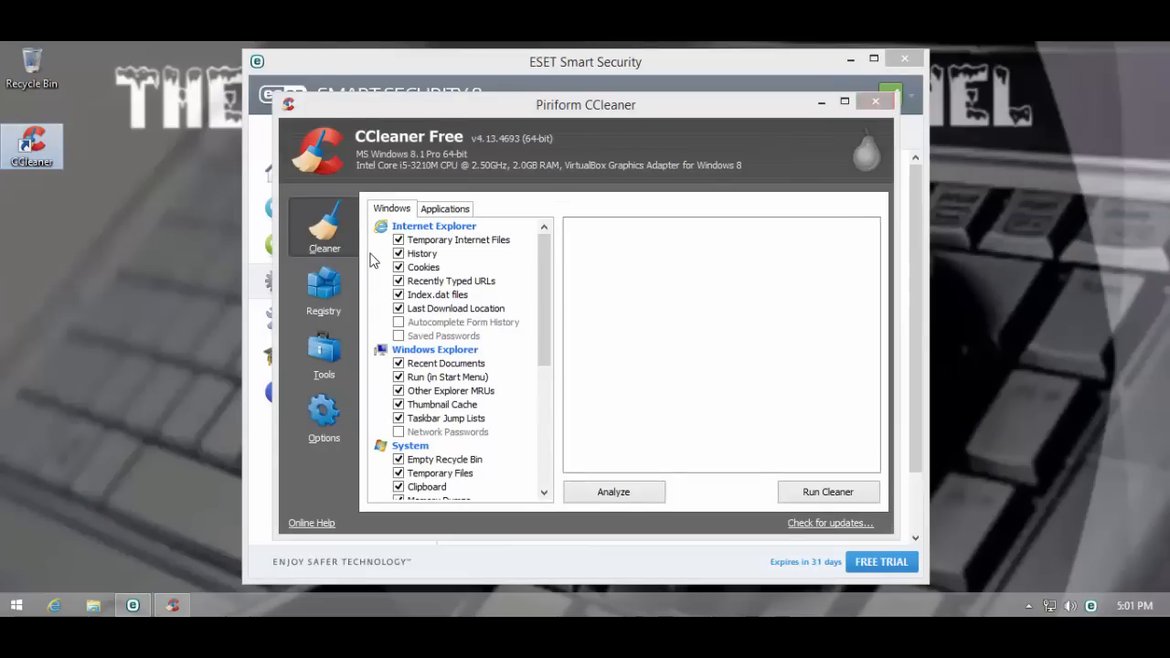
mouse_move(560, 249)
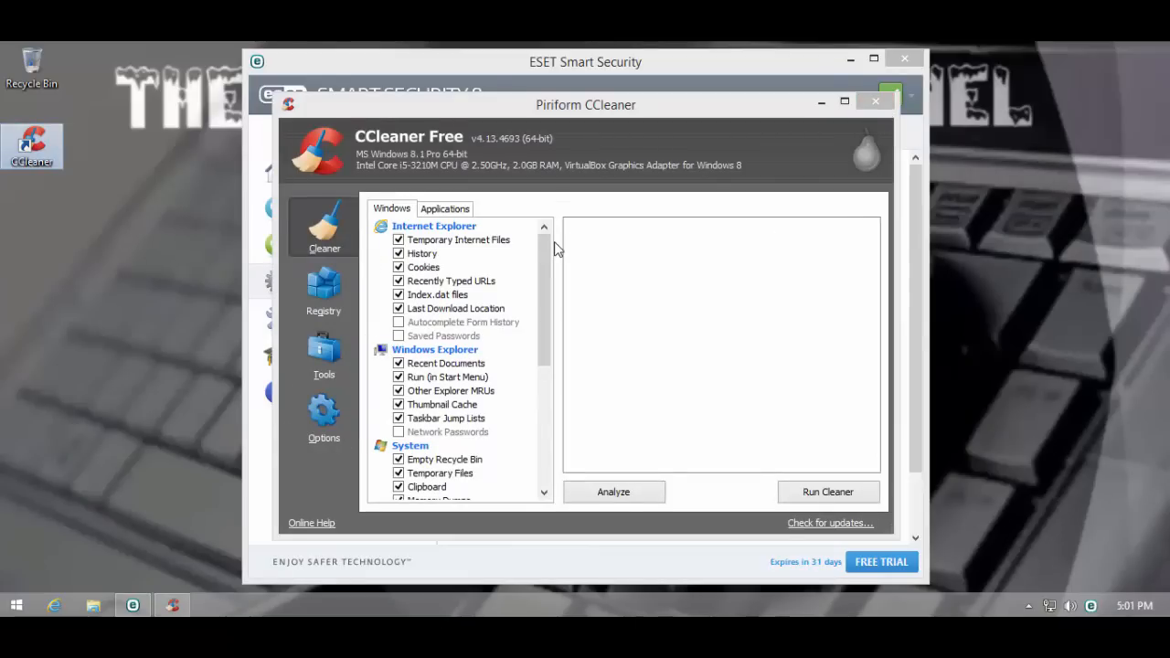
mouse_move(654, 278)
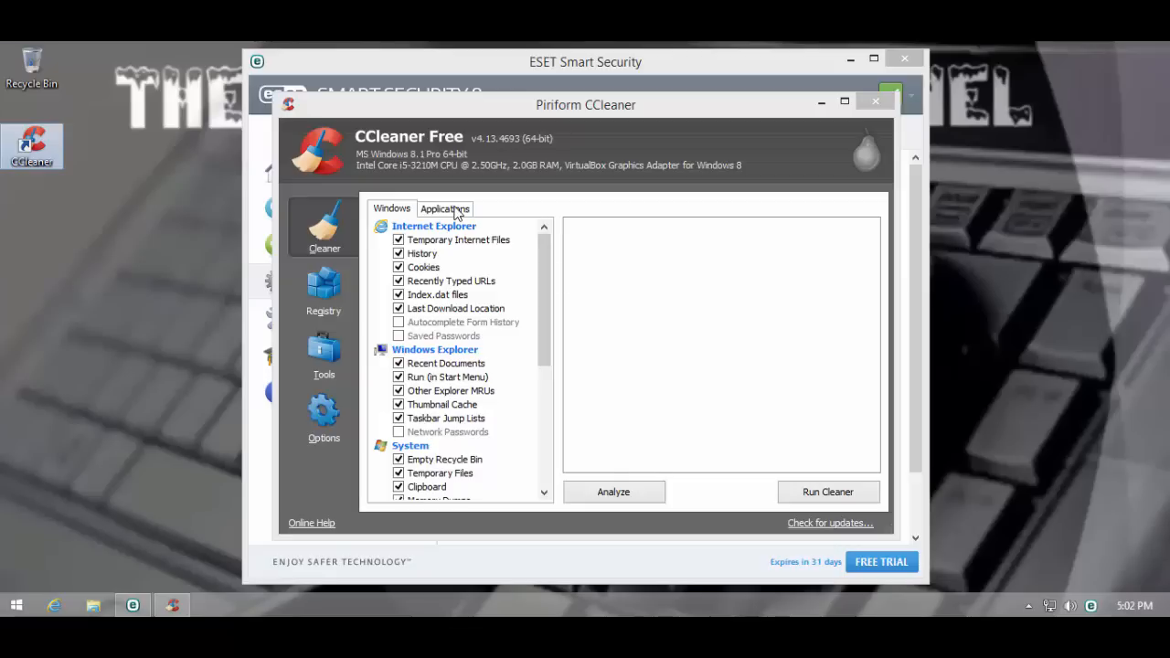
mouse_move(552, 444)
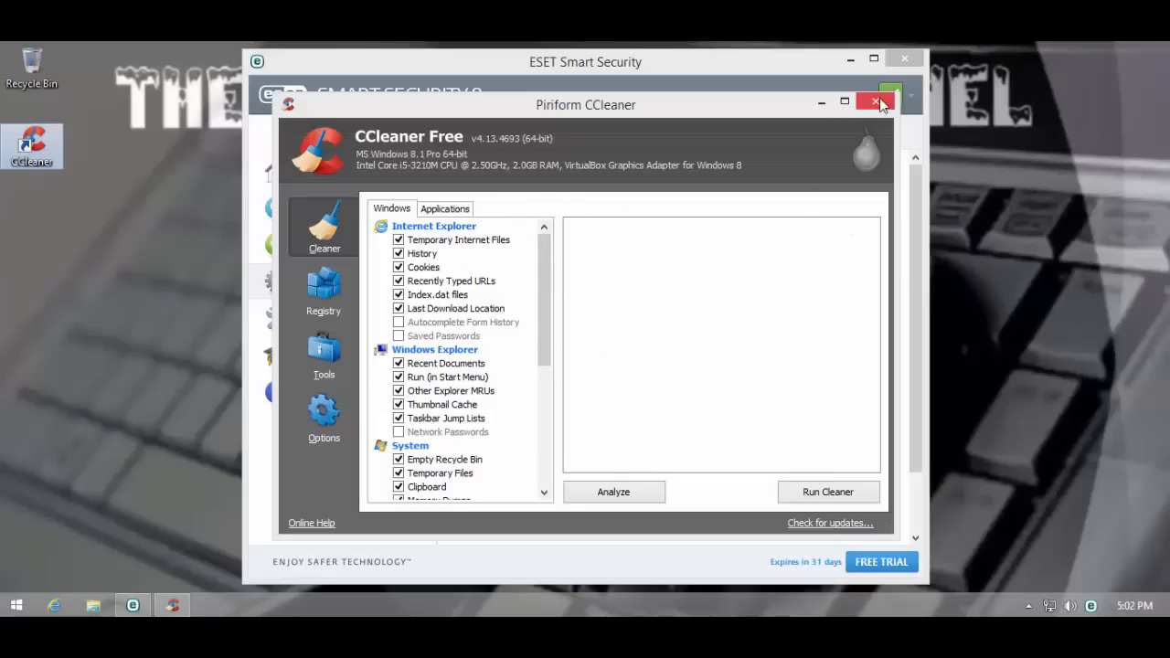
left_click(874, 103)
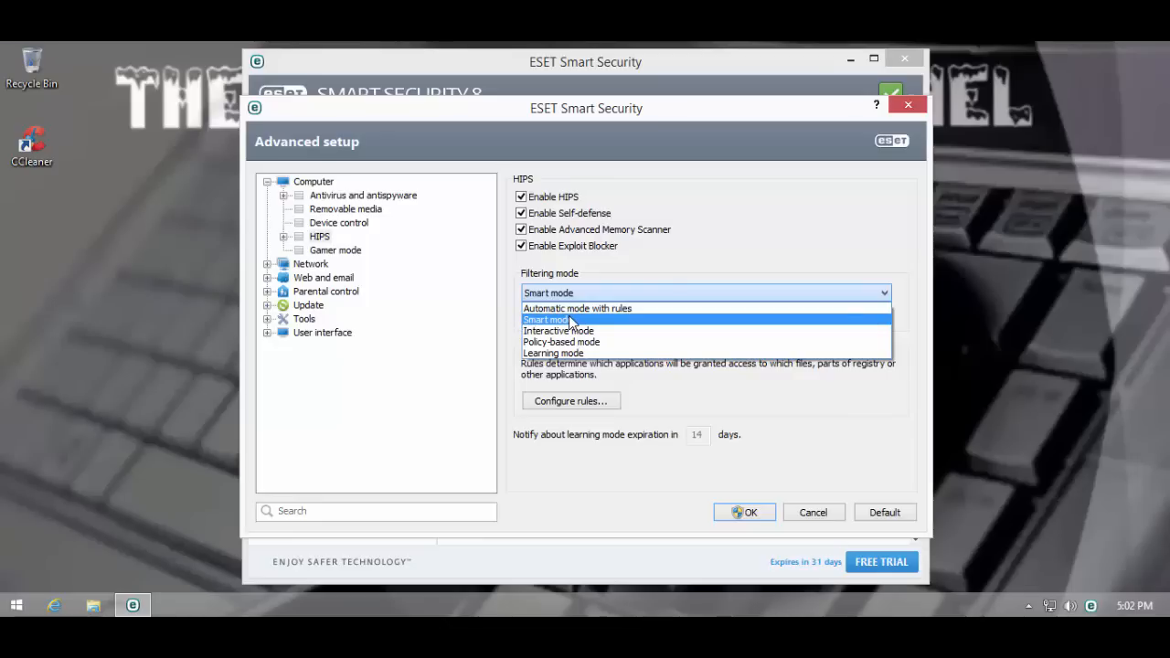
- Reselect Smart mode as the HIPS filtering mode
left_click(547, 318)
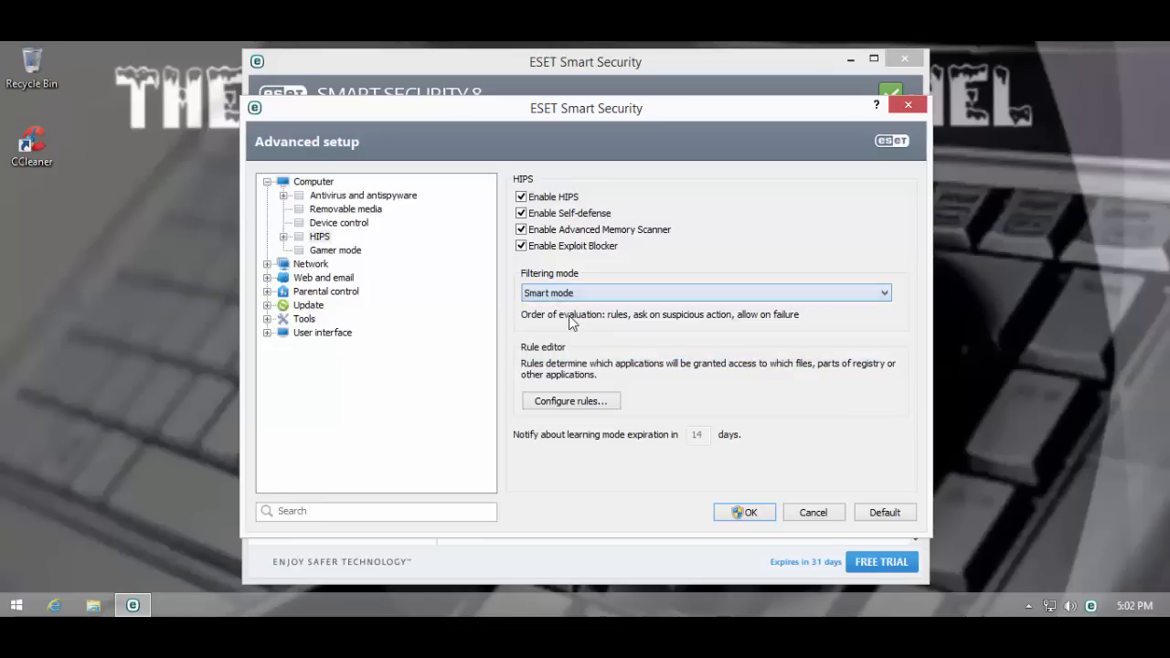
mouse_move(245, 351)
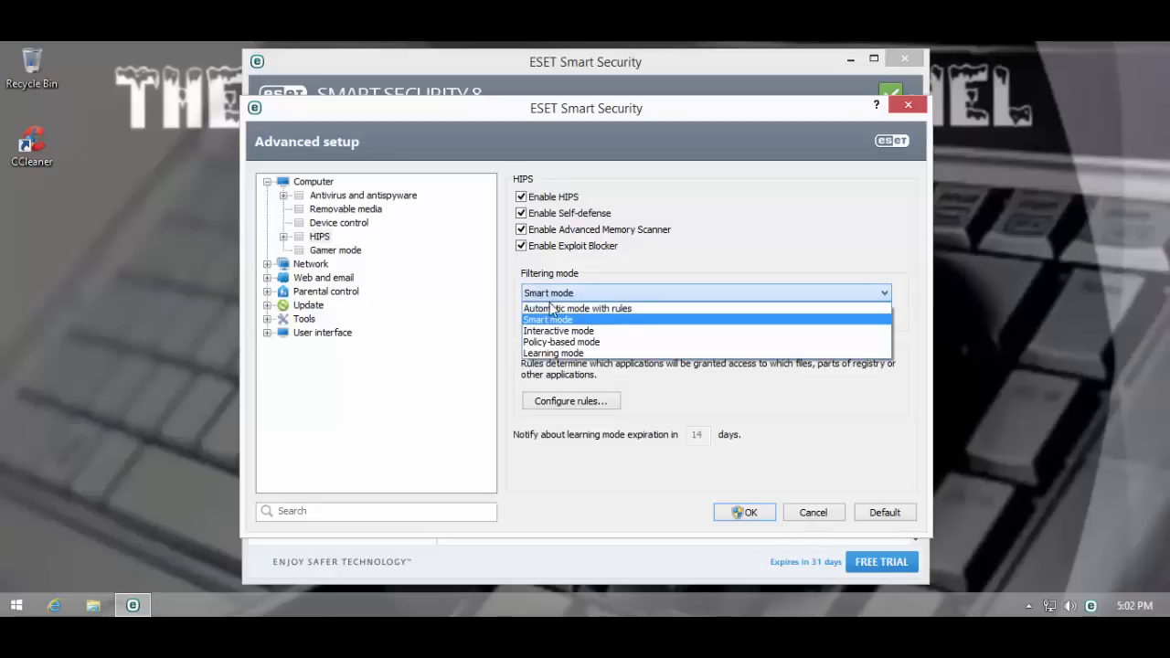
left_click(548, 318)
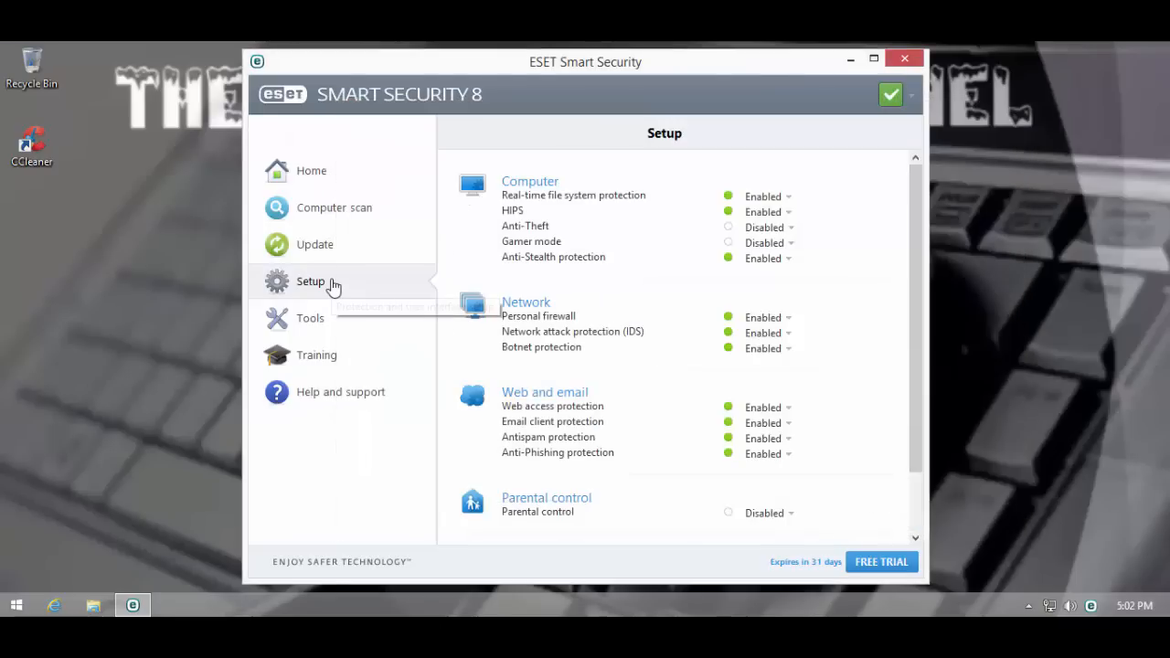
mouse_move(333, 285)
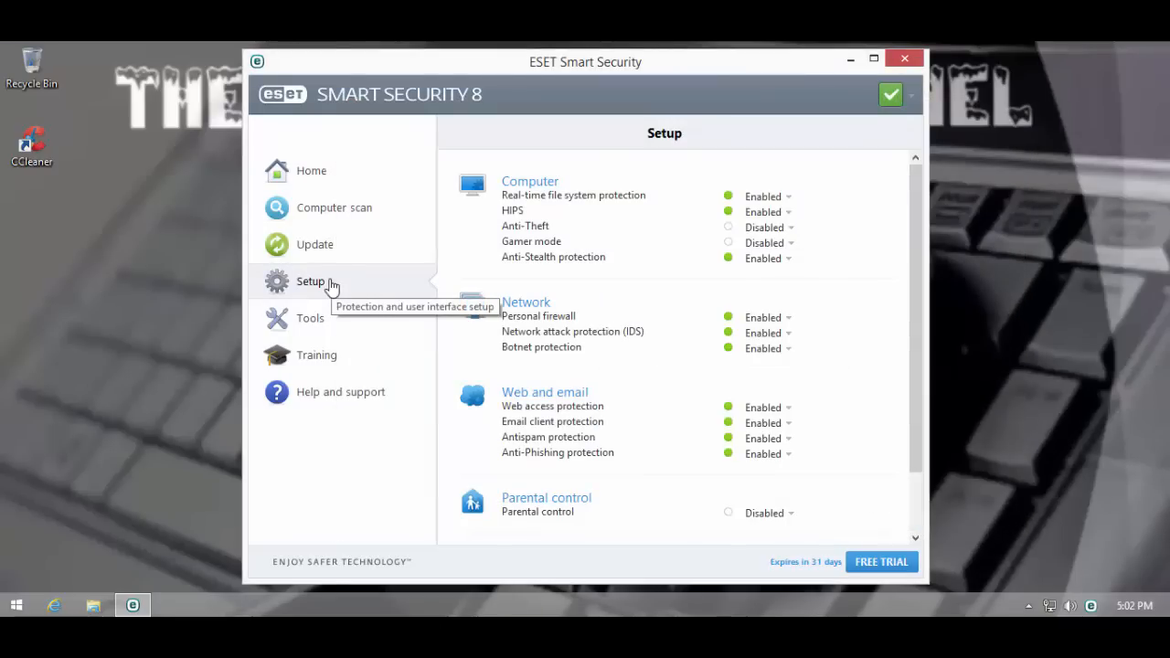
mouse_move(461, 301)
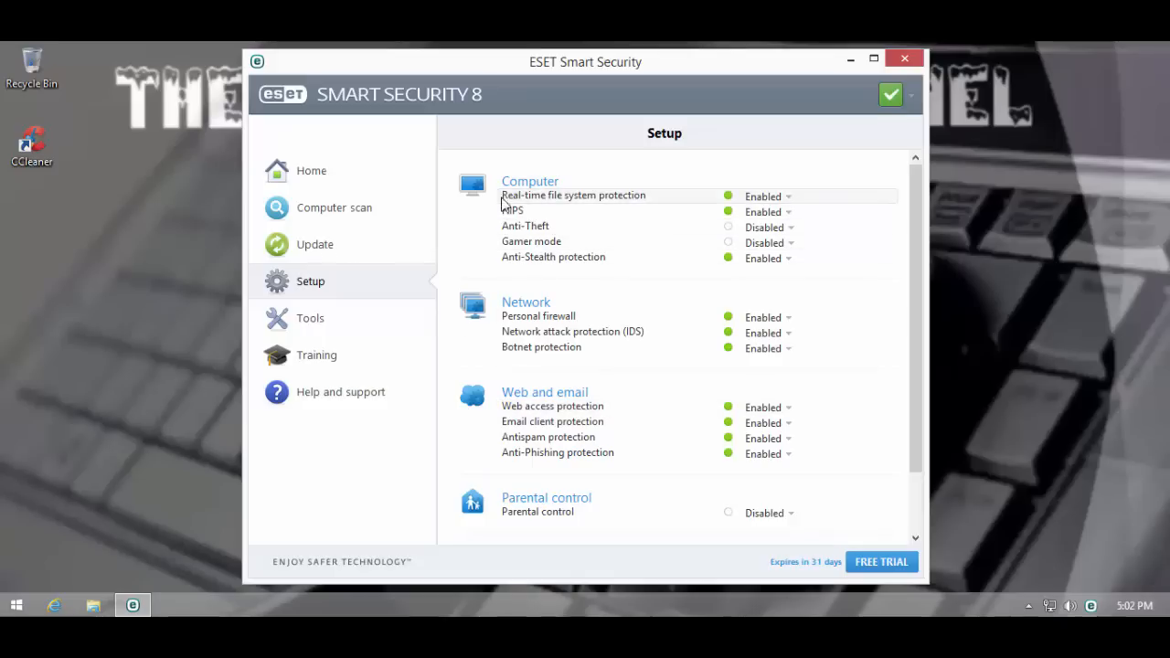
mouse_move(457, 200)
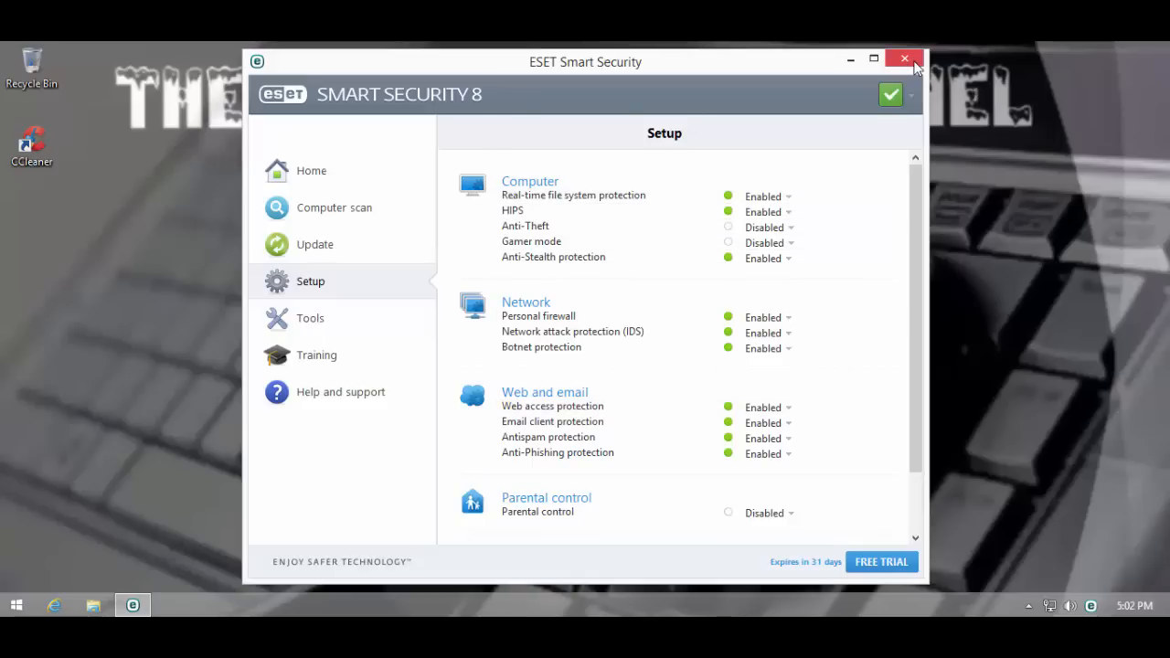
- Temporarily disable antivirus and antispyware protection for a 1-hour interval
left_click(903, 58)
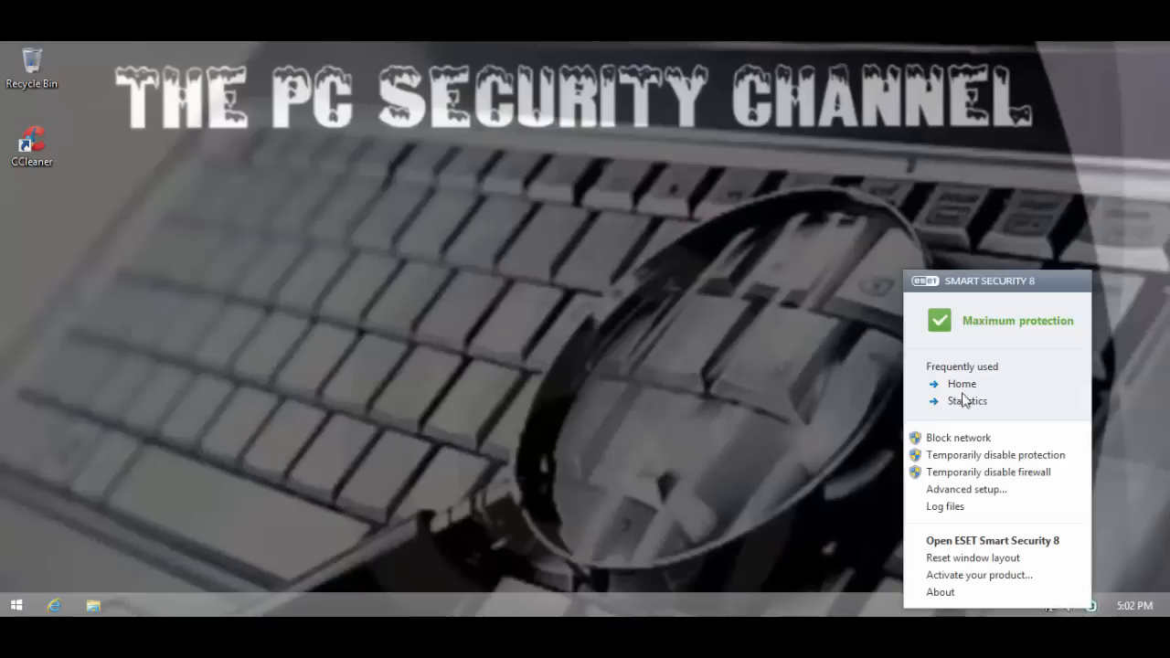
mouse_move(951, 471)
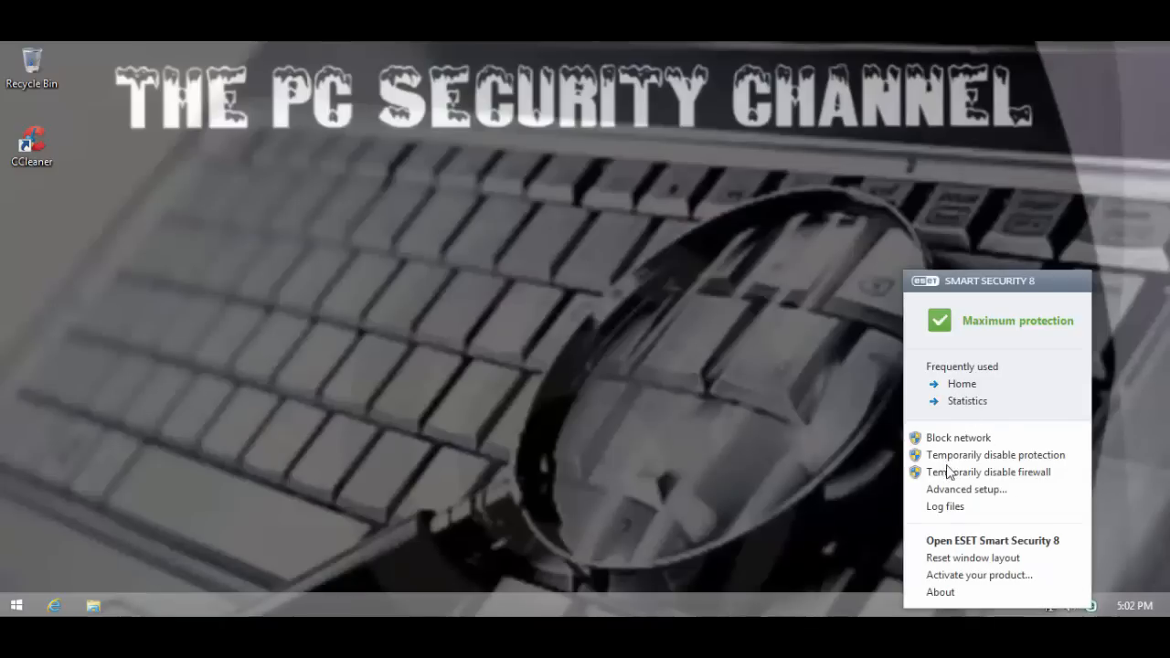
left_click(995, 453)
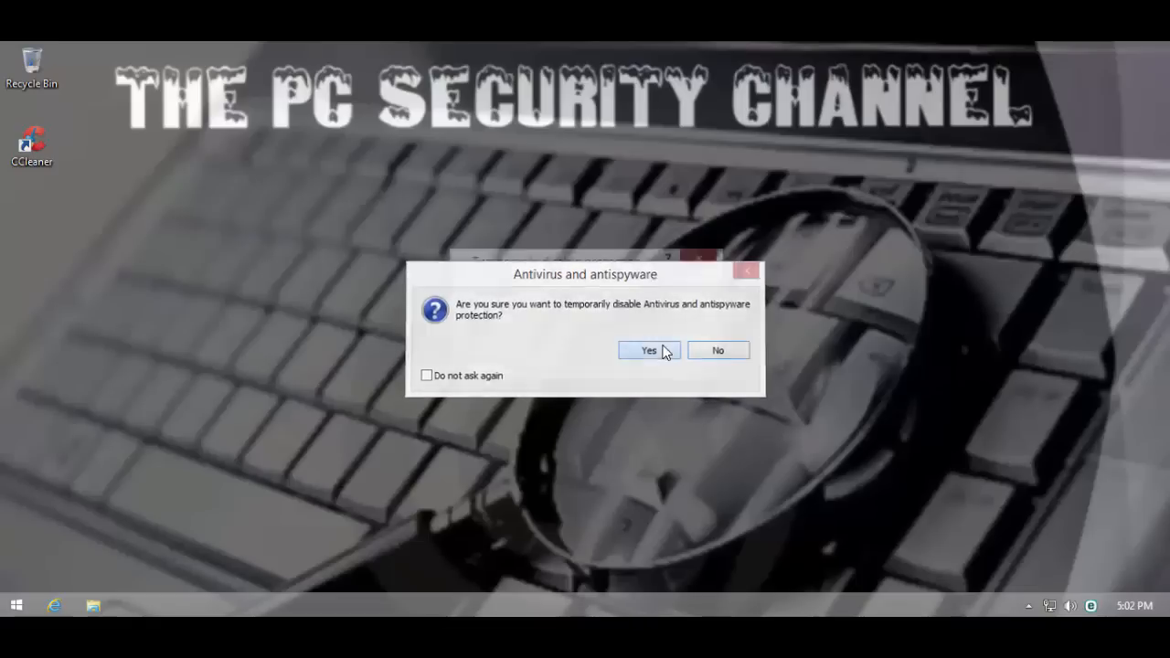
left_click(647, 351)
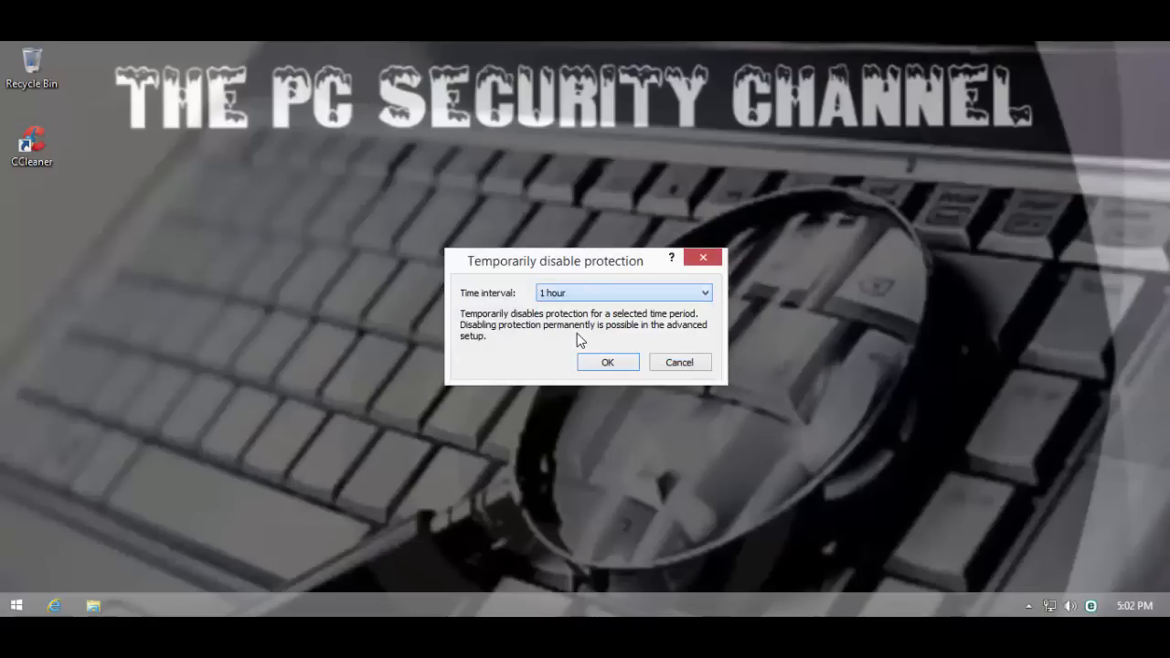
left_click(607, 362)
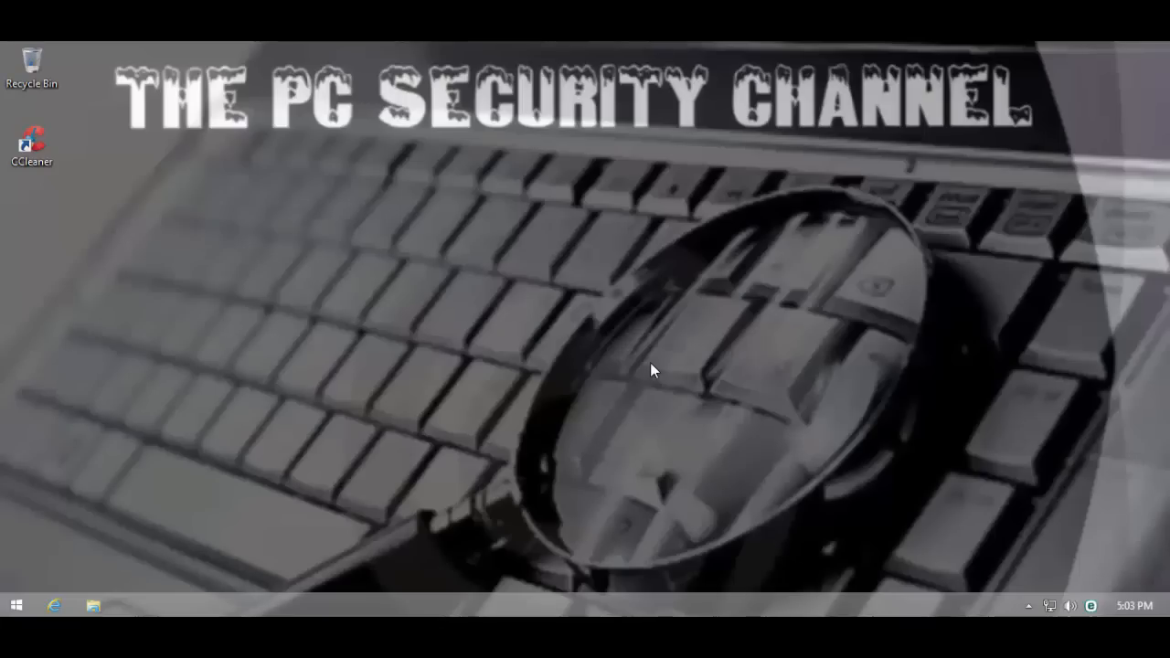
- Copy the Malware and No signature test folders from the Tools (E:) drive onto the desktop
left_click(92, 603)
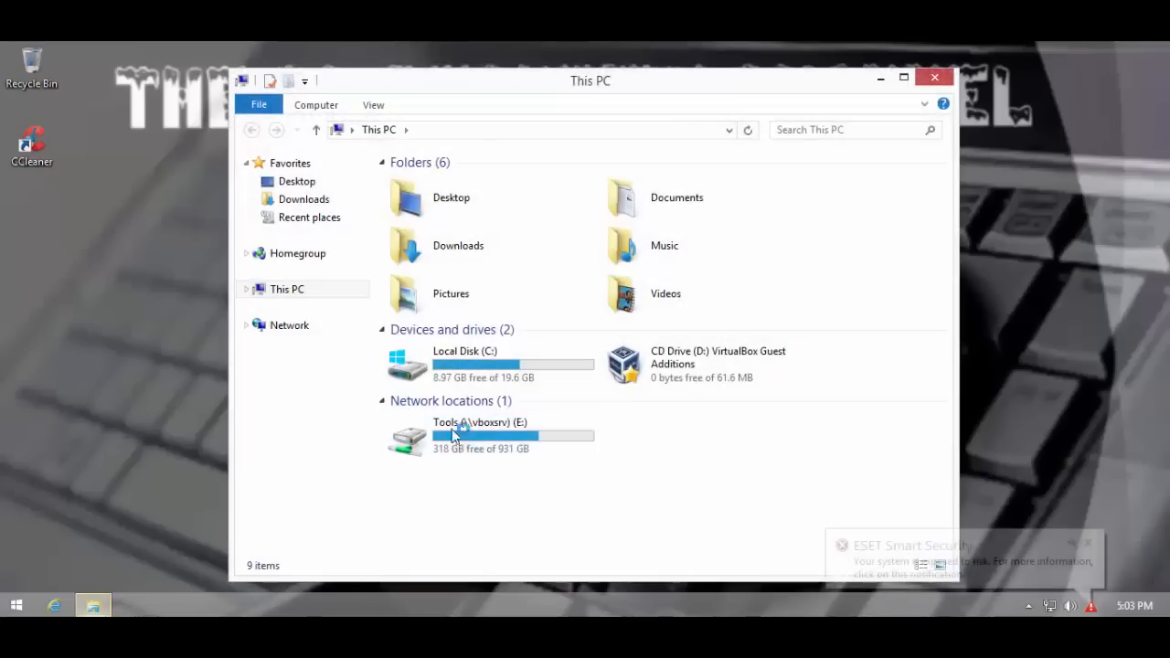
double_click(442, 435)
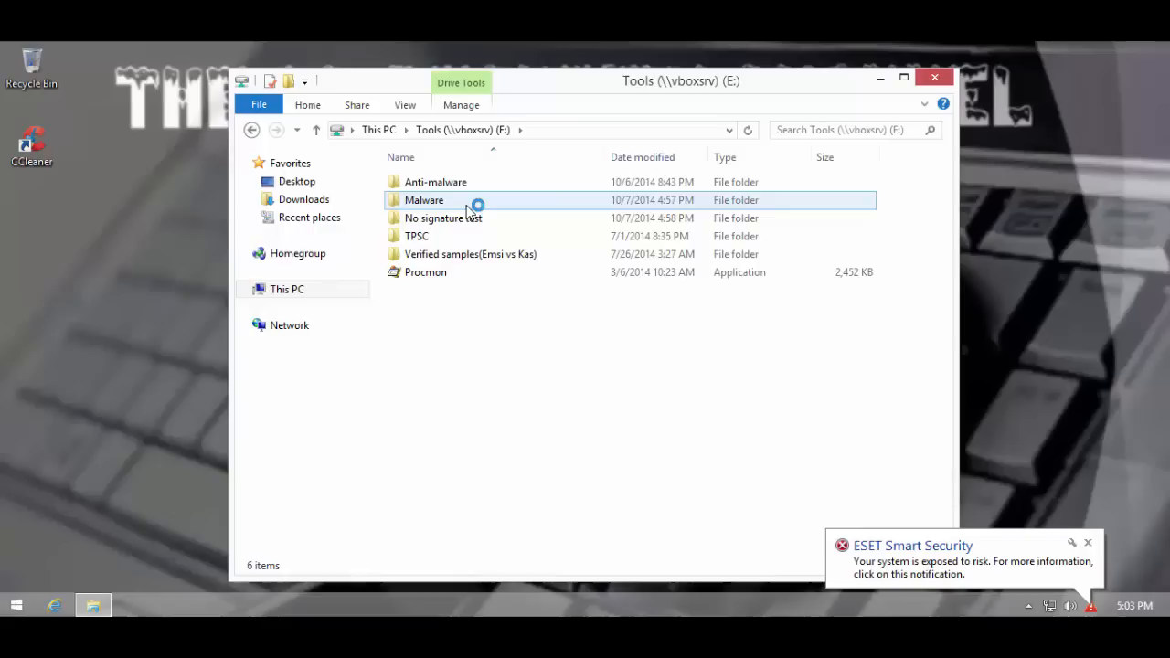
left_click(424, 200)
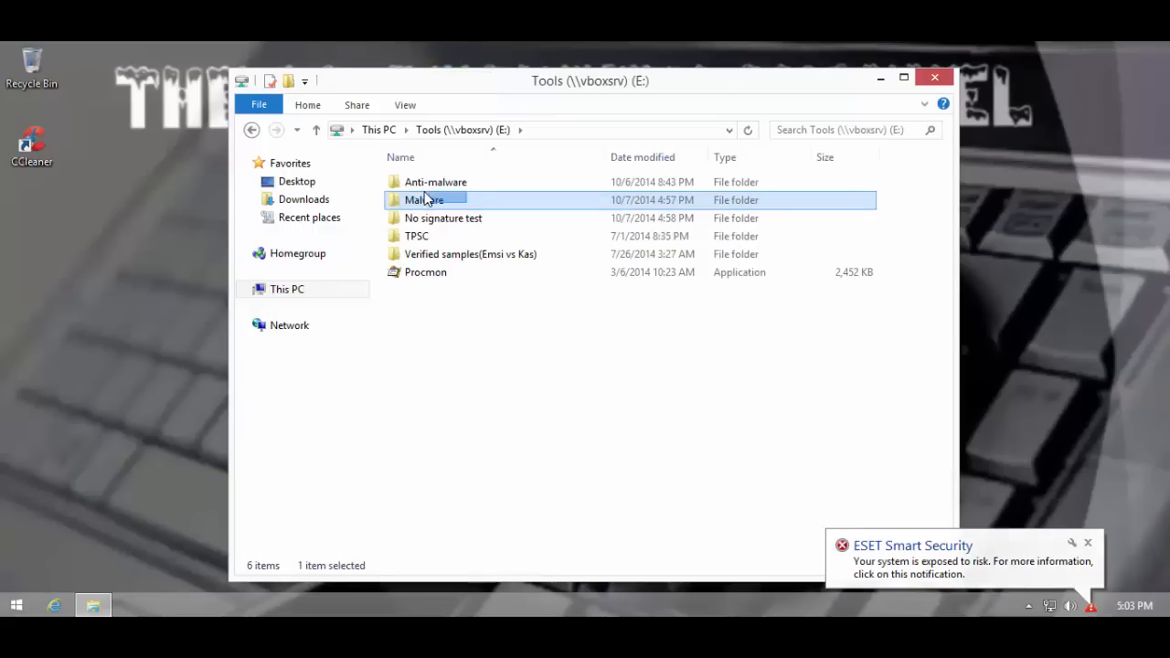
left_click_drag(424, 200, 59, 230)
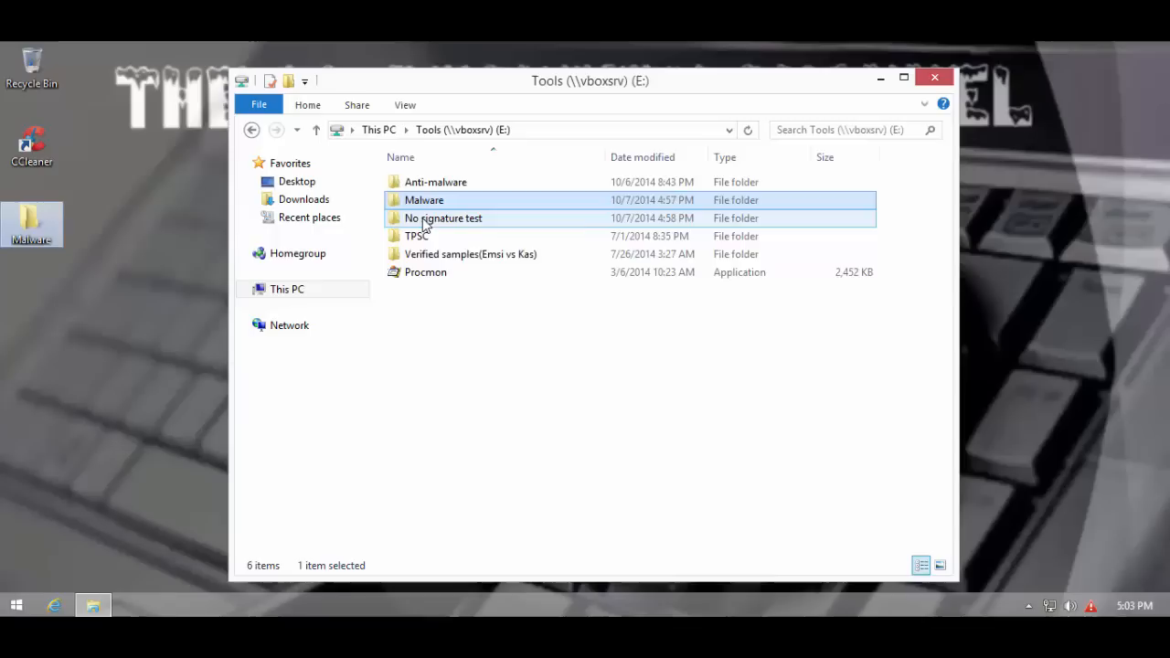
left_click_drag(424, 199, 62, 291)
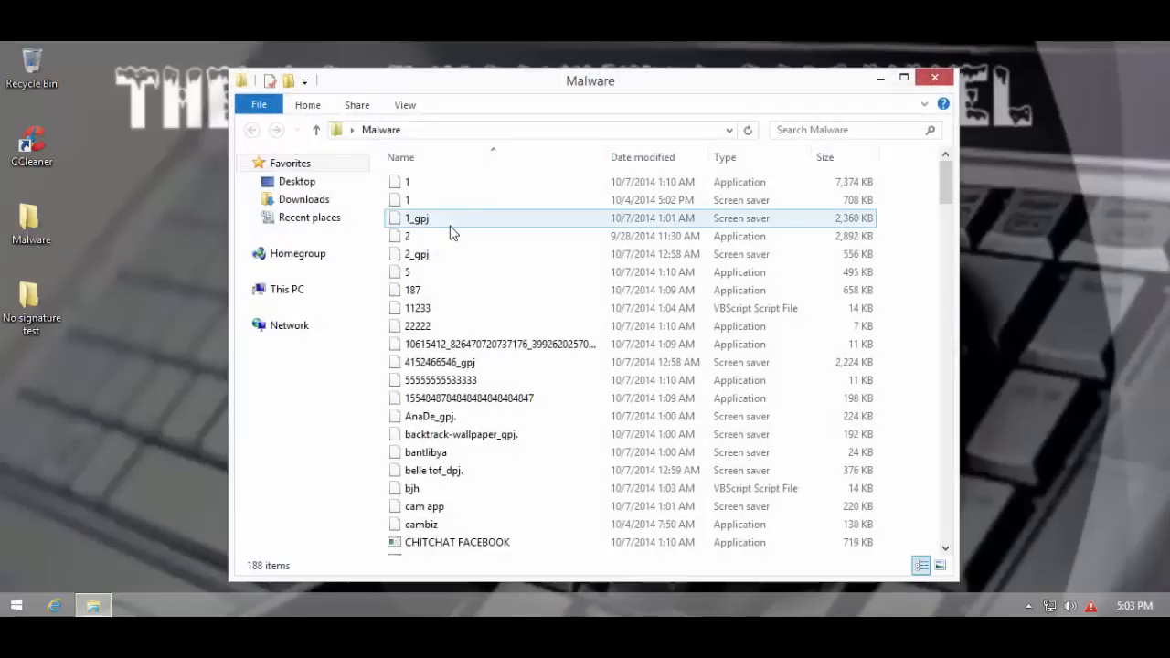
scroll("down", 3)
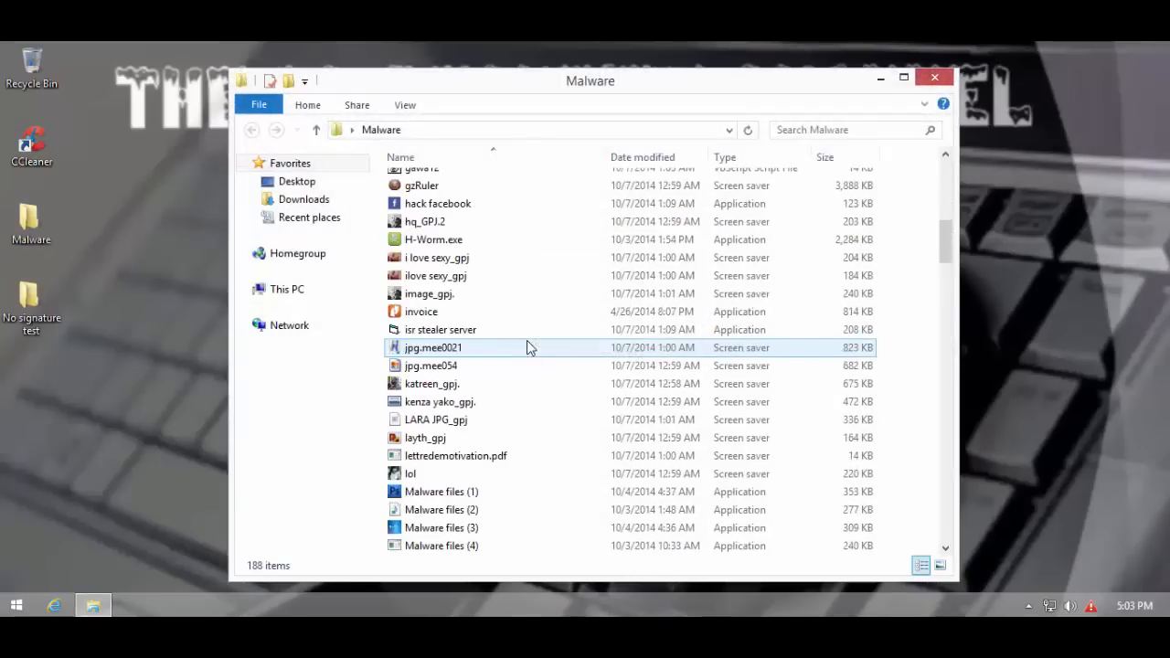
scroll("down", 3)
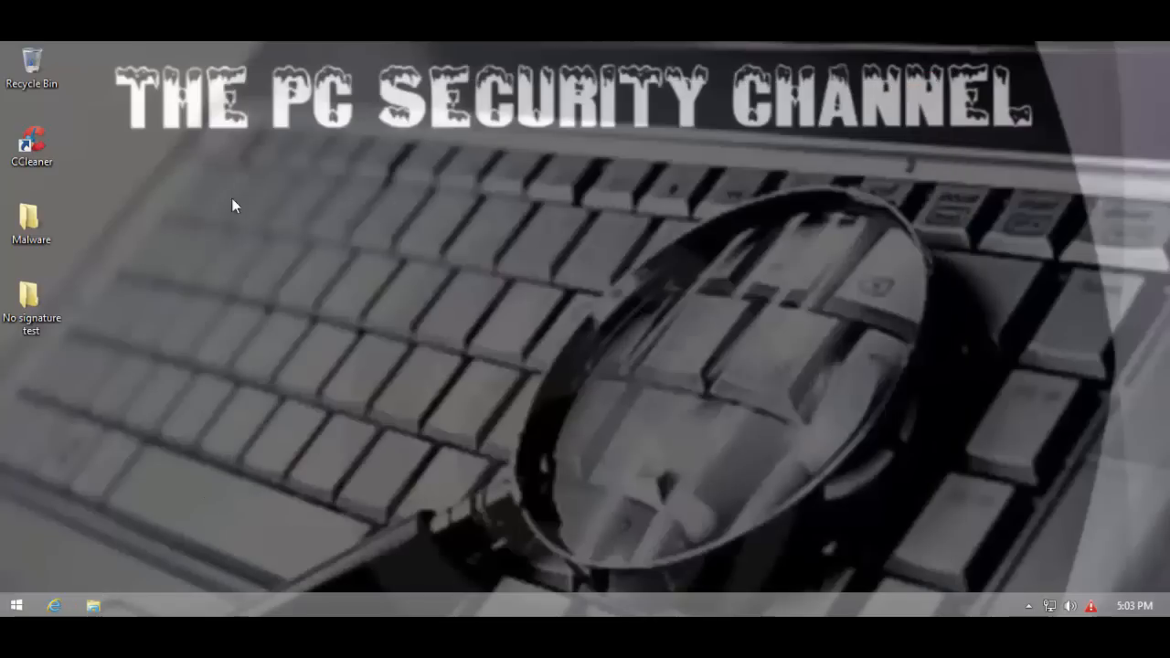
mouse_move(1108, 569)
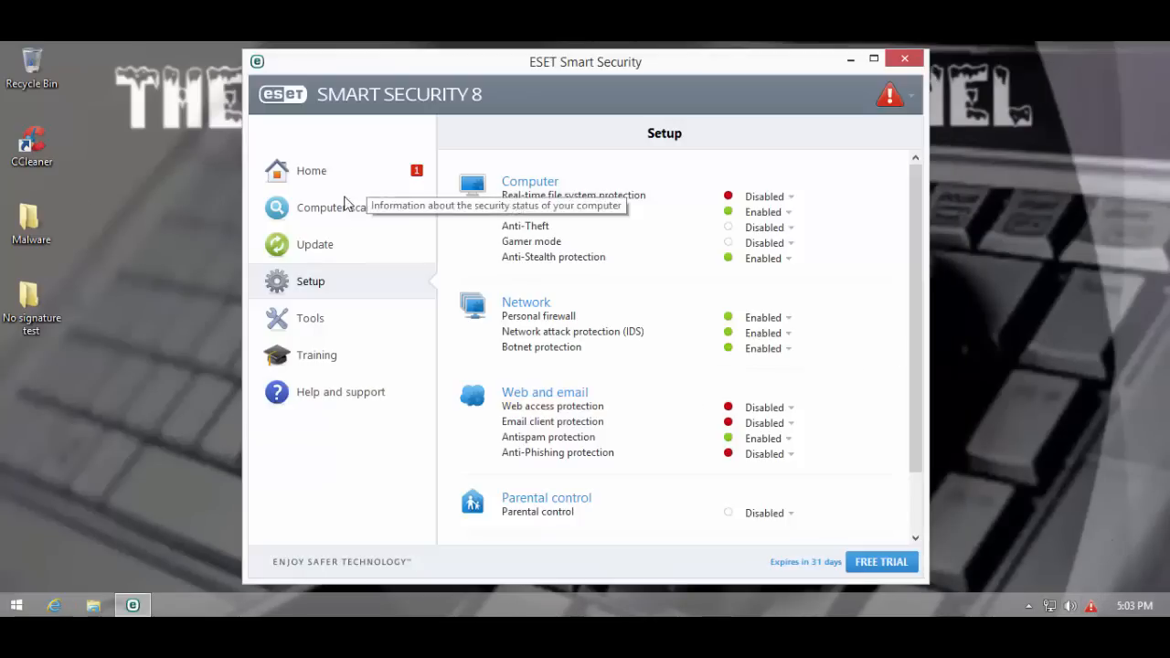
- Start a virus signature database update from the Update page, then close the ESET window
left_click(311, 170)
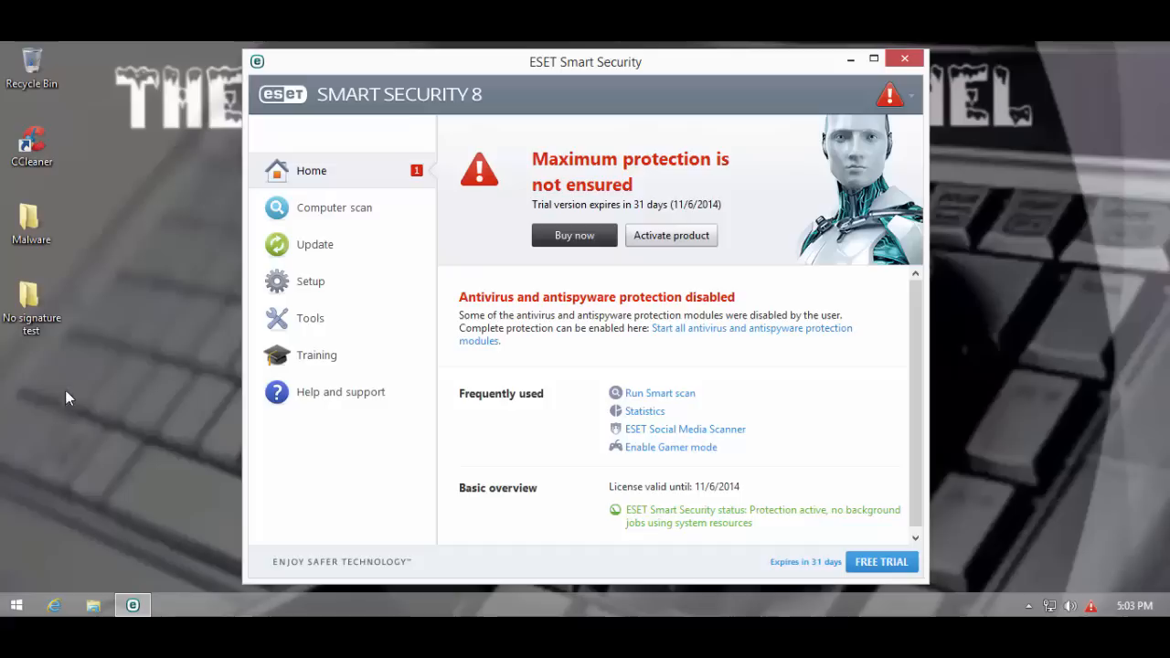
mouse_move(266, 411)
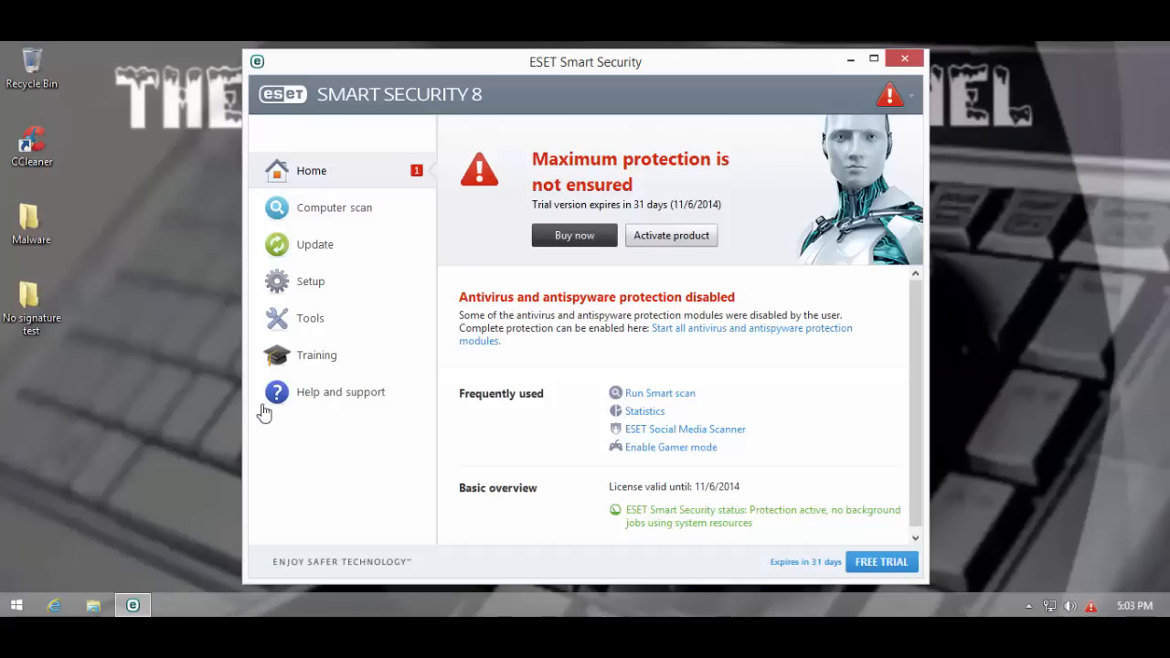
left_click(314, 245)
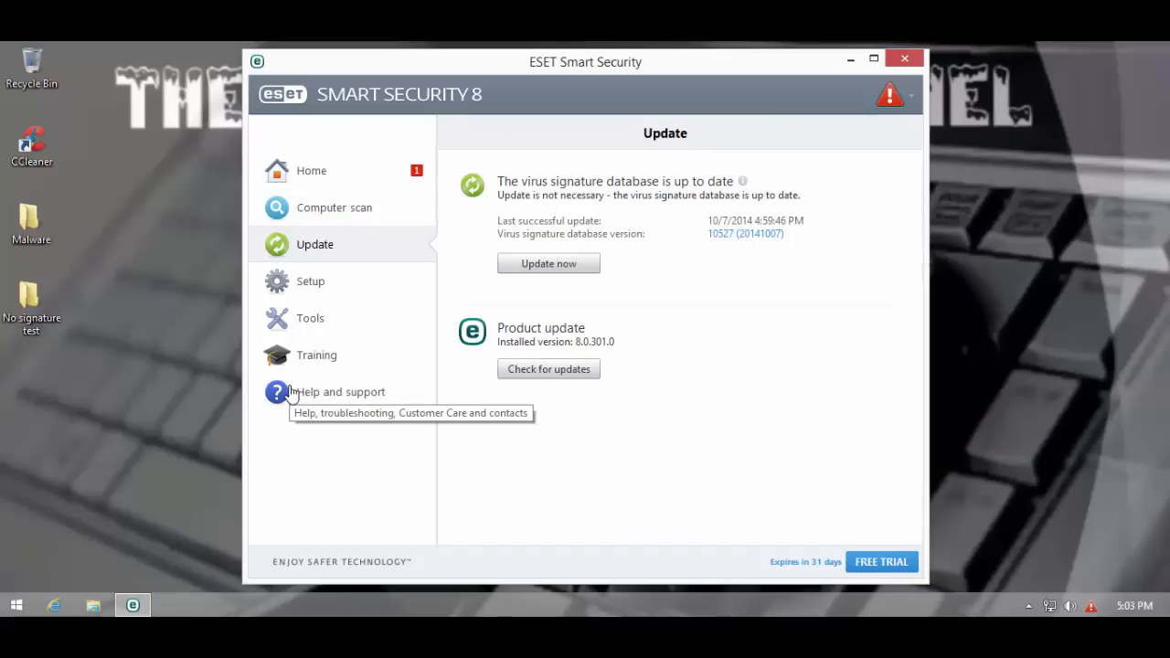
left_click(548, 263)
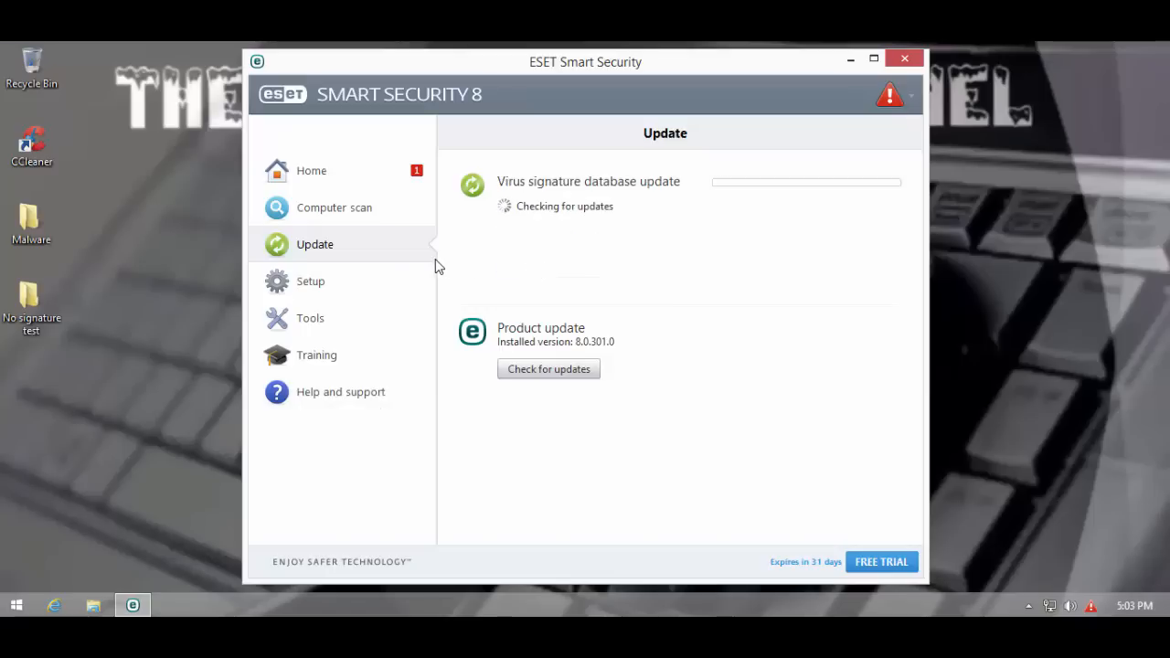
mouse_move(75, 245)
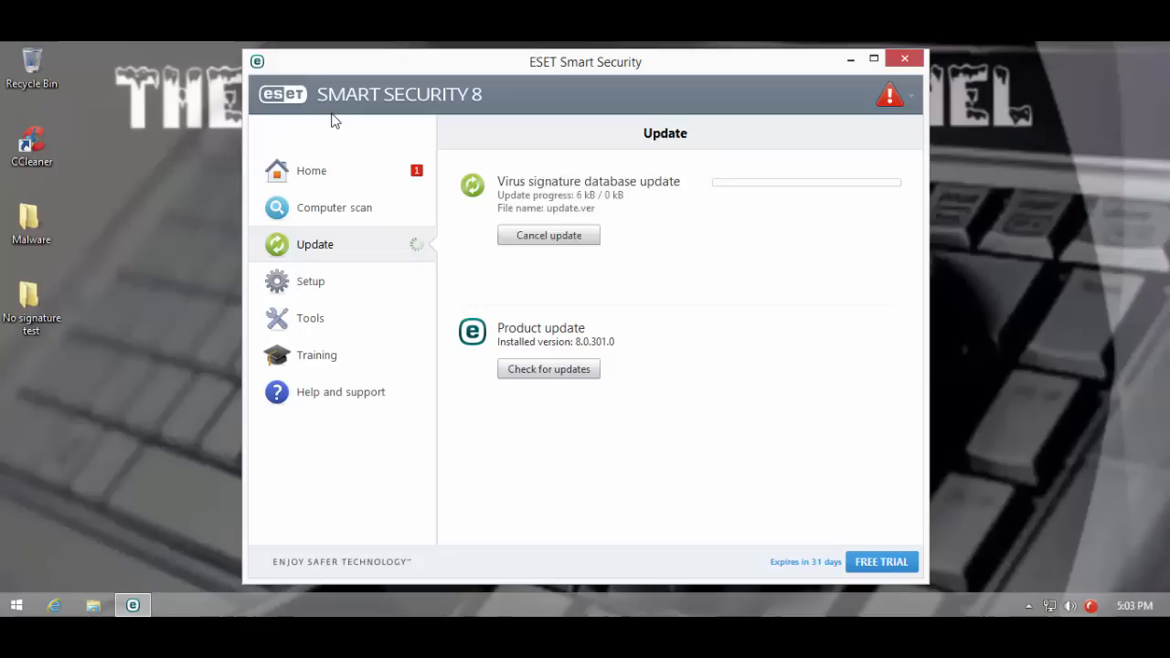
left_click(903, 58)
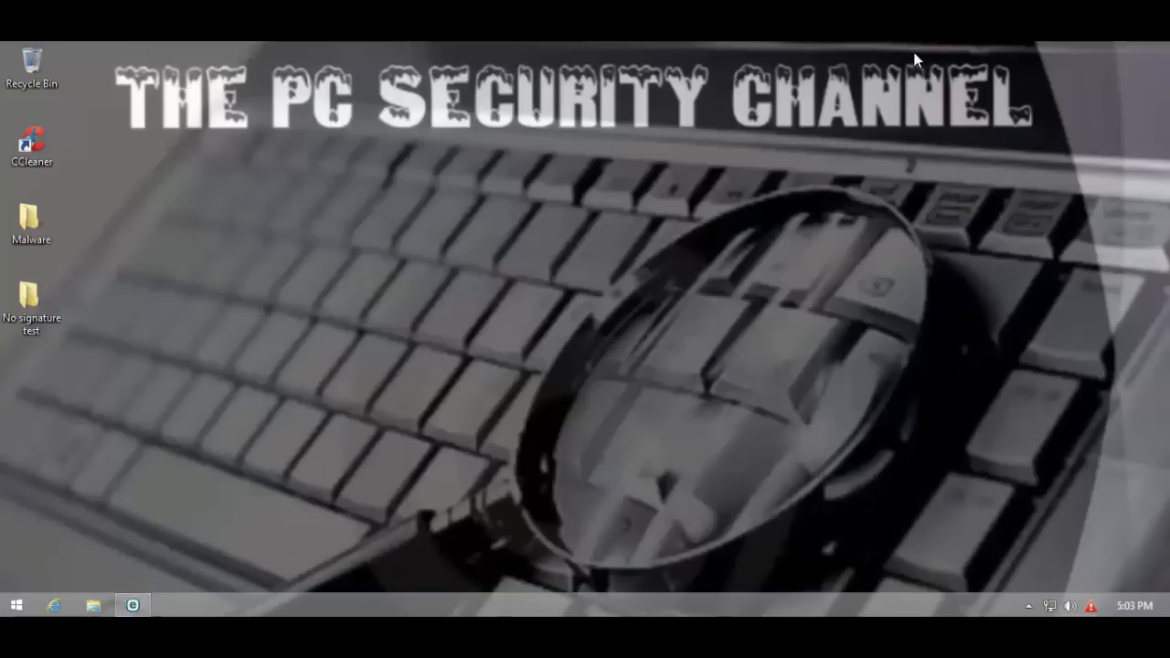
- Scan the desktop Malware folder with ESET and dismiss the 193 infected / 195 cleaned results
right_click(33, 223)
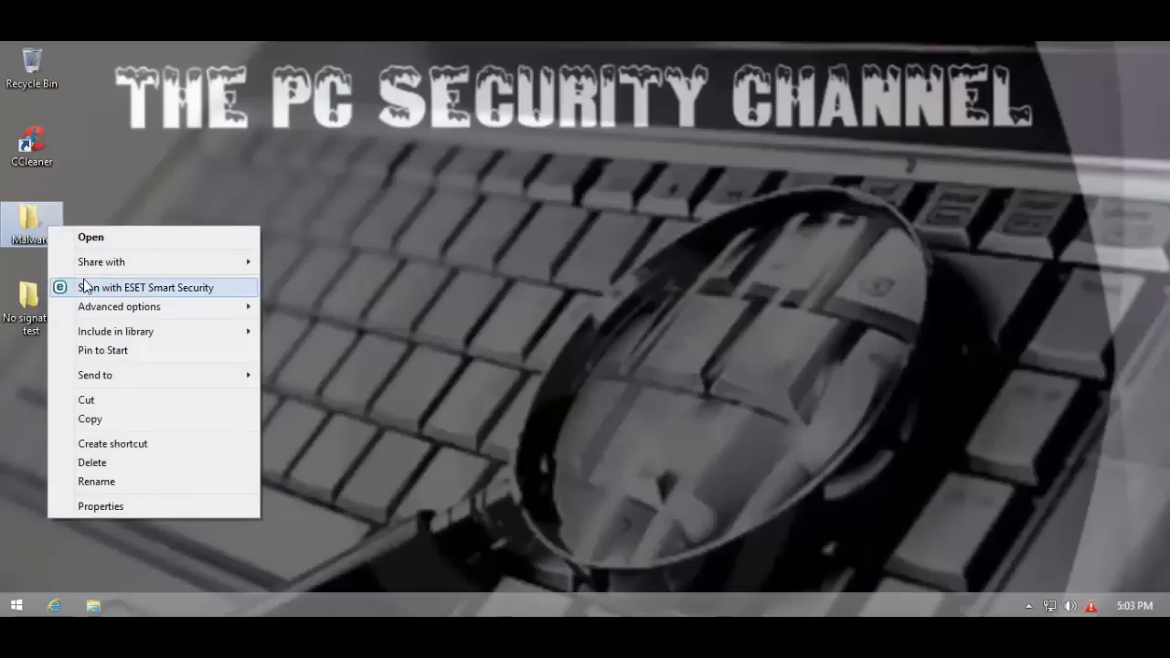
left_click(145, 287)
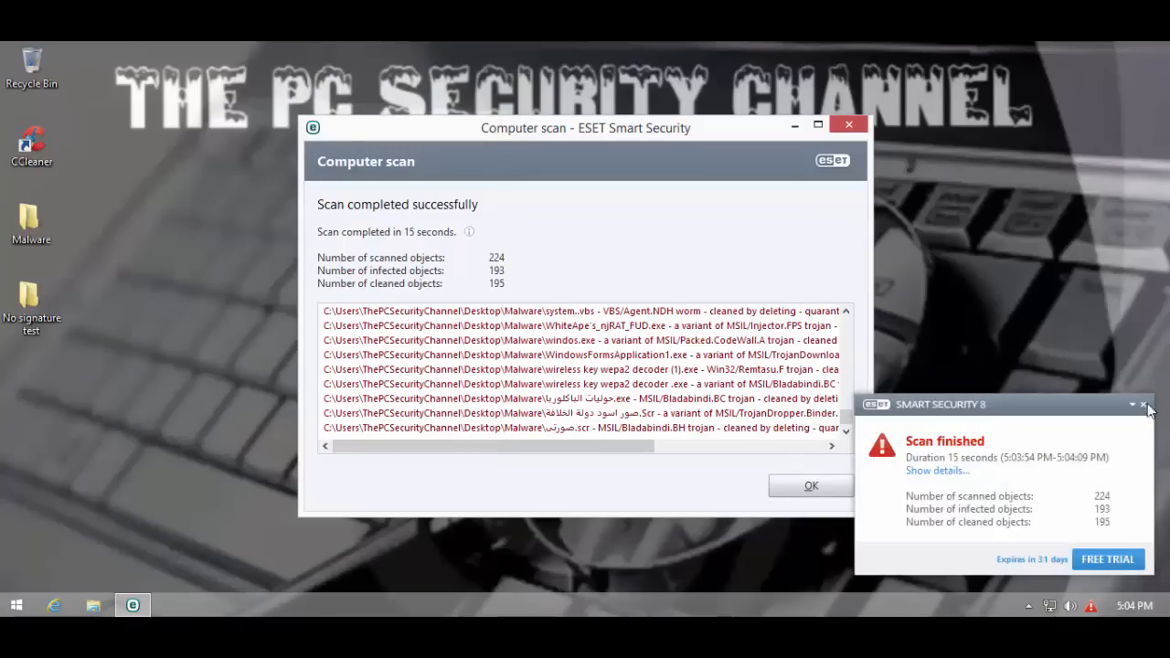
left_click(1143, 406)
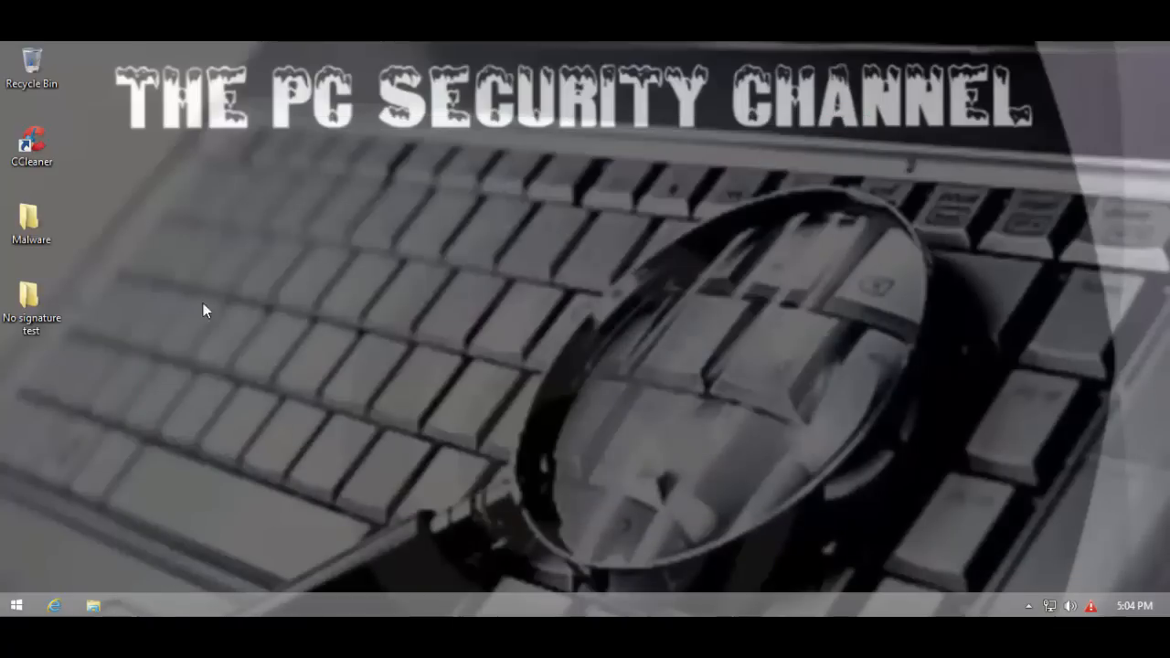
double_click(33, 216)
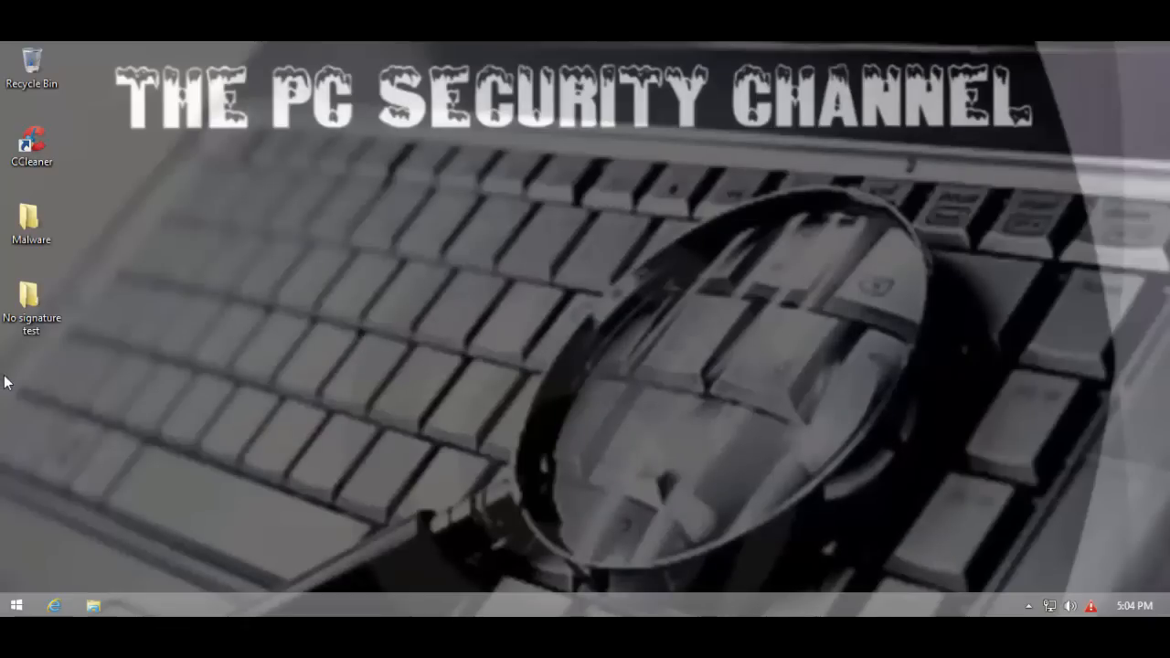
left_click(33, 223)
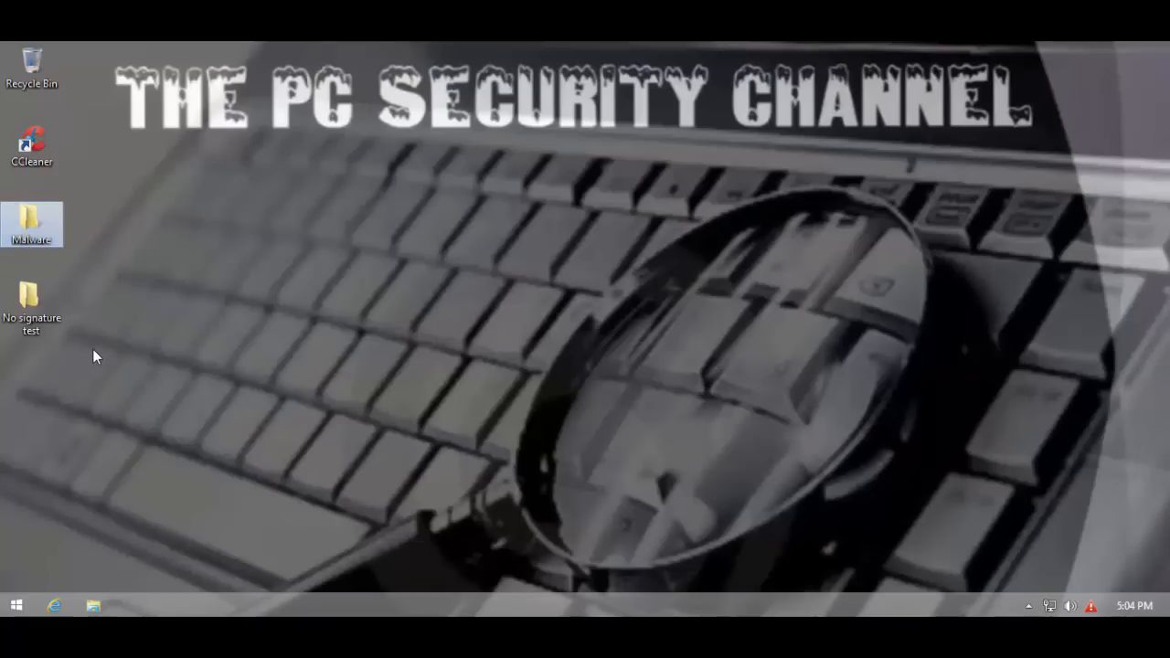
mouse_move(114, 355)
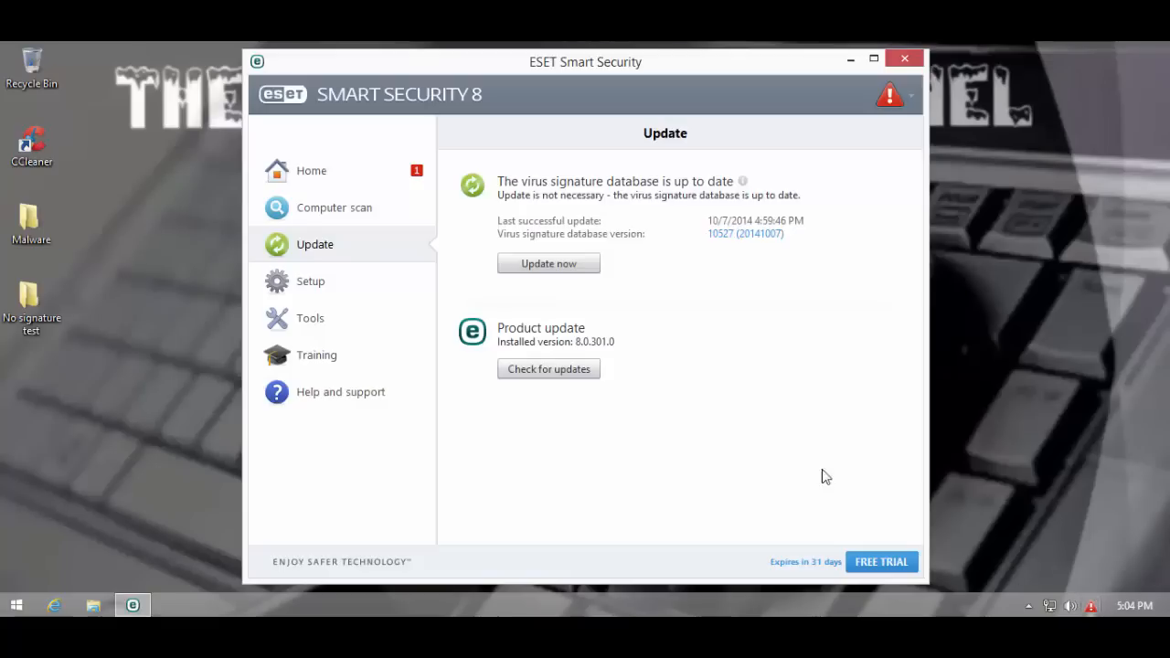
left_click(311, 170)
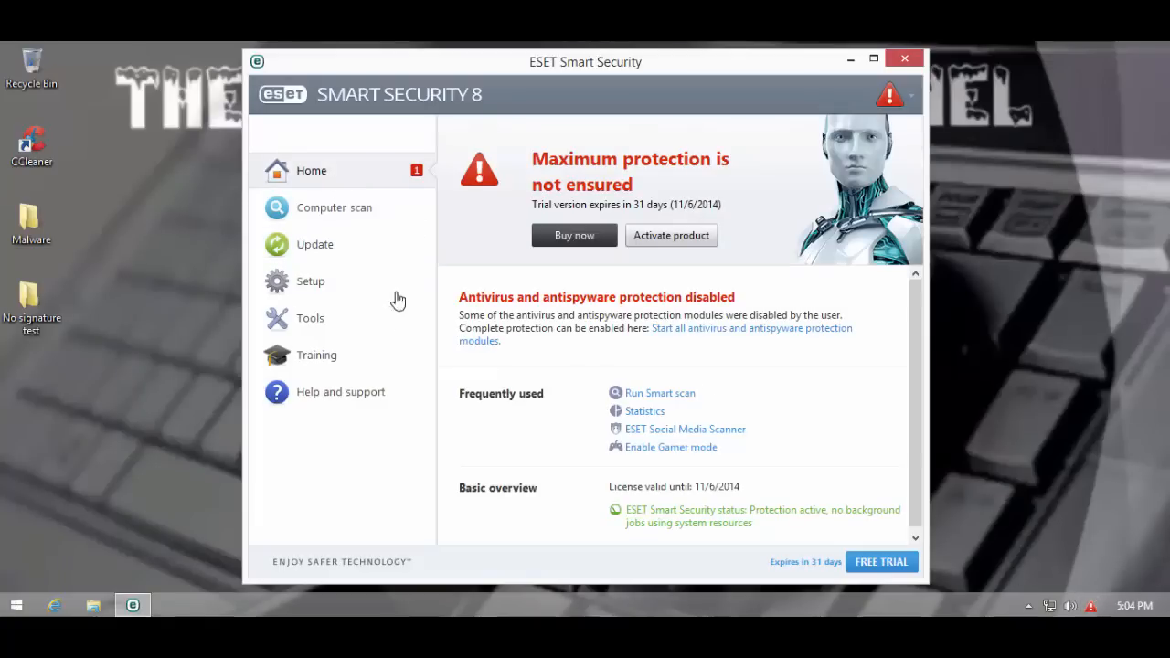
mouse_move(191, 267)
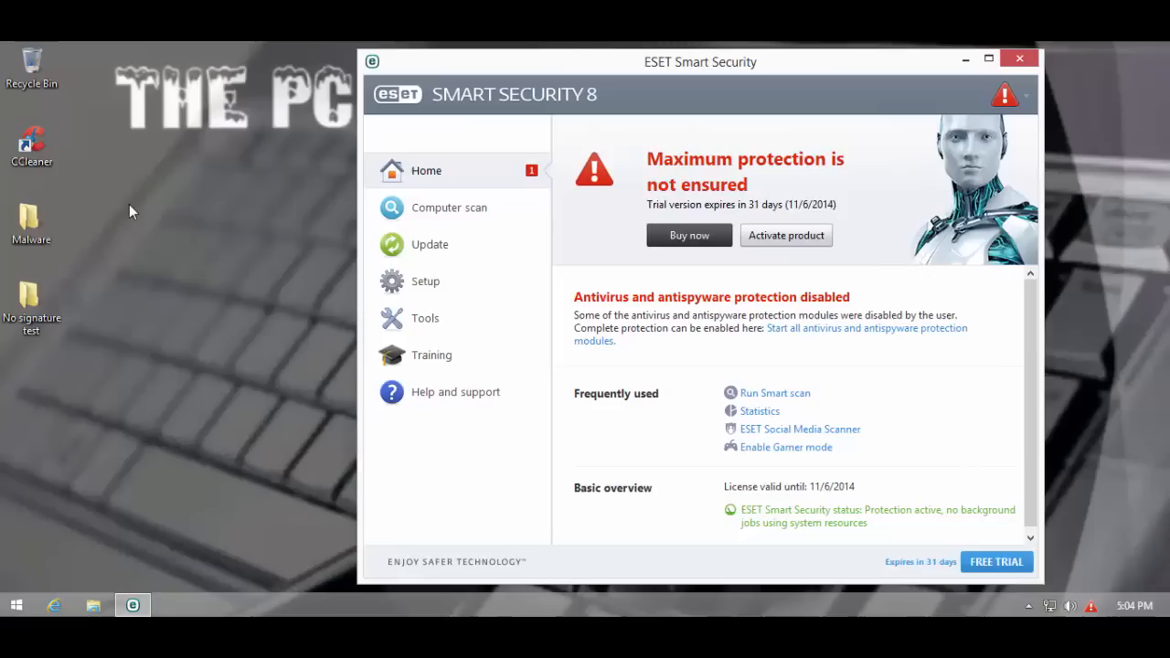
mouse_move(112, 218)
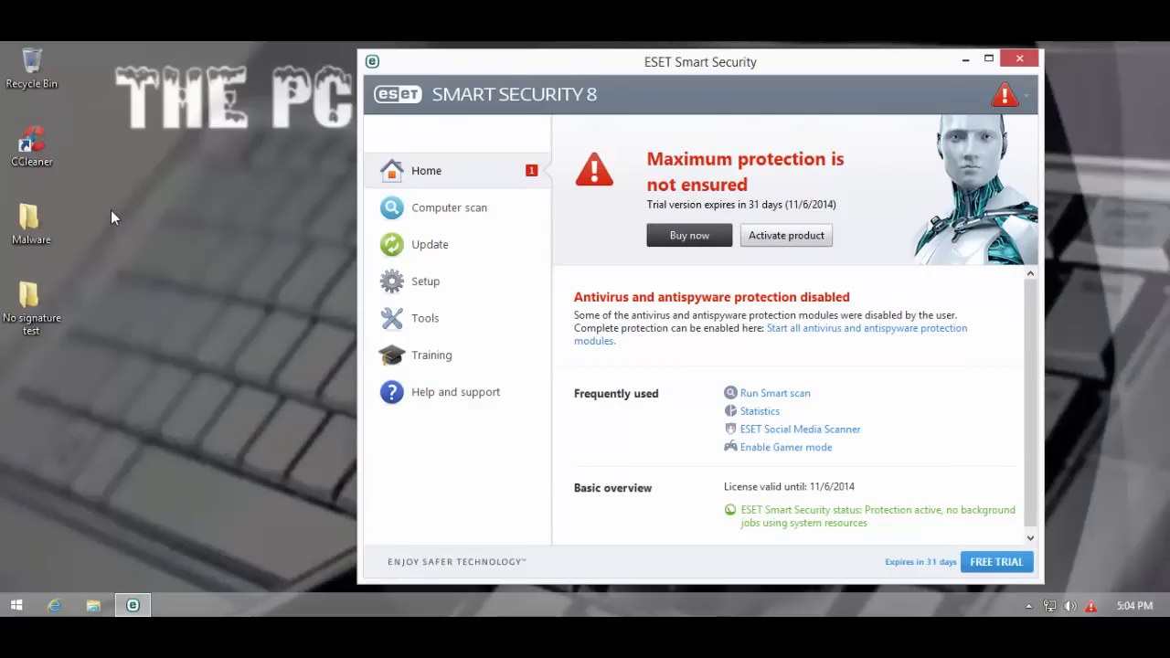
mouse_move(114, 197)
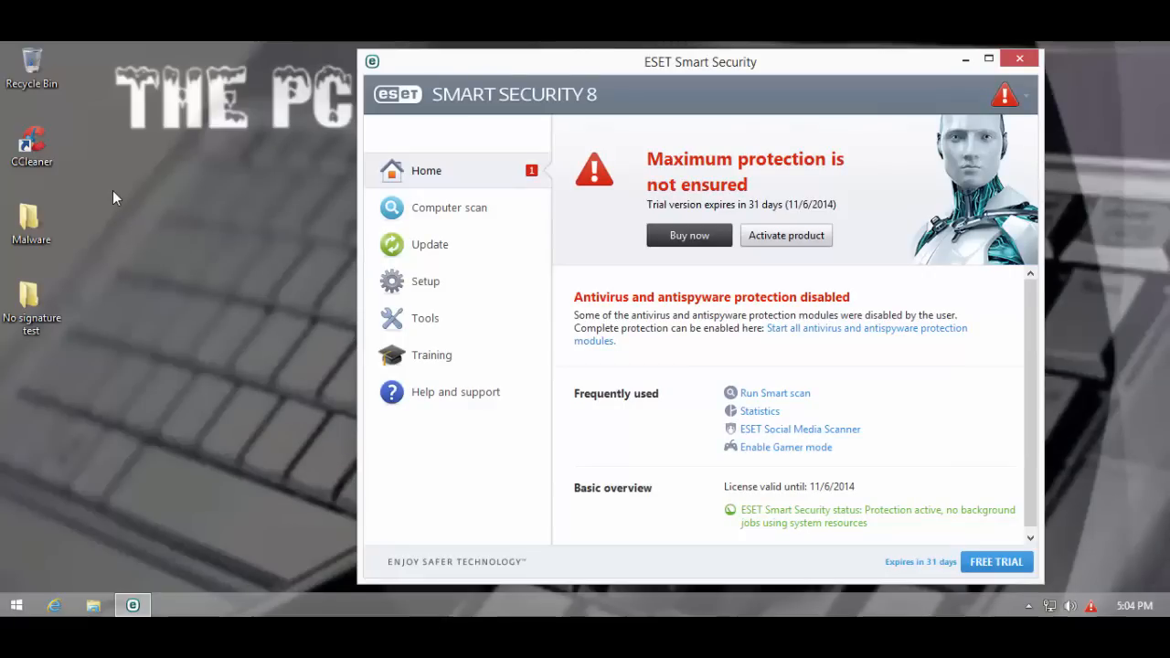
left_click(33, 307)
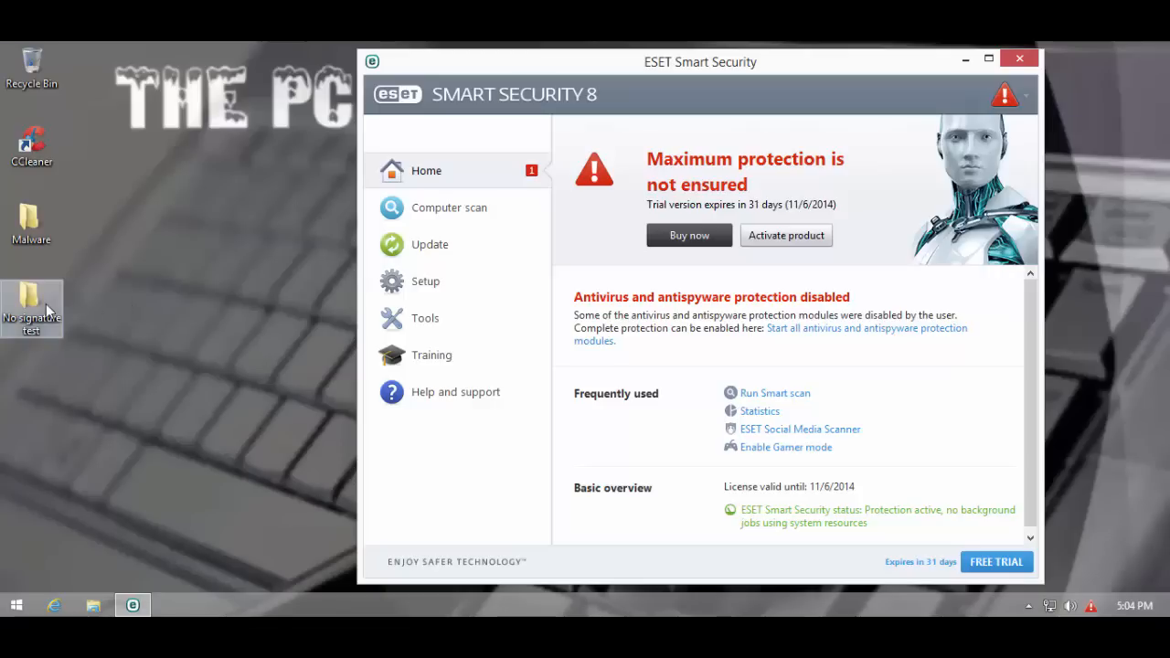
mouse_move(604, 300)
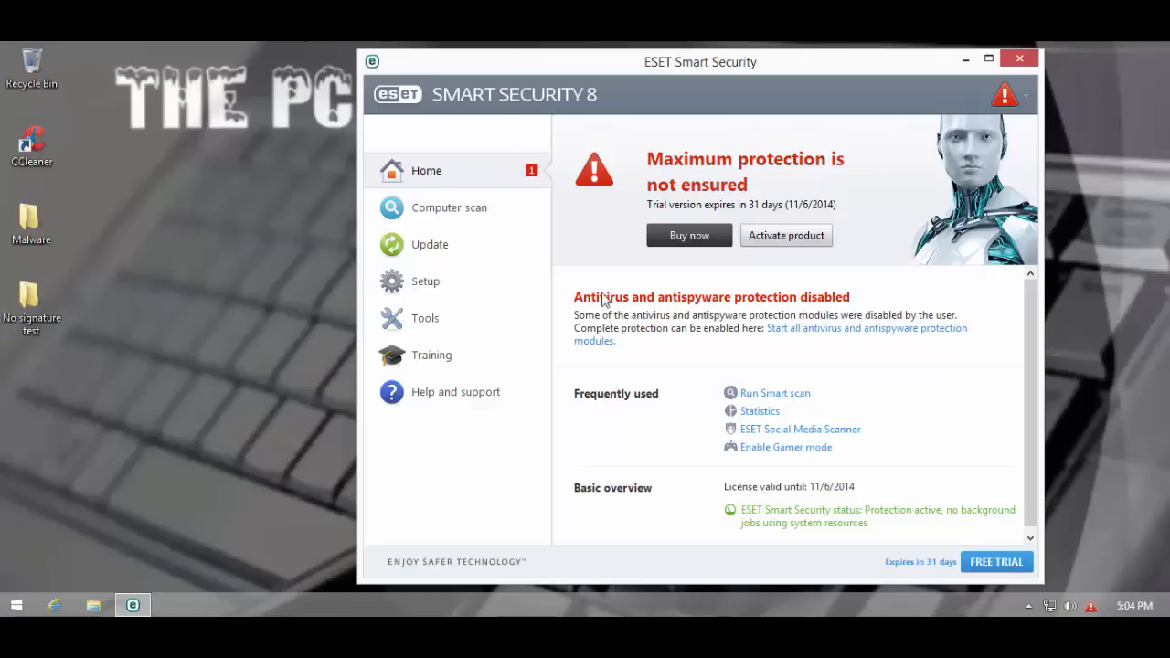
mouse_move(666, 346)
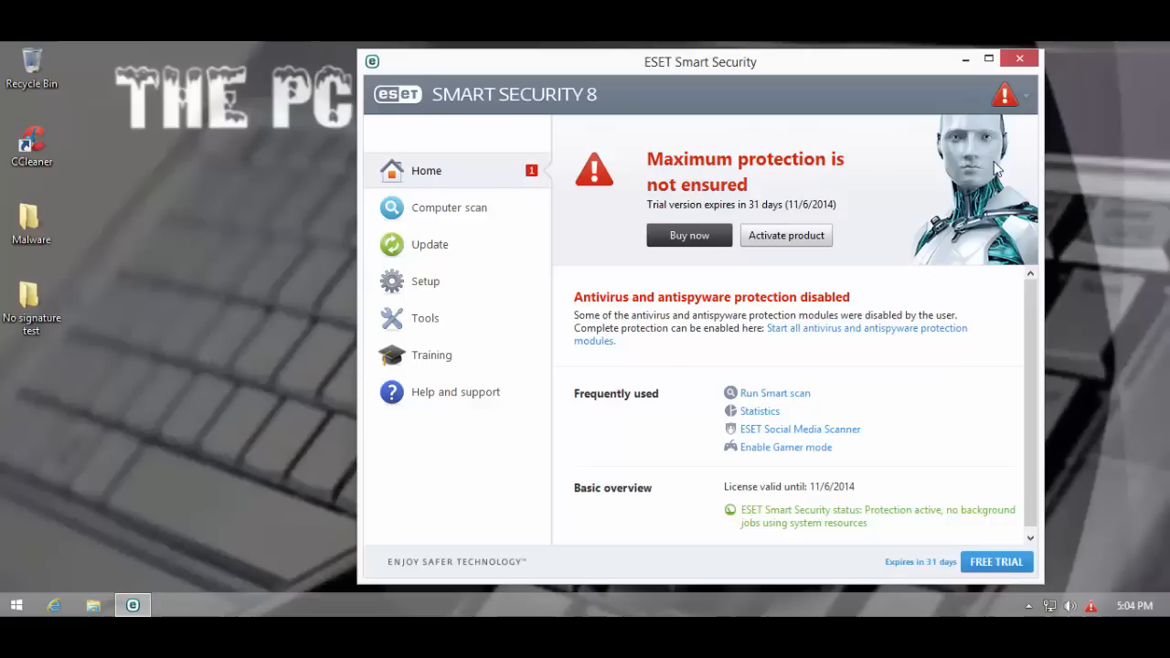
mouse_move(1018, 58)
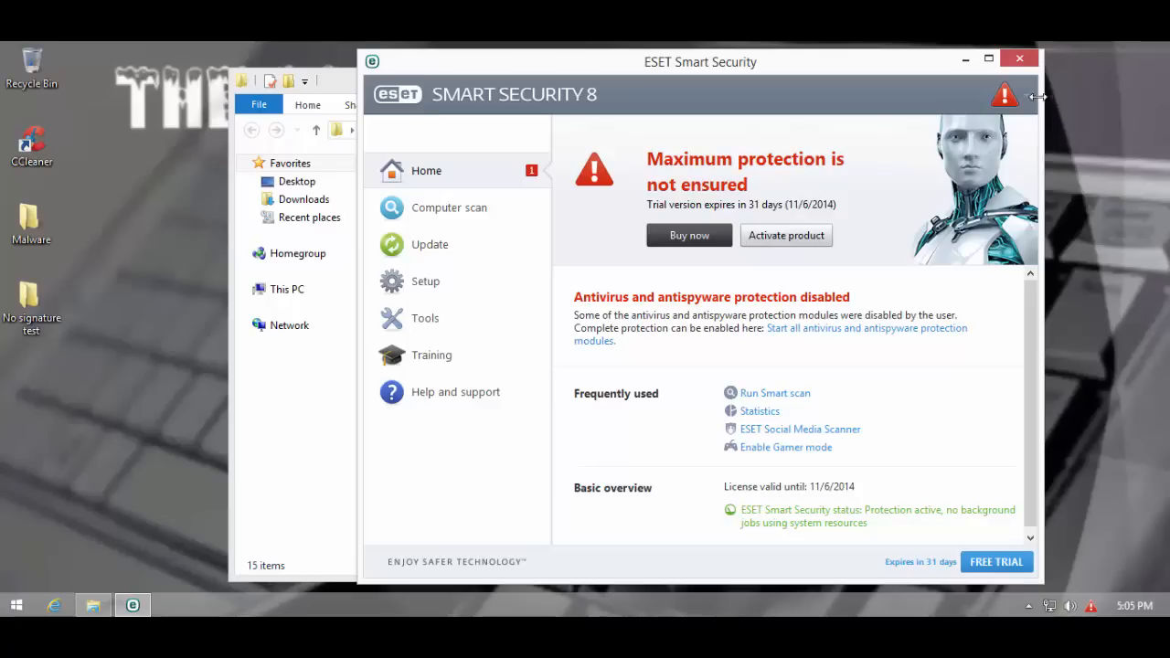
- Review the HIPS advanced settings and apply them, accepting the UAC elevation prompt
left_click(1006, 95)
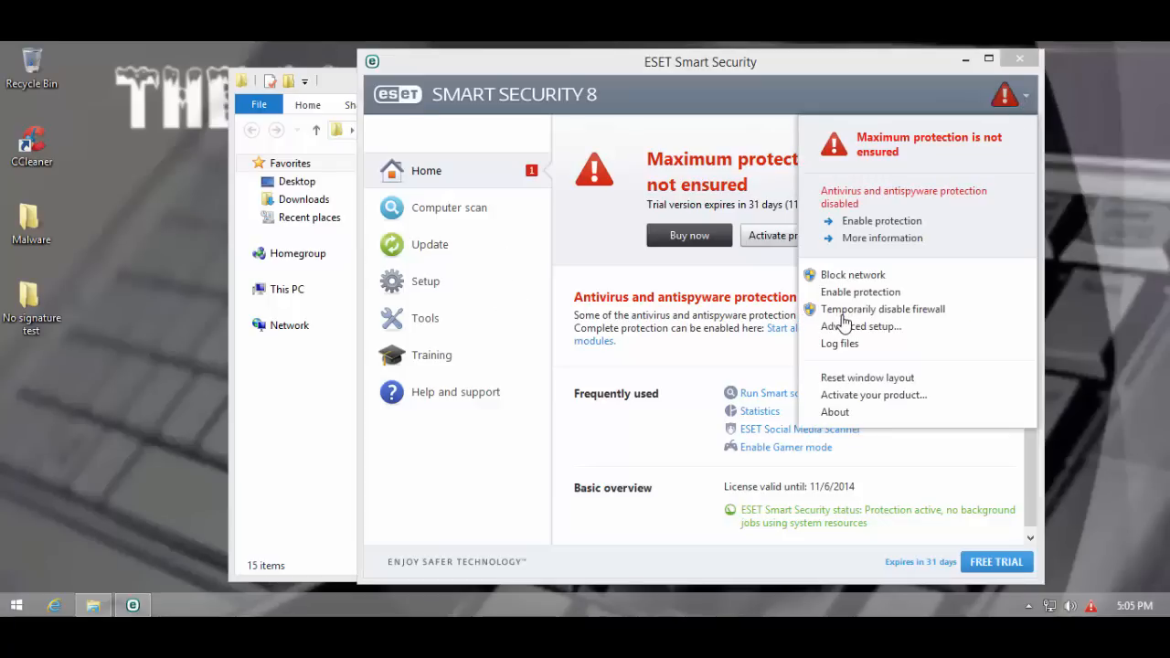
left_click(859, 325)
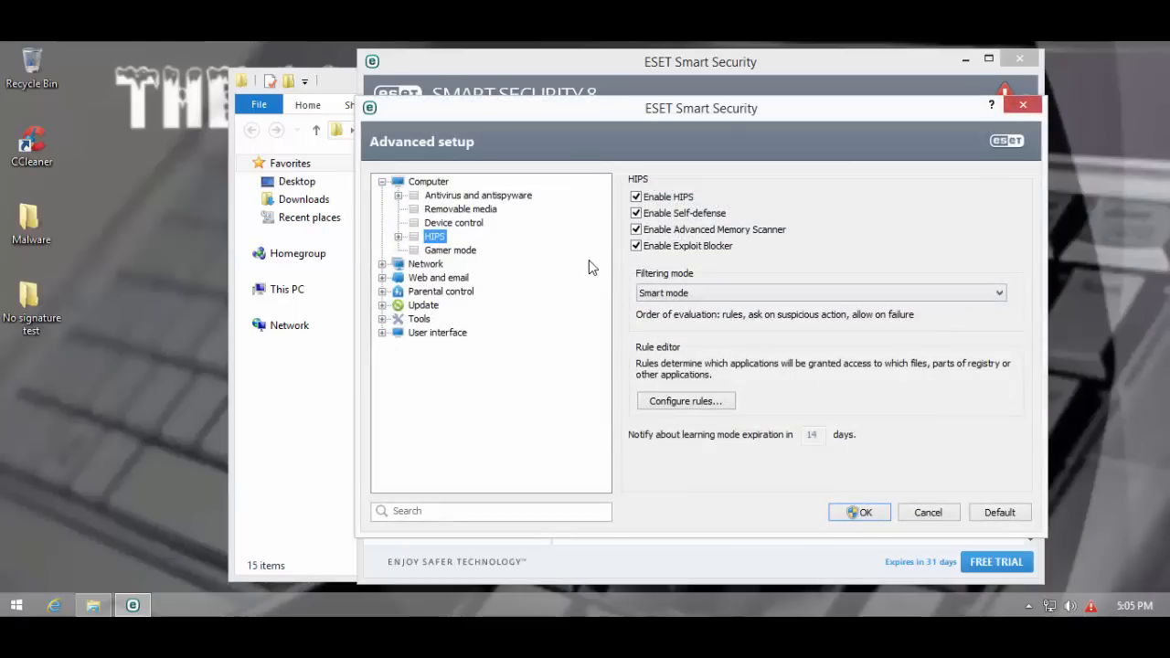
mouse_move(599, 216)
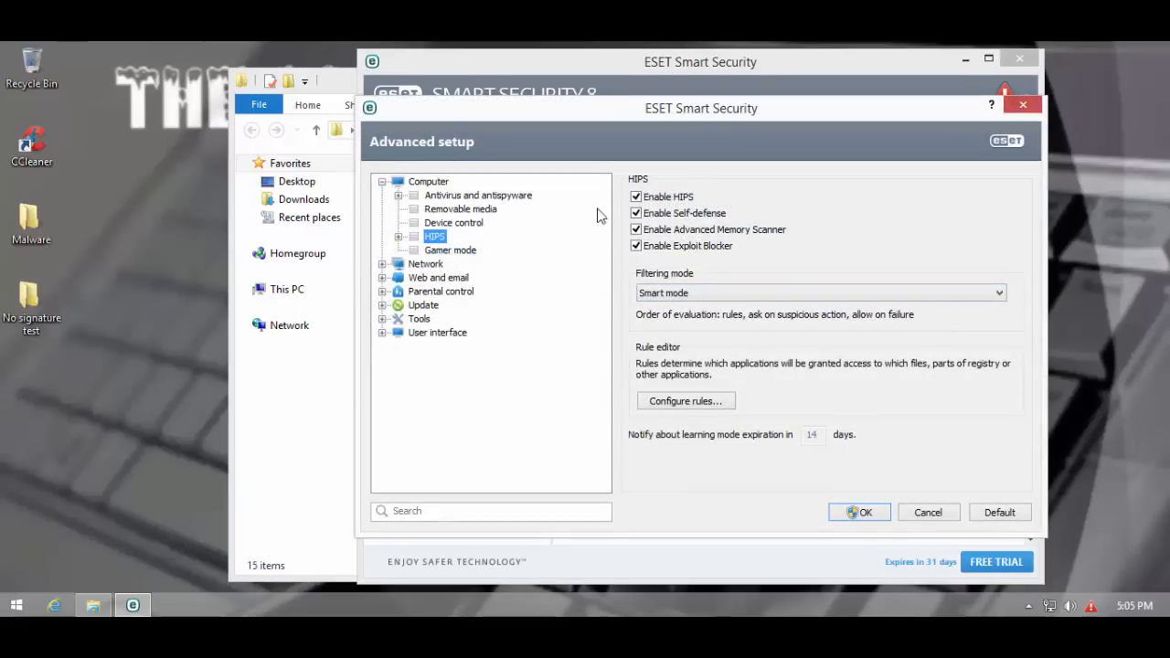
mouse_move(921, 576)
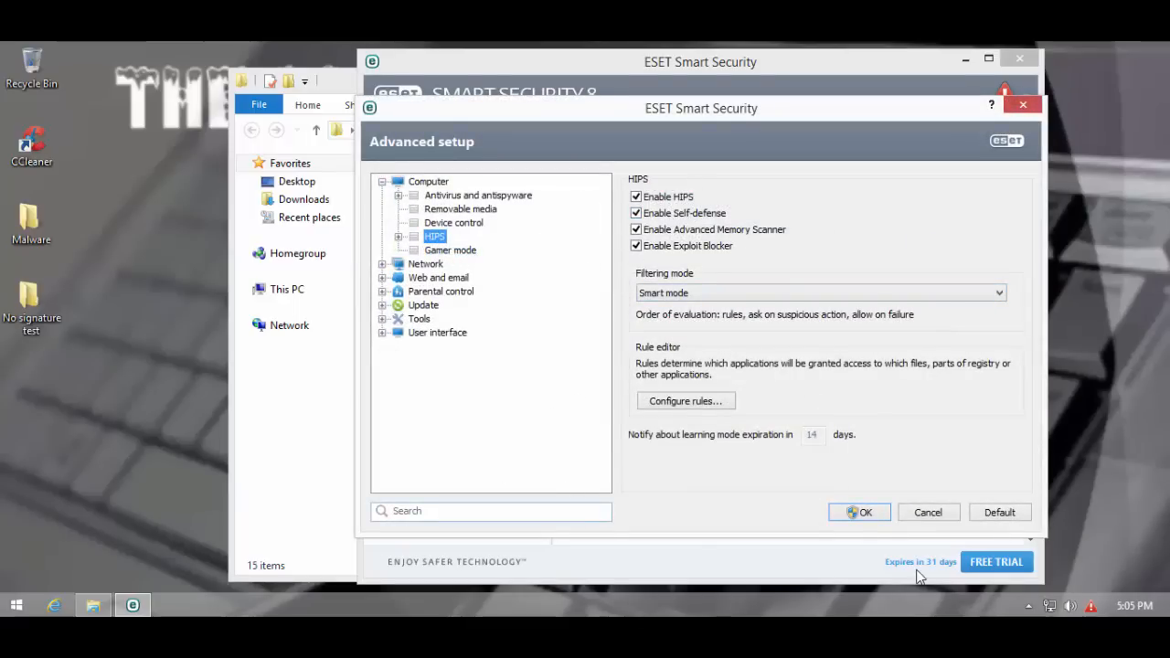
left_click(857, 512)
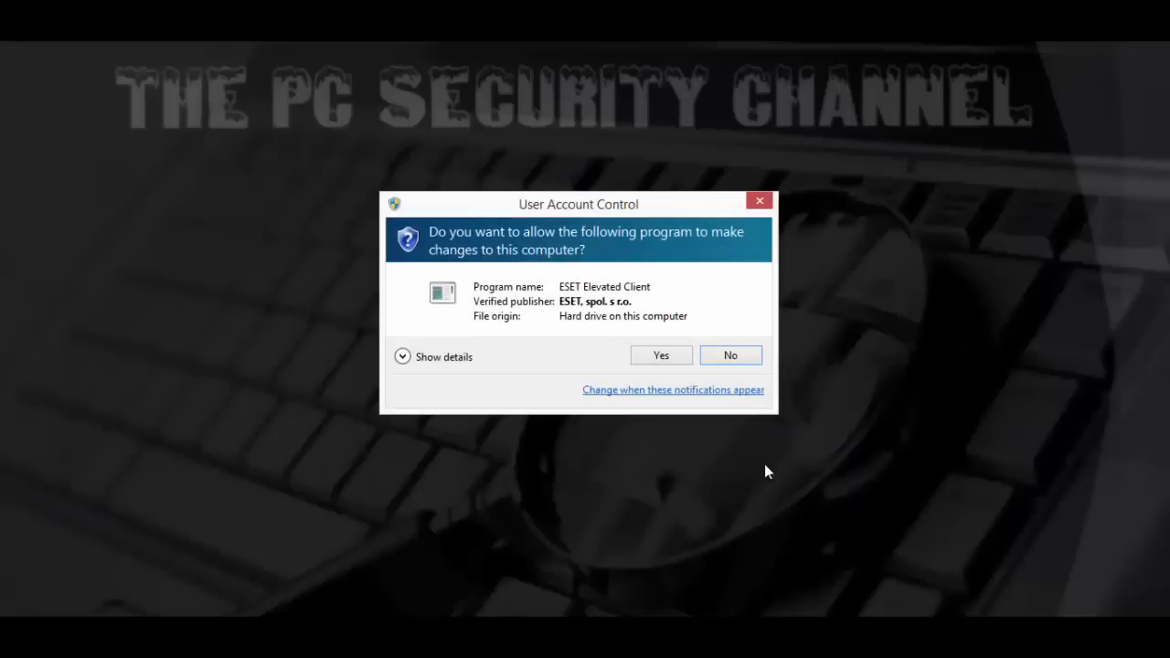
left_click(660, 355)
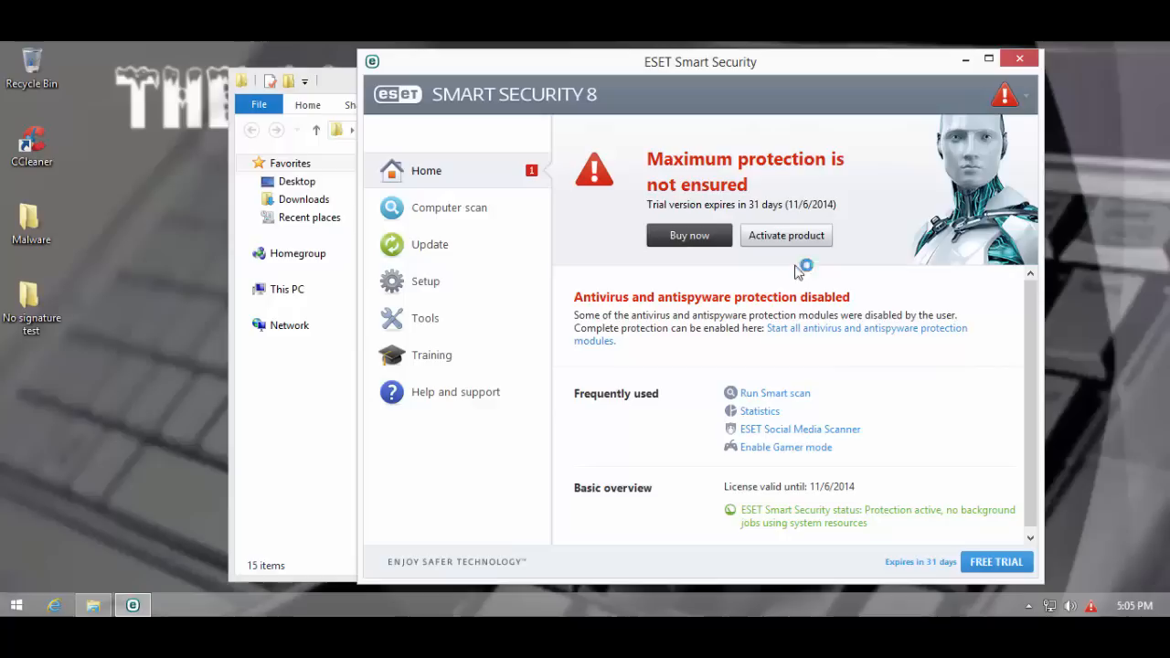
- Reopen Advanced setup from the status menu and close it again
left_click(1004, 95)
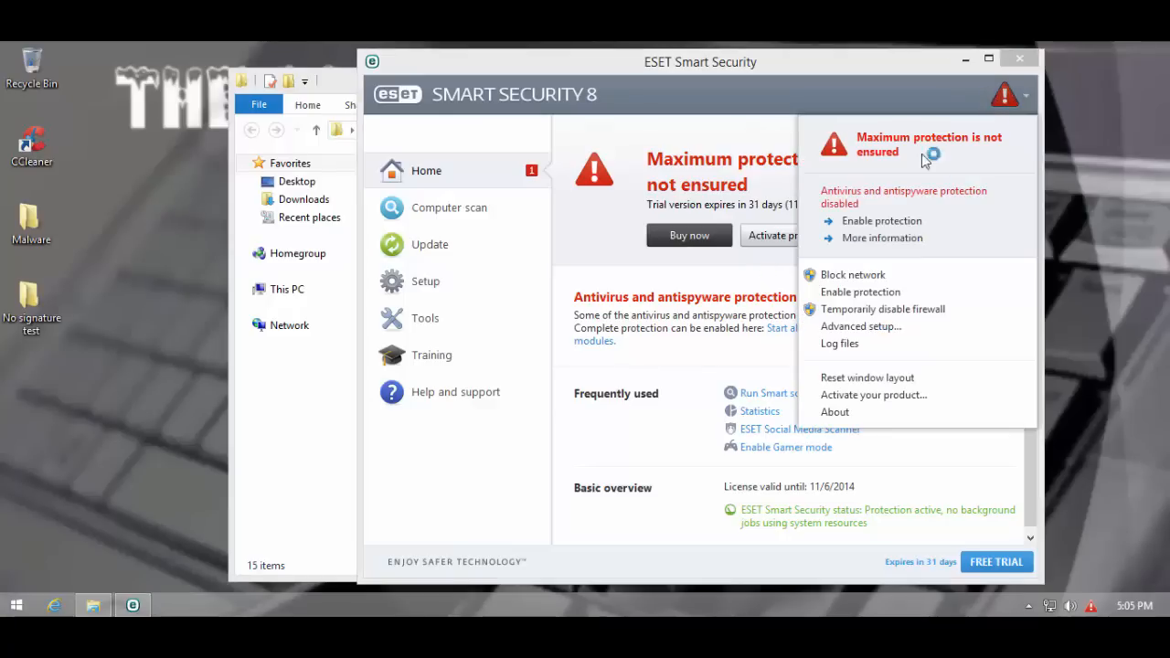
mouse_move(841, 331)
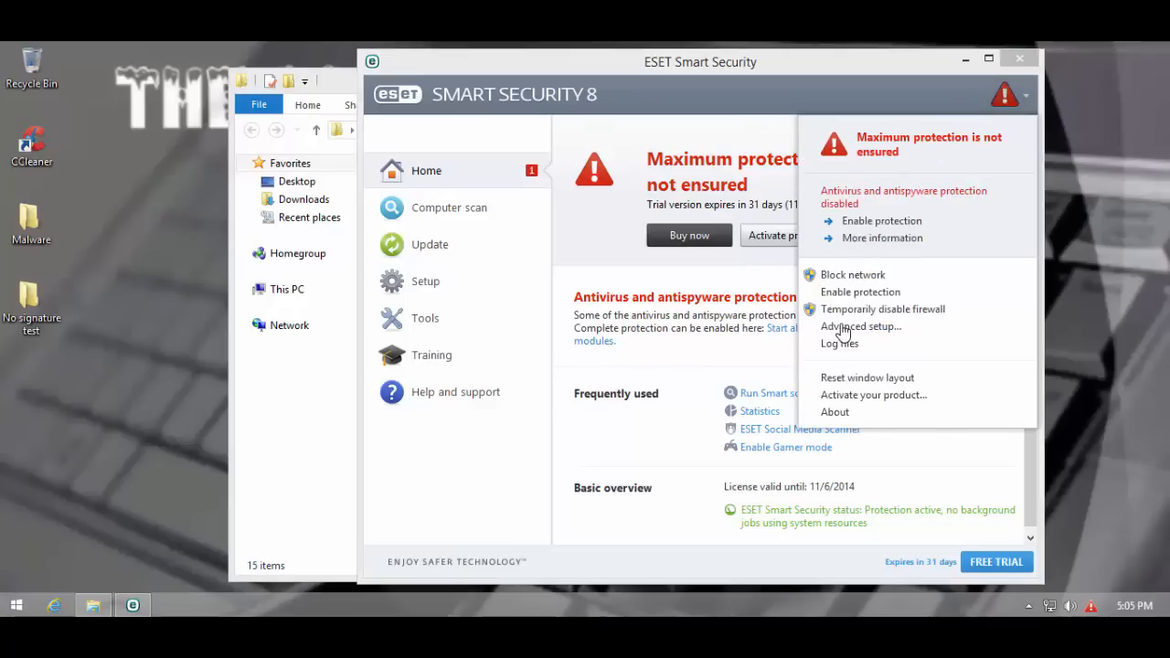
left_click(860, 325)
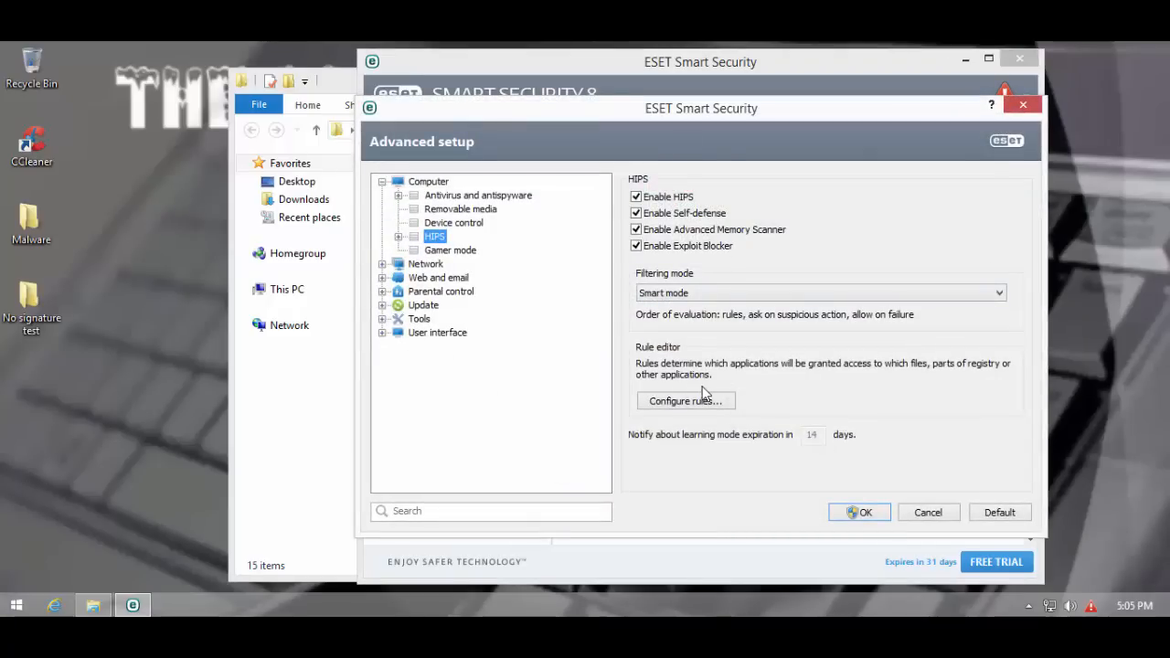
mouse_move(510, 344)
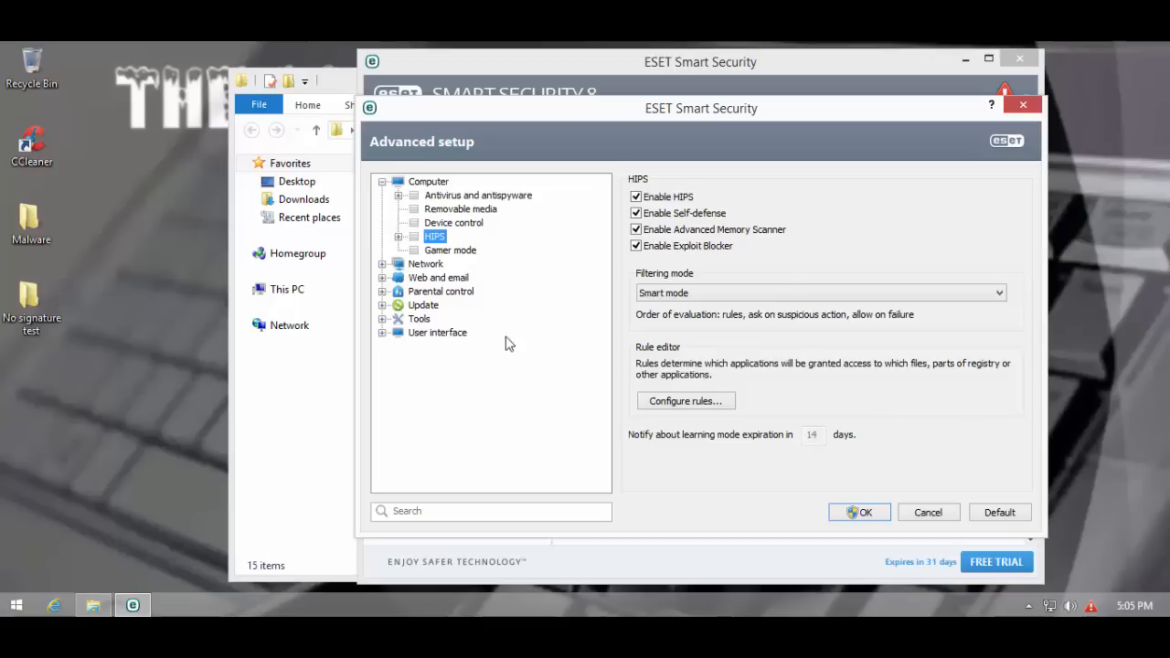
left_click(819, 292)
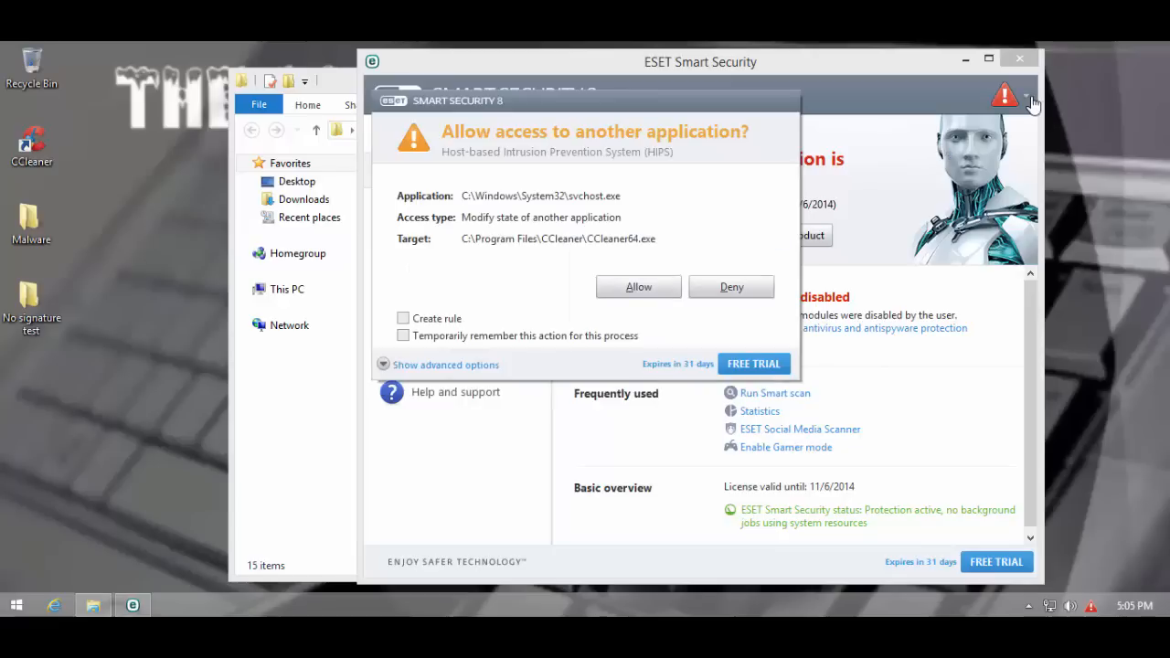
- In Advanced setup, set HIPS filtering to Smart mode with HIPS protections enabled
left_click(1027, 96)
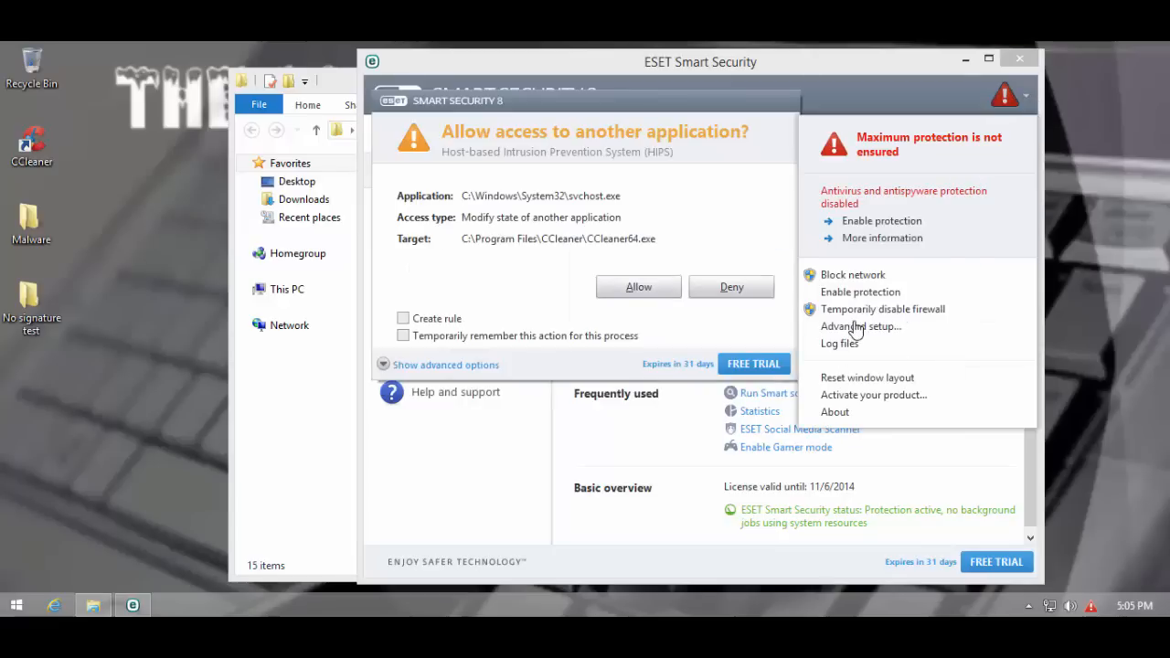
left_click(860, 326)
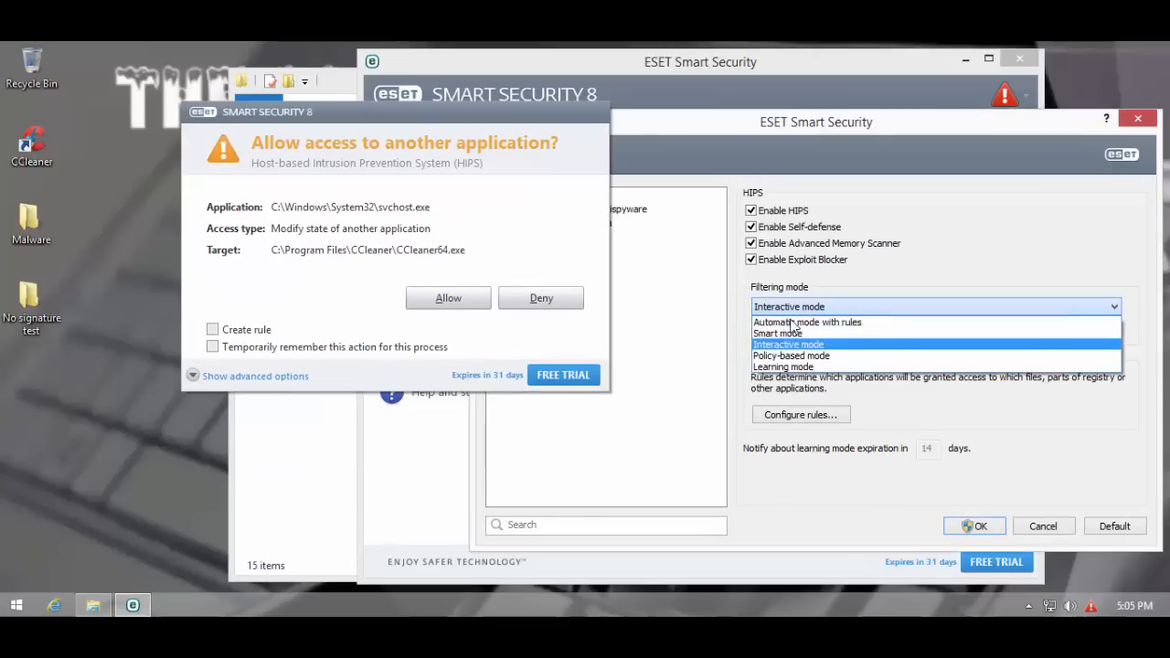
left_click(777, 333)
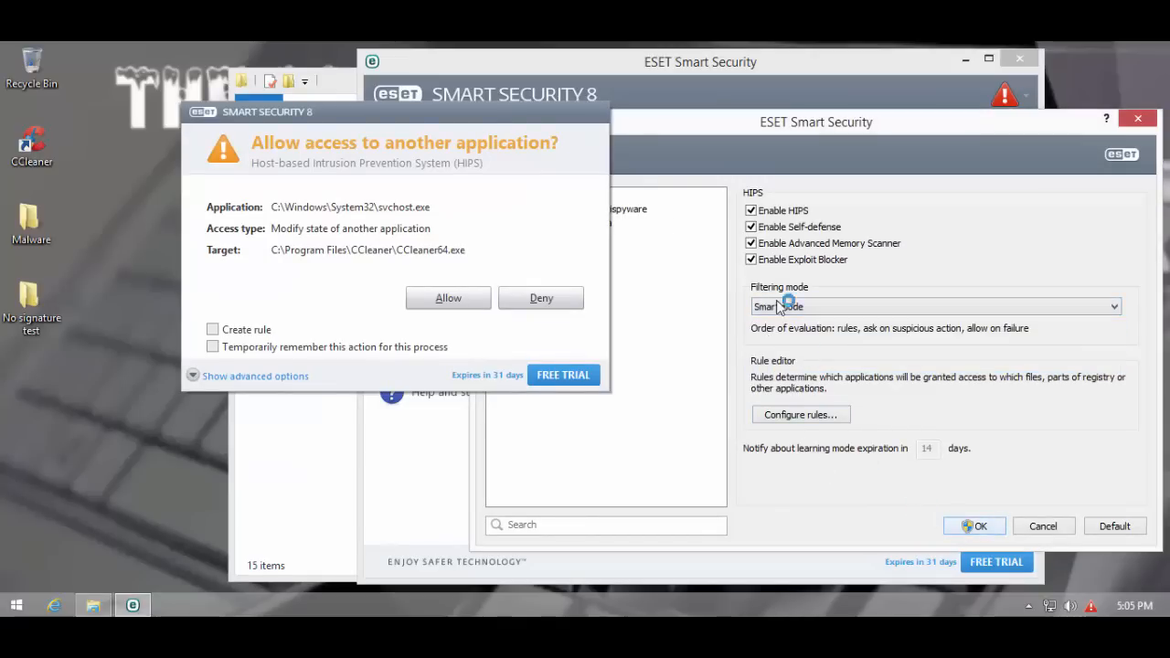
left_click(448, 298)
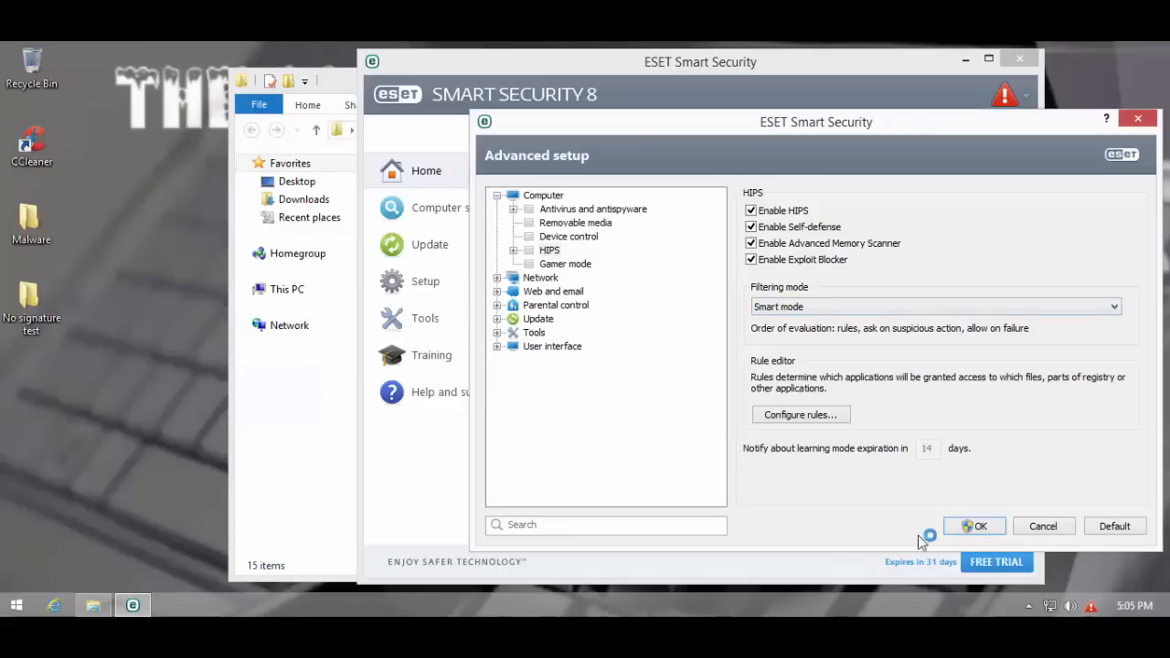
mouse_move(1125, 136)
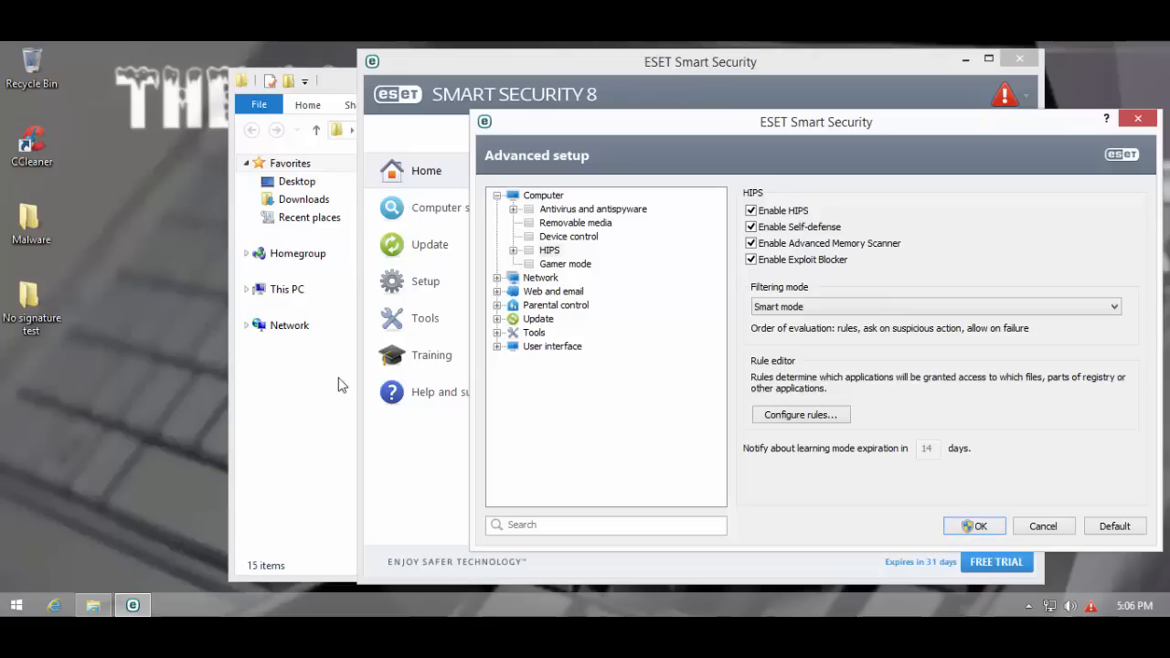
mouse_move(797, 219)
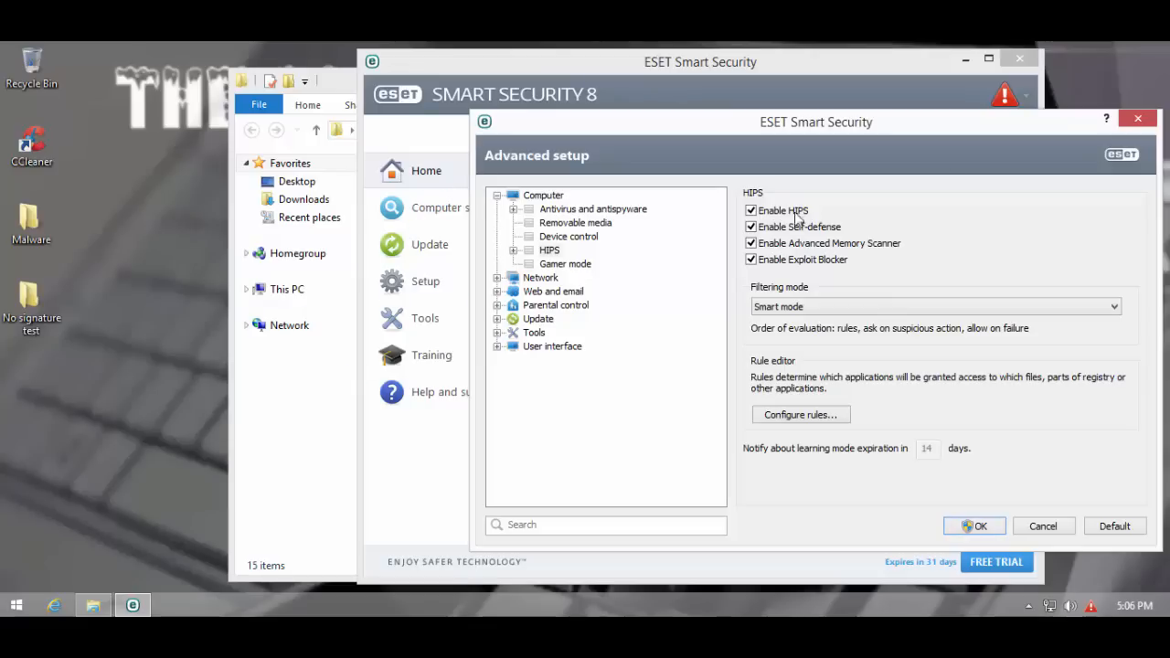
left_click(973, 527)
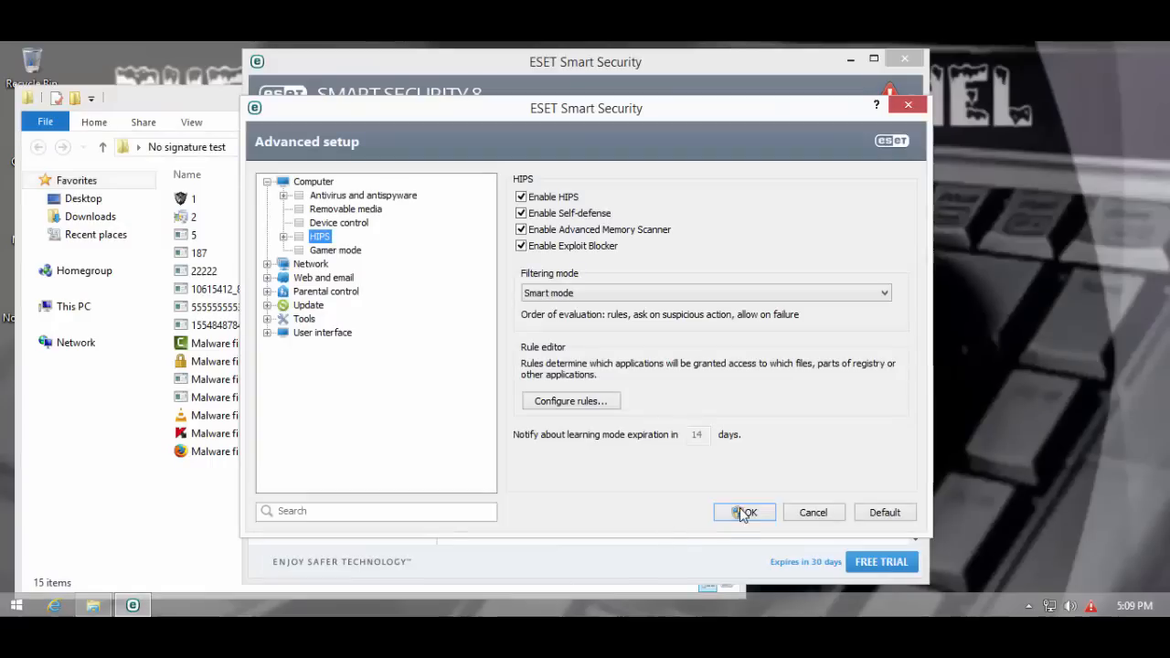
- Save the HIPS settings and select sample file 2 in the No signature test folder
left_click(744, 512)
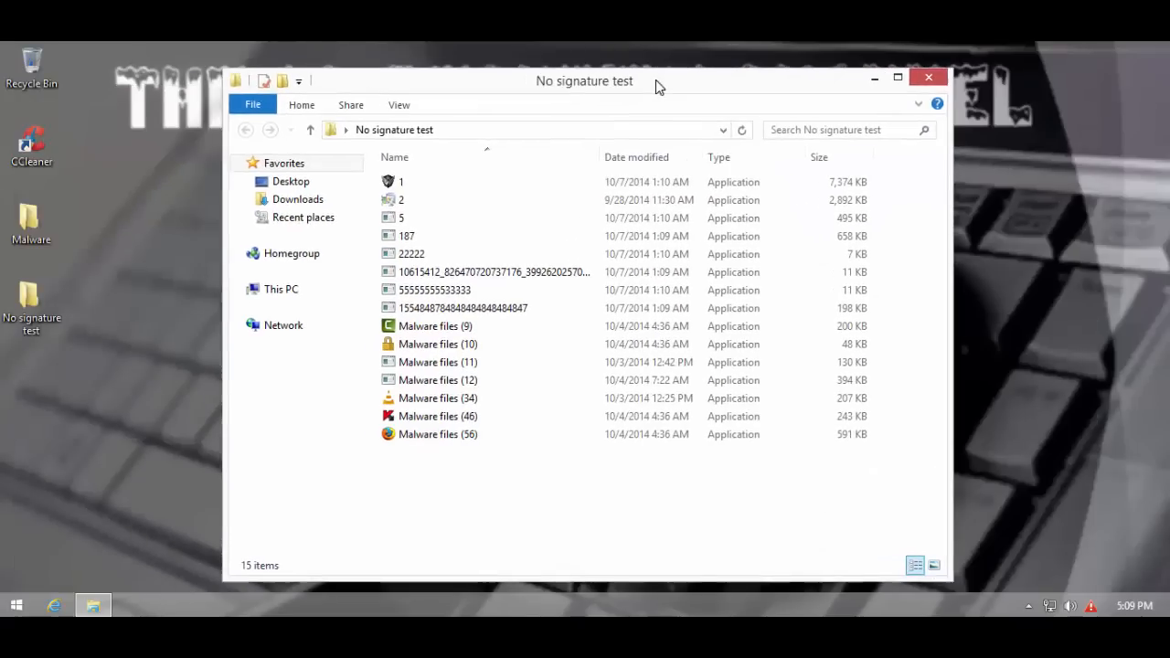
left_click(400, 183)
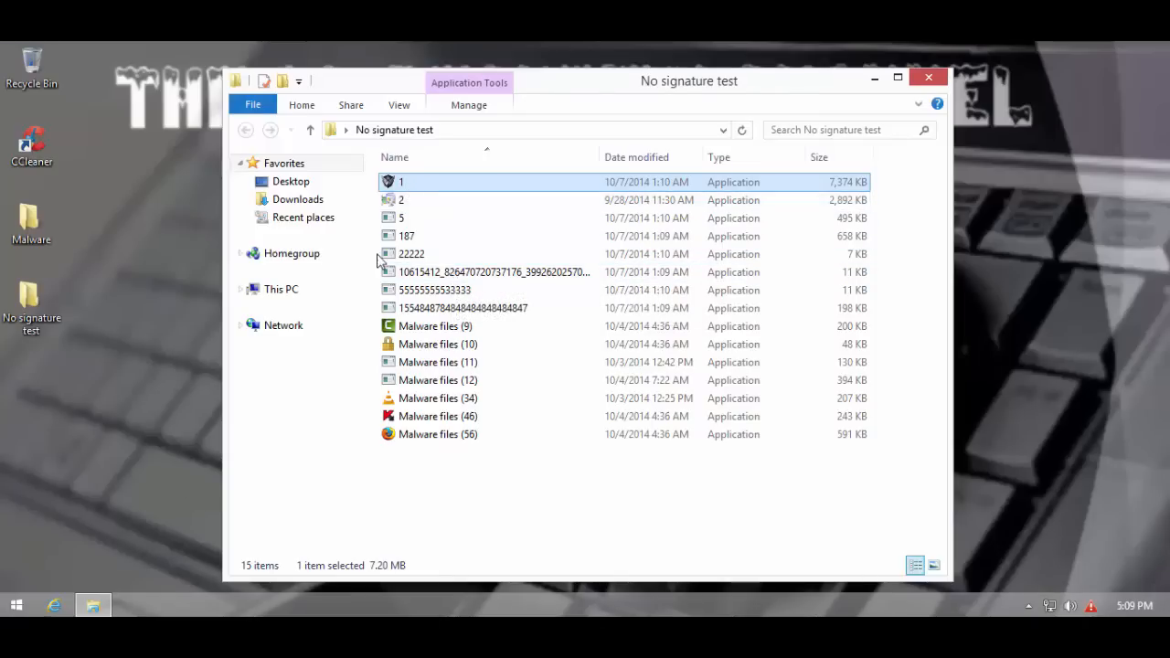
left_click(402, 199)
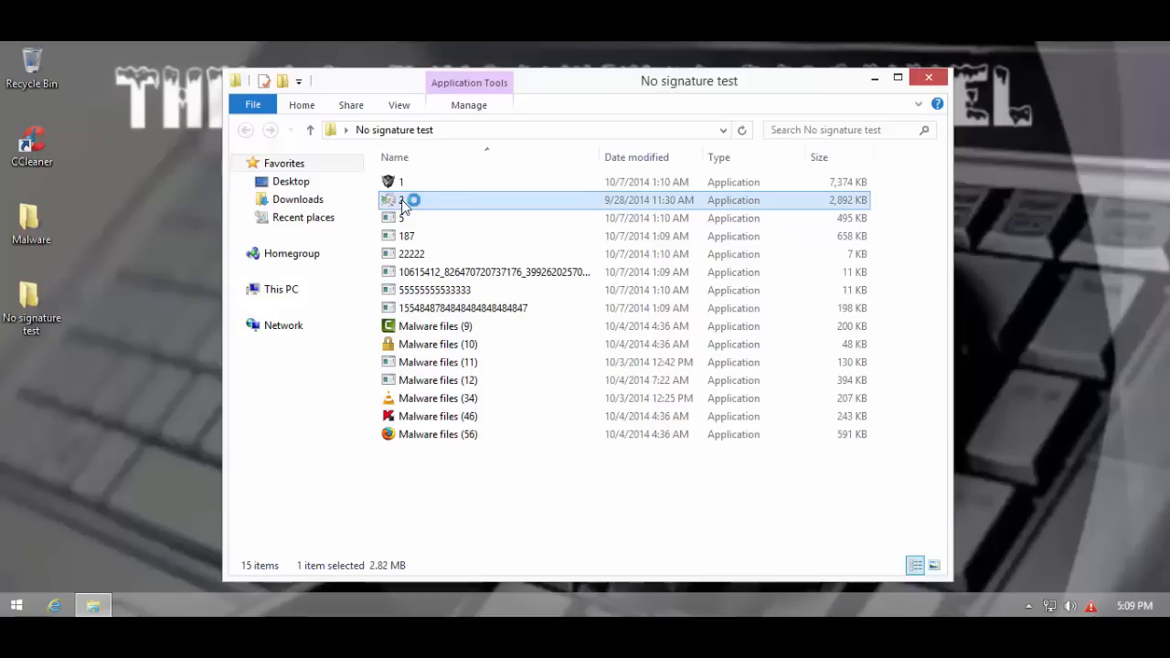
- Run sample 2 and dismiss the fake virtual-machine error about the NDSIP file
double_click(402, 199)
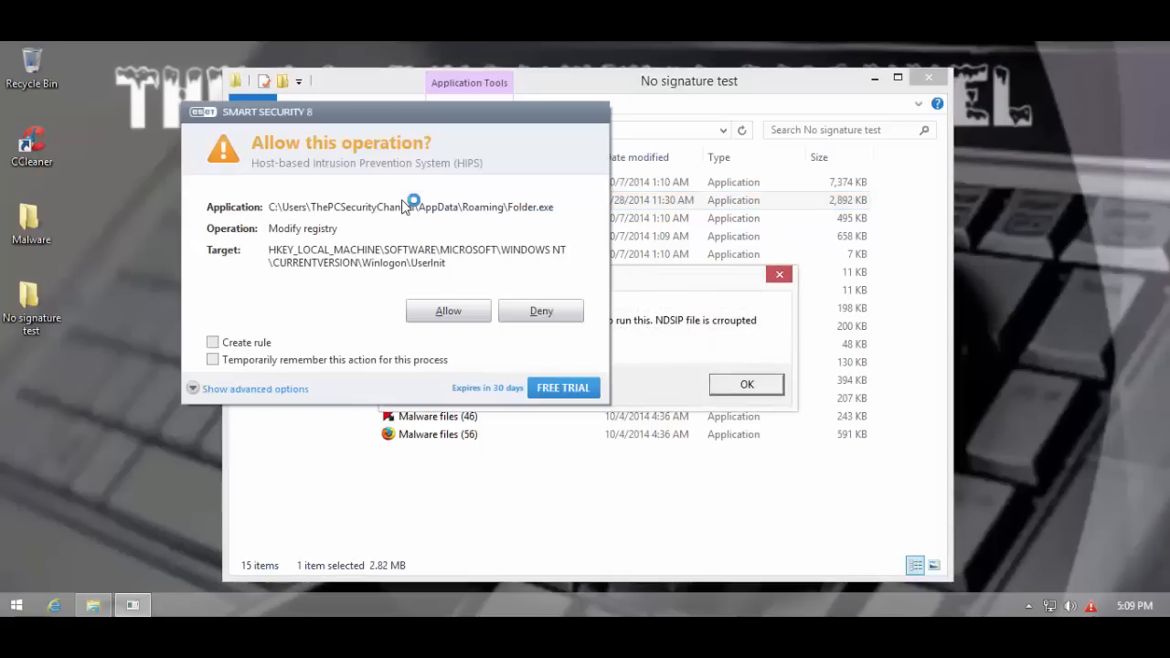
mouse_move(356, 216)
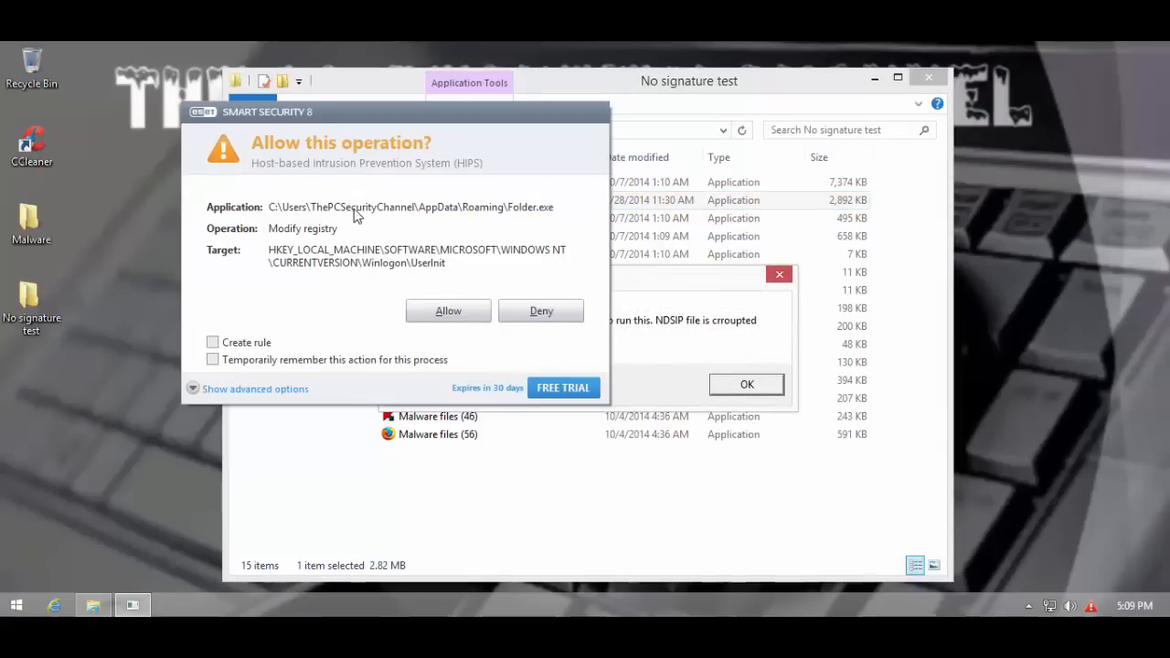
mouse_move(399, 197)
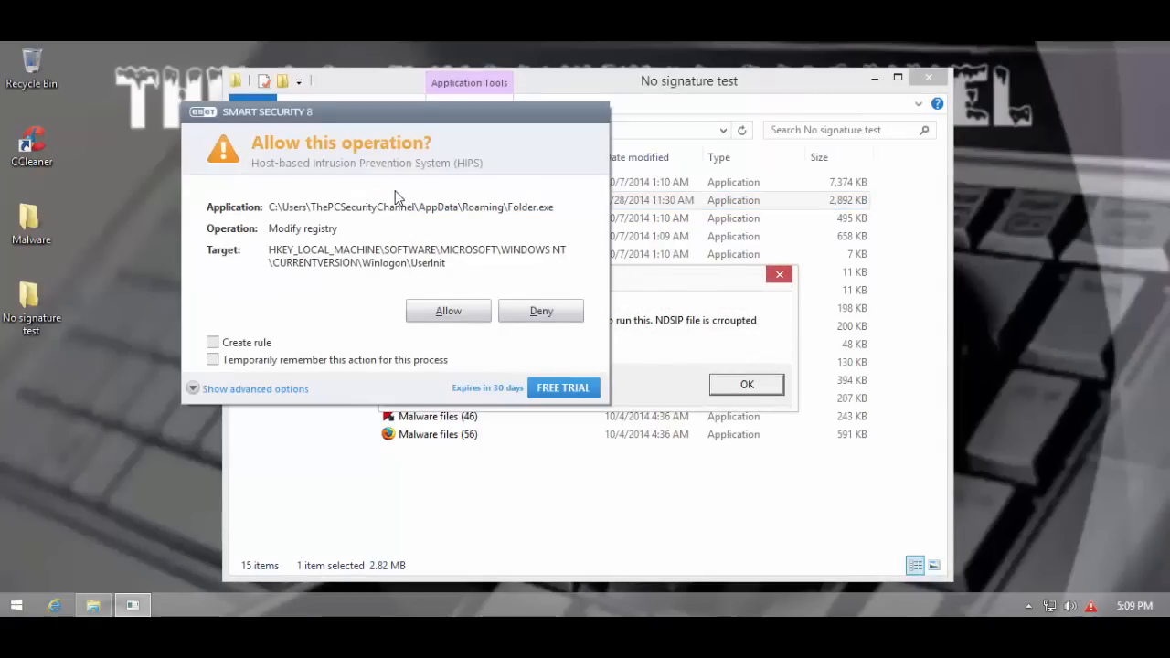
mouse_move(442, 409)
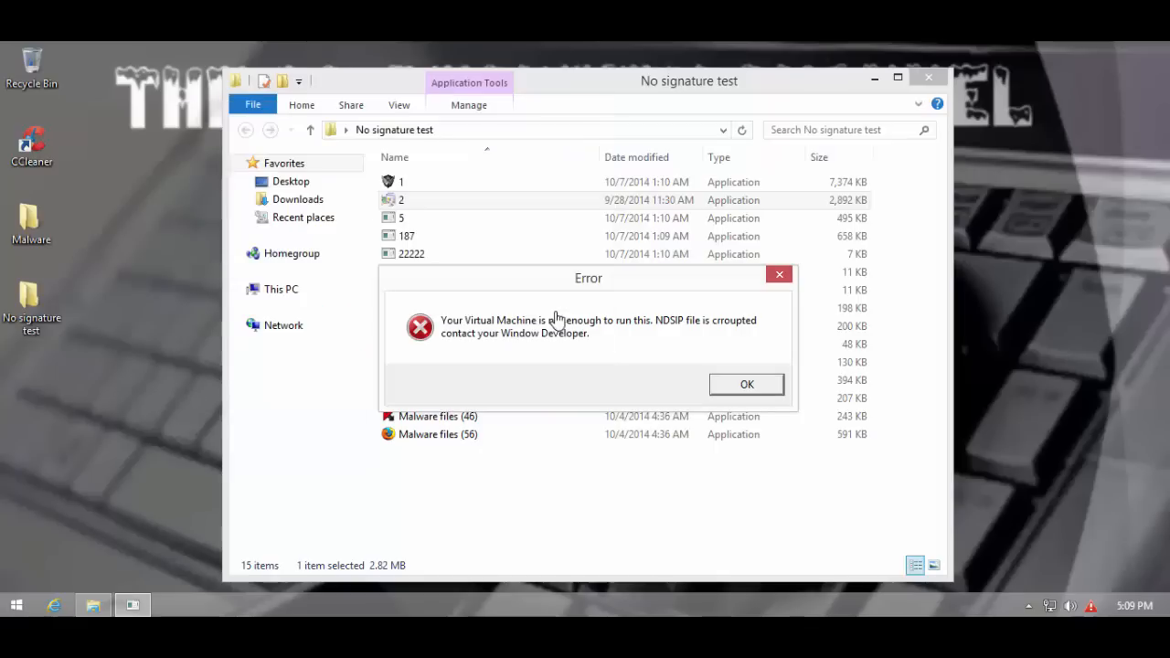
left_click(746, 384)
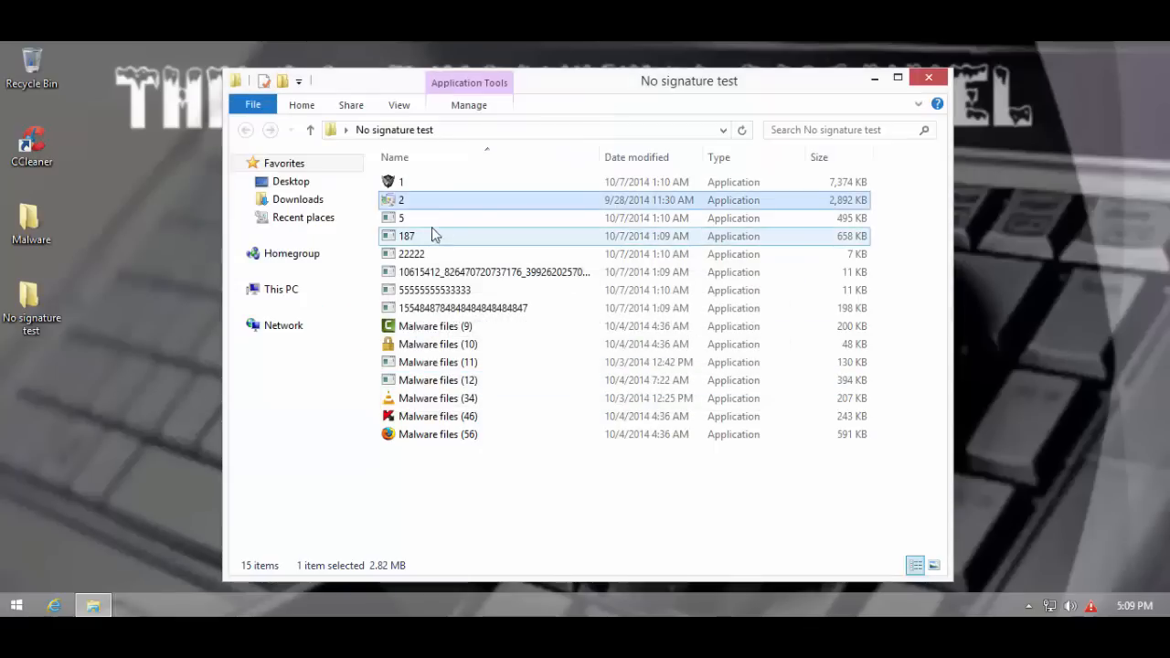
- Execute the next unsigned sample, then 187, 22222 and the long-numbered file from the No signature test folder
double_click(401, 218)
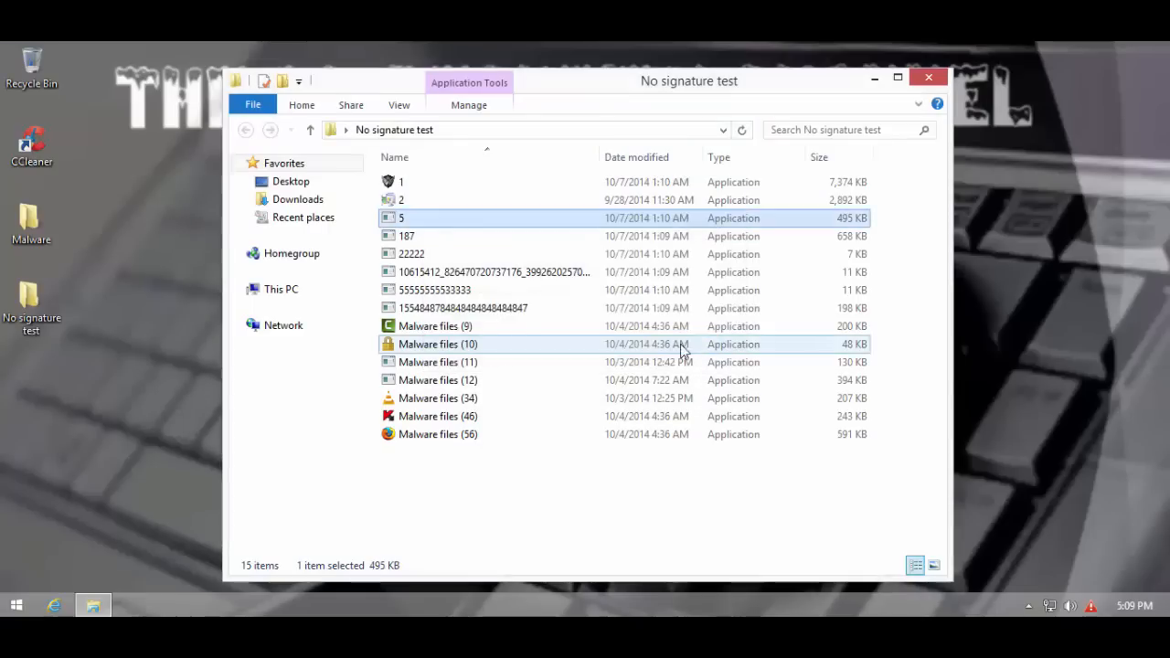
left_click(406, 235)
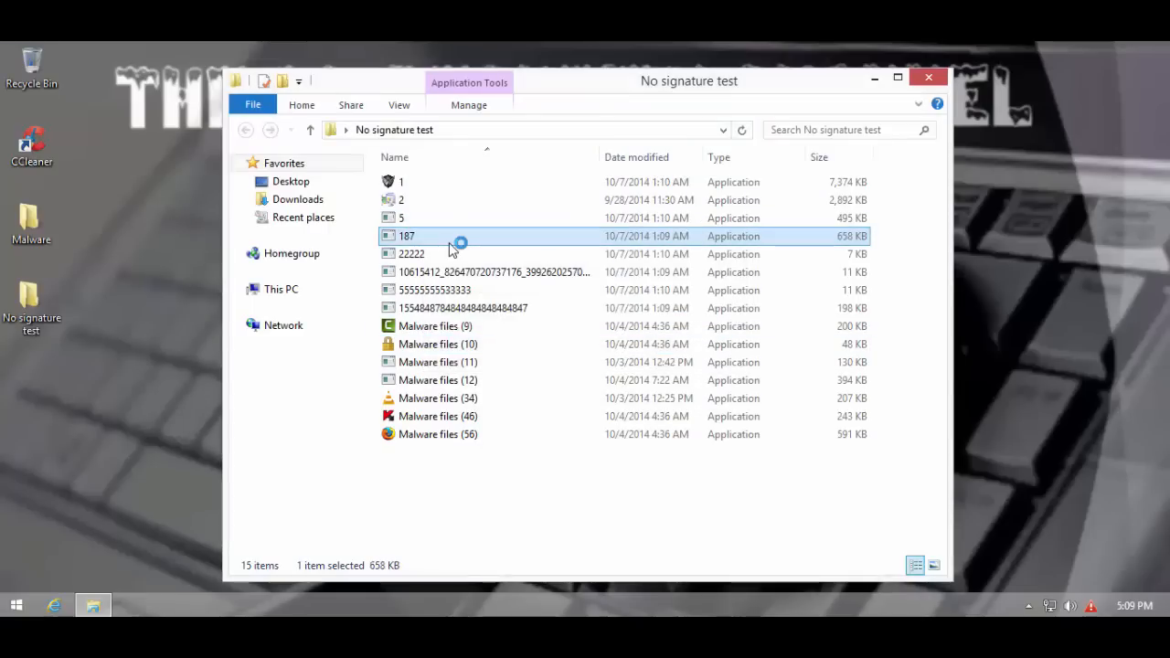
mouse_move(425, 258)
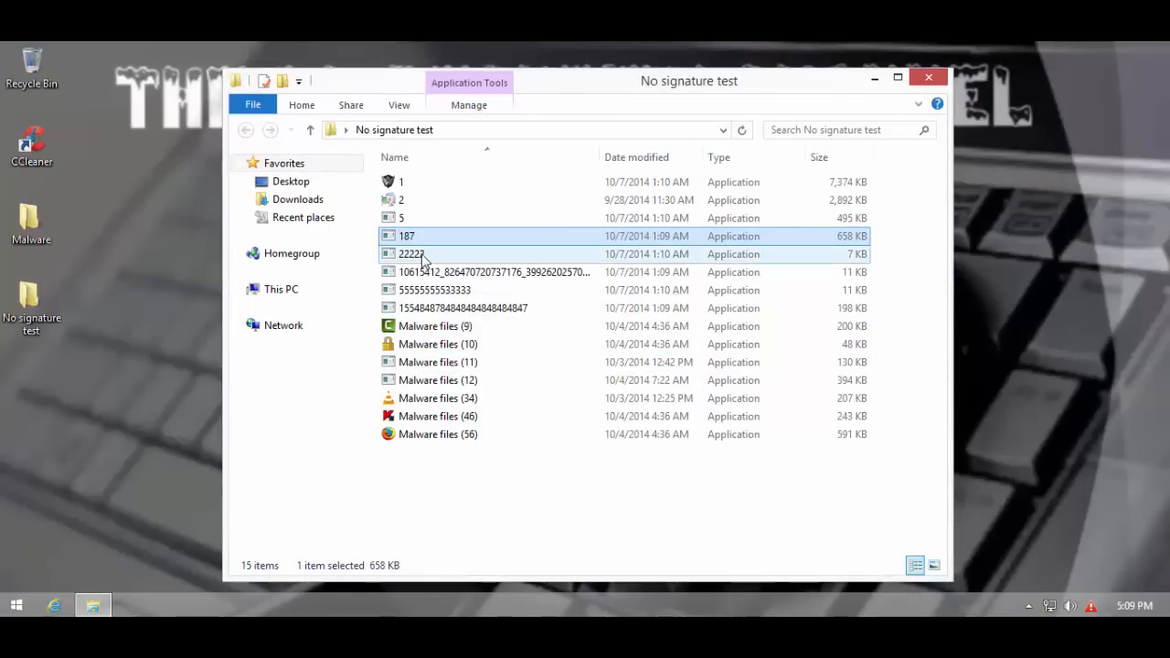
left_click(412, 253)
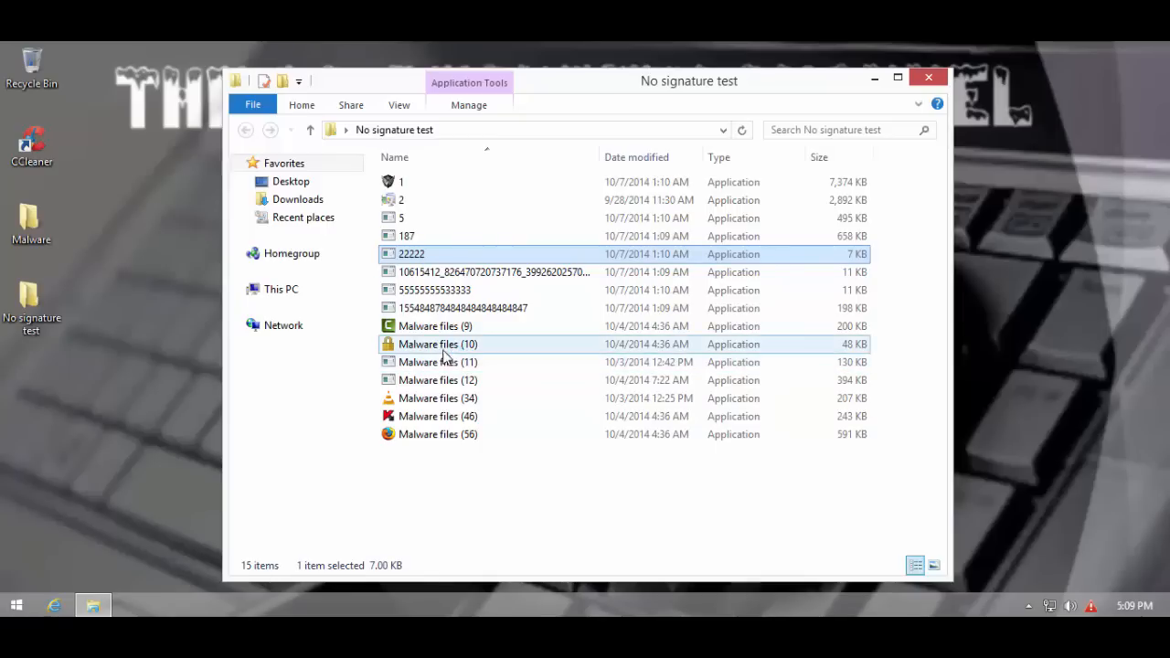
left_click(493, 271)
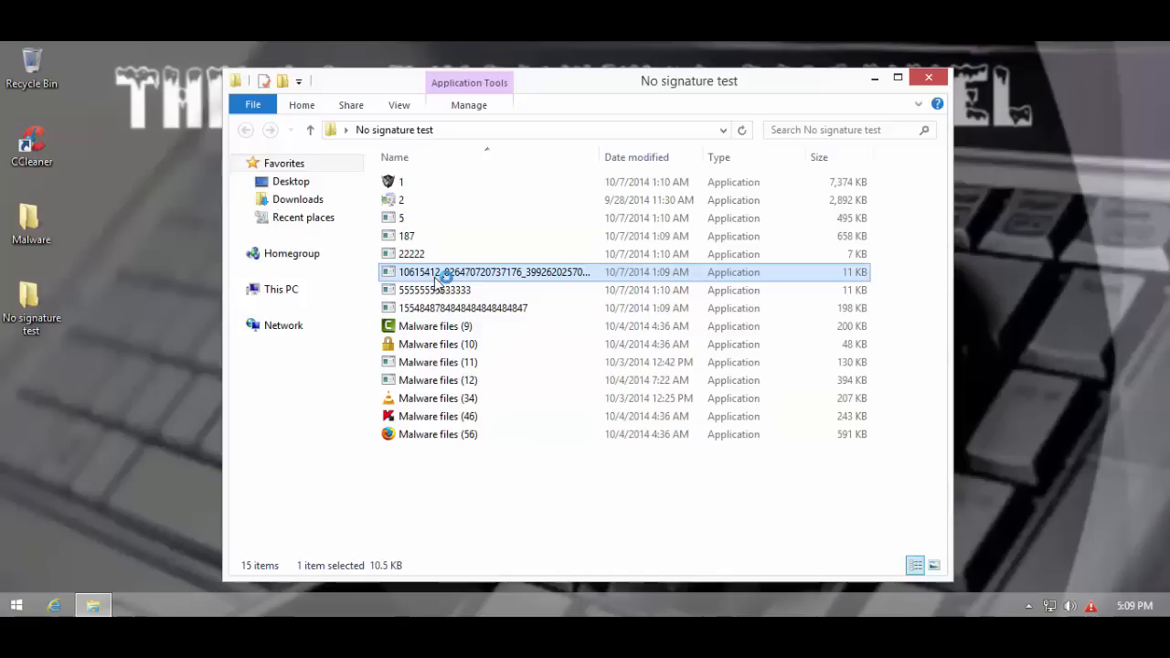
mouse_move(400, 217)
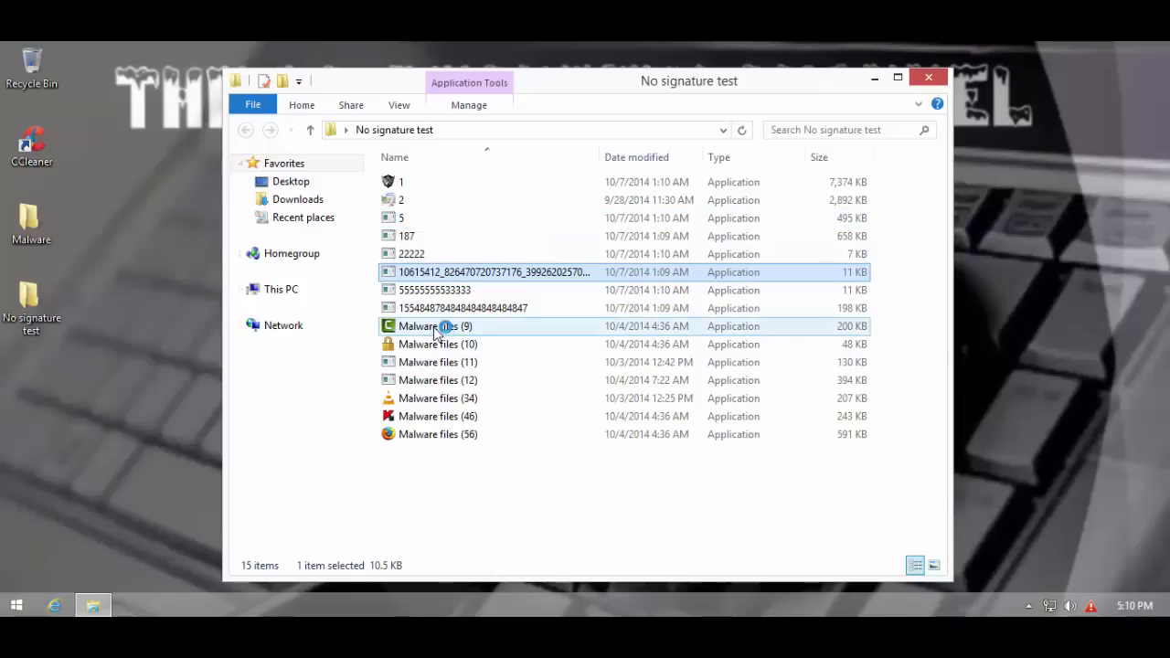
mouse_move(437, 325)
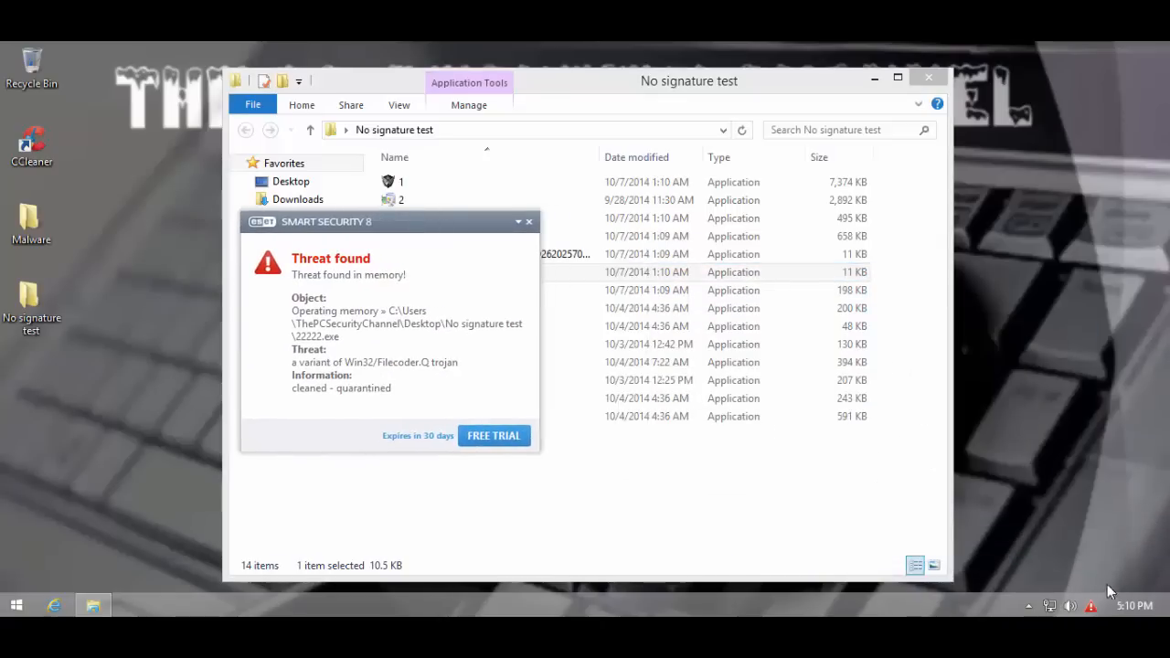
- Open ESET's main window, confirm Advanced setup with HIPS enabled, and show the Home overview warning
left_click(132, 605)
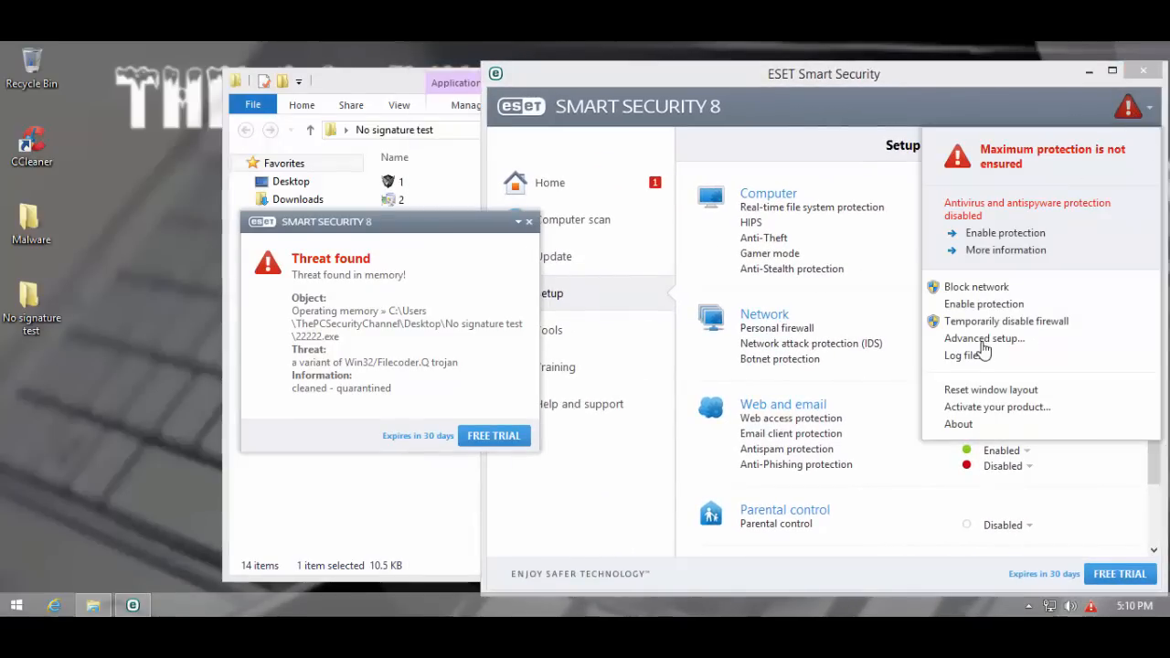
left_click(983, 338)
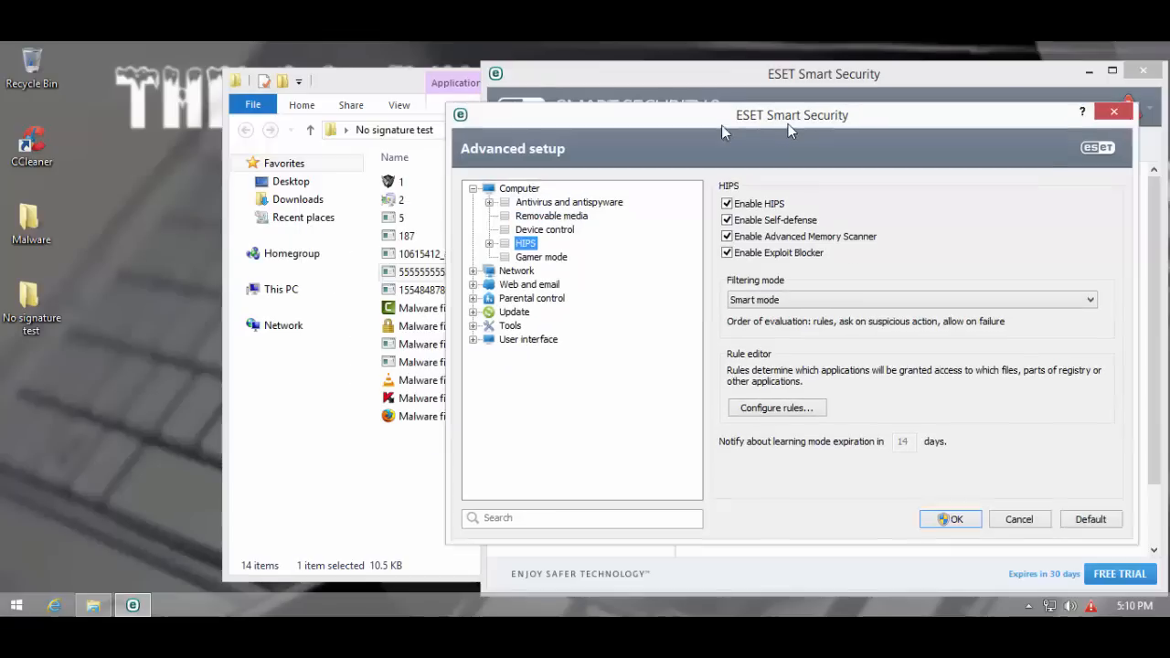
left_click(951, 519)
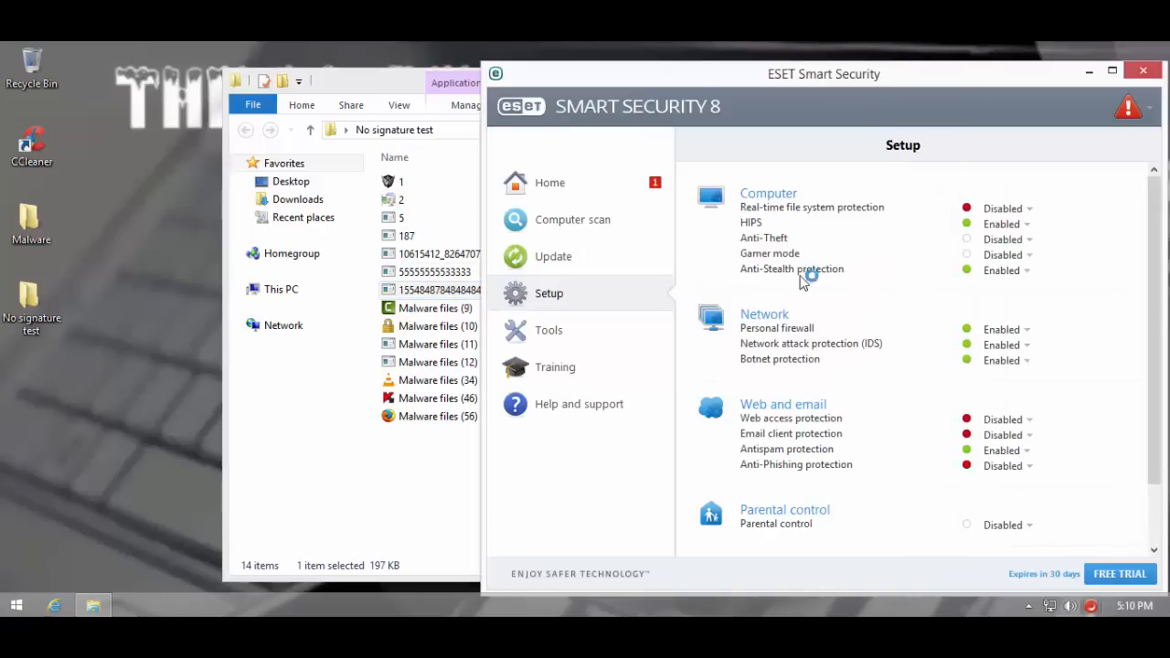
mouse_move(548, 183)
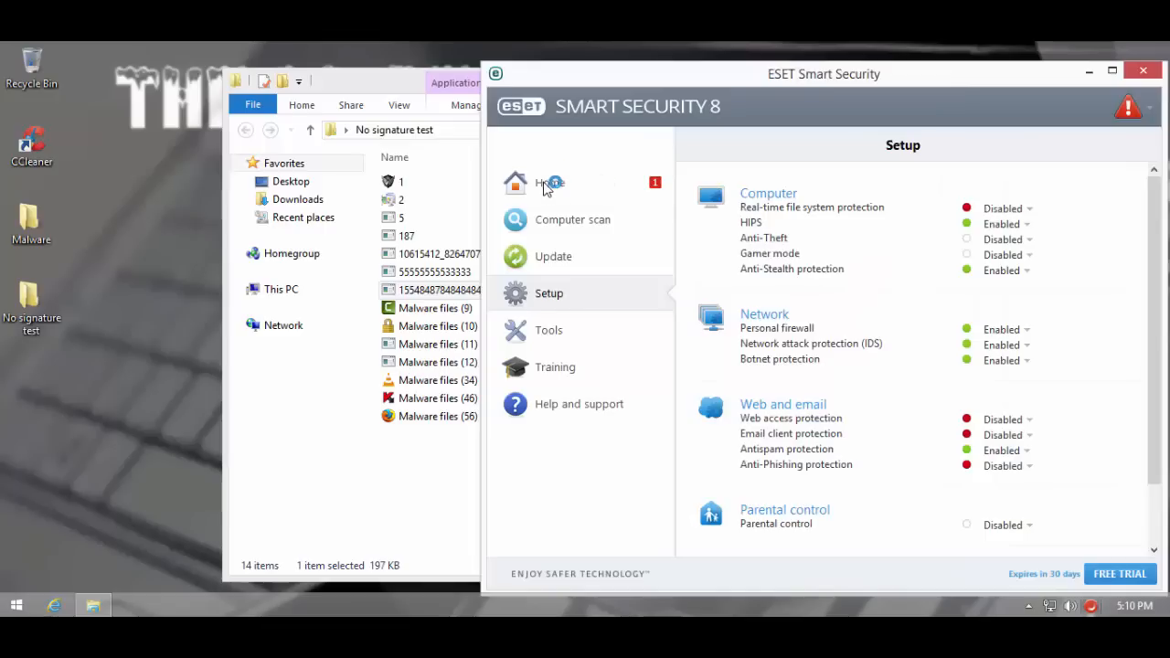
left_click(548, 183)
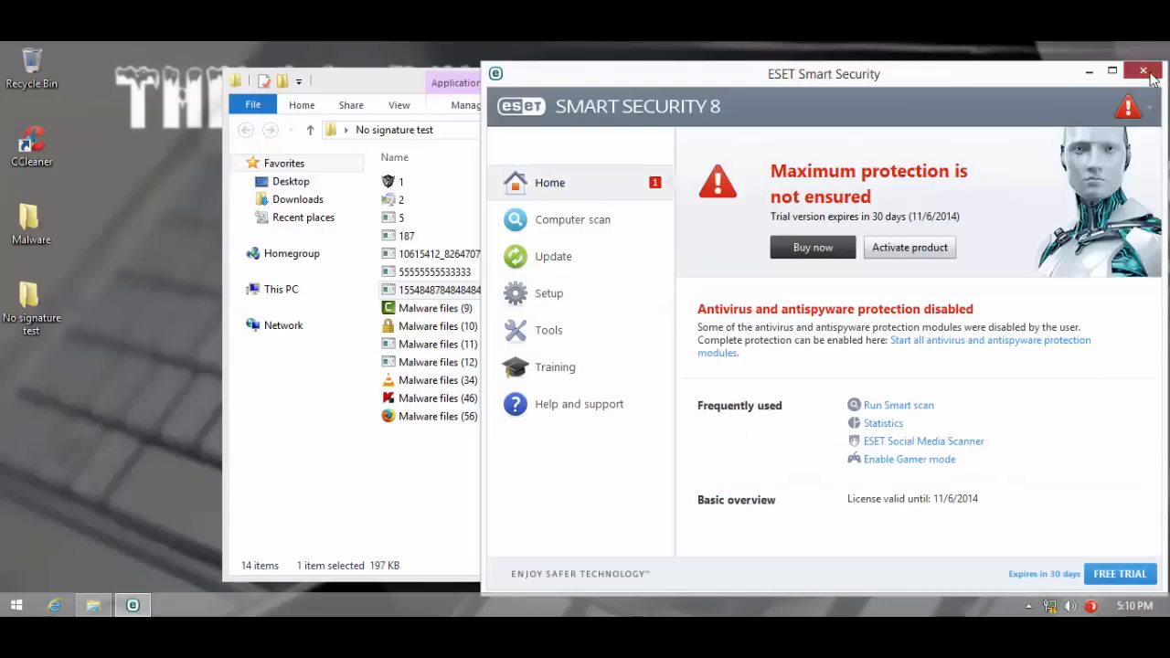
- Close ESET, run Malware files (10) and another sample, check Task Manager, and dismiss the Bladabindi notification
left_click(1141, 71)
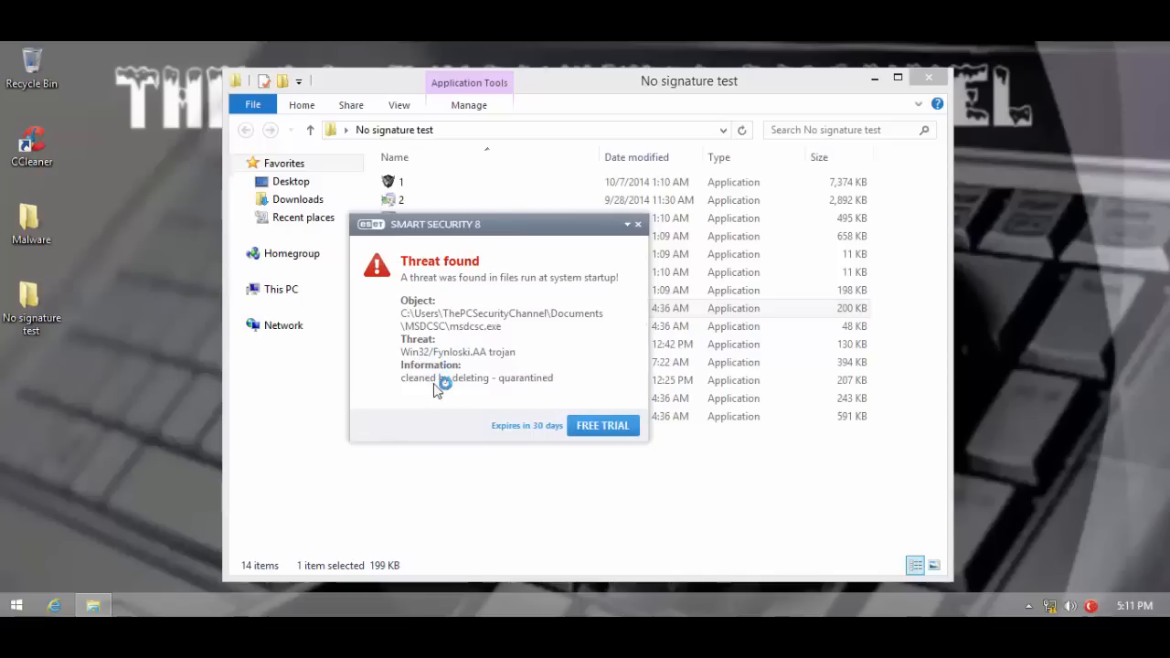
mouse_move(643, 228)
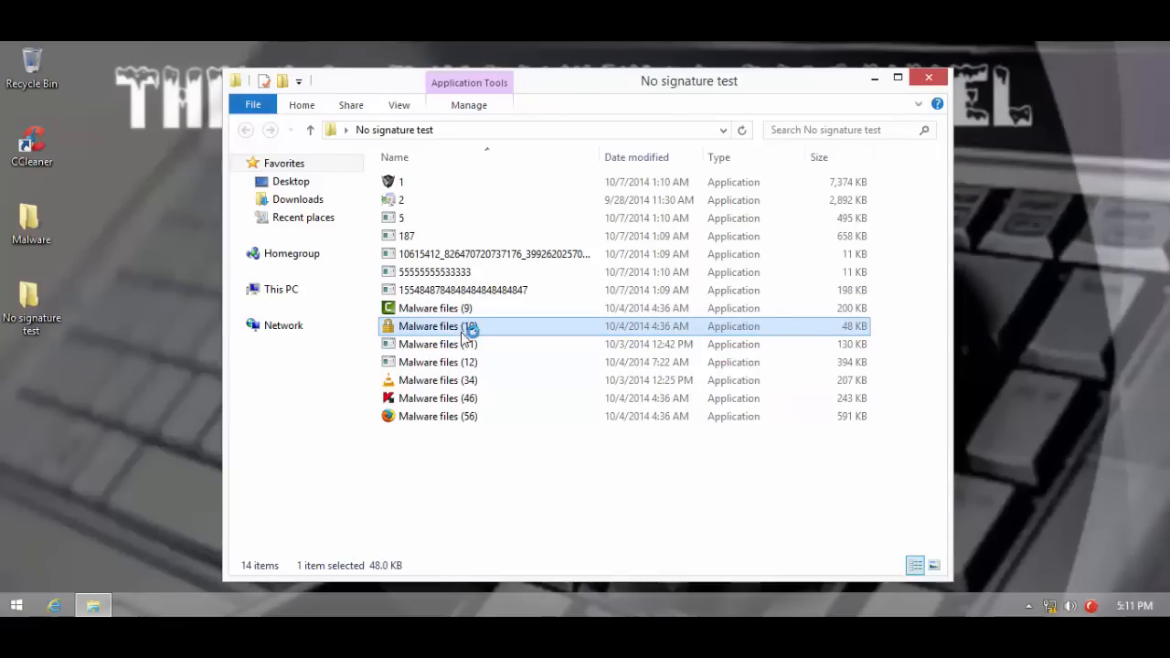
left_click(437, 344)
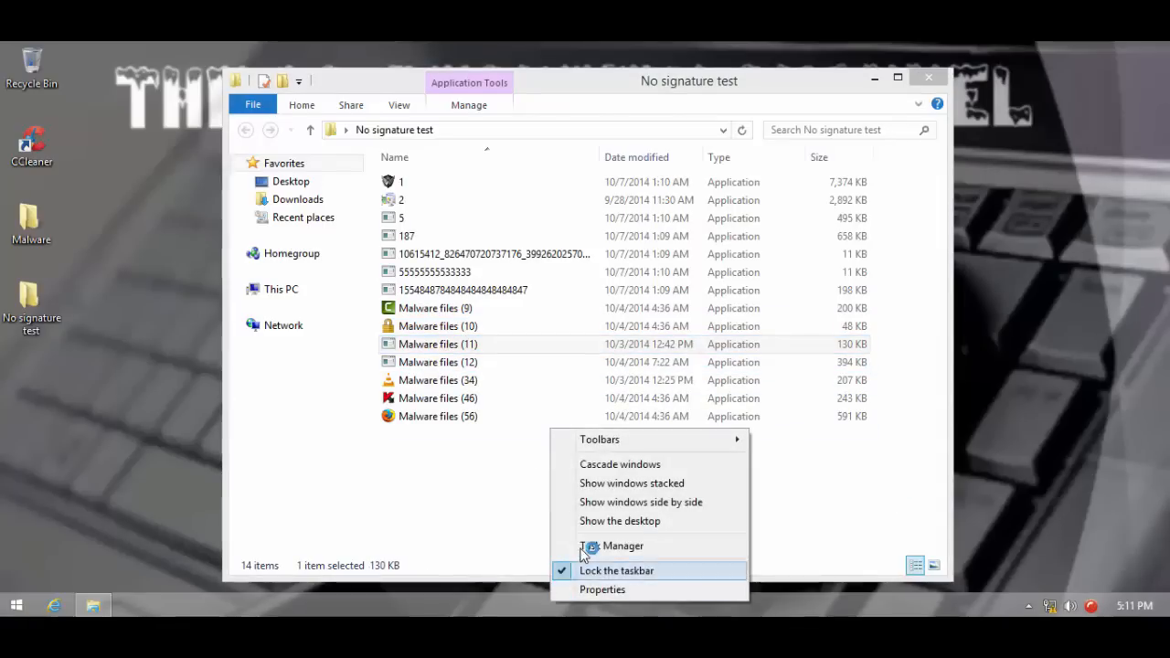
left_click(624, 545)
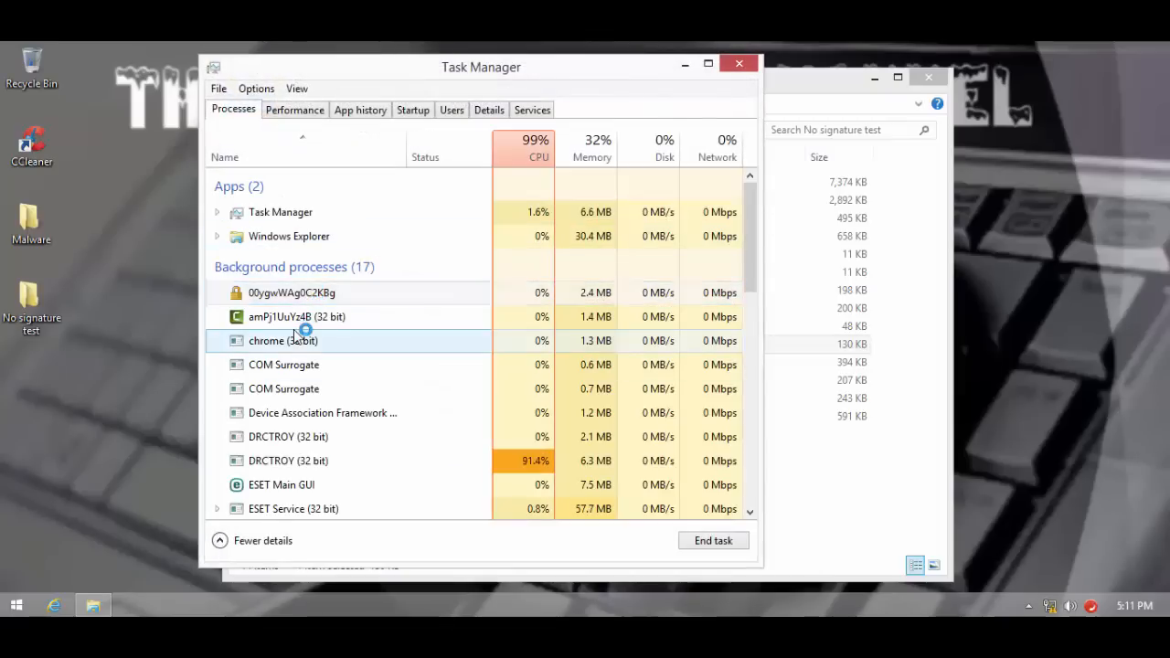
scroll("down", 3)
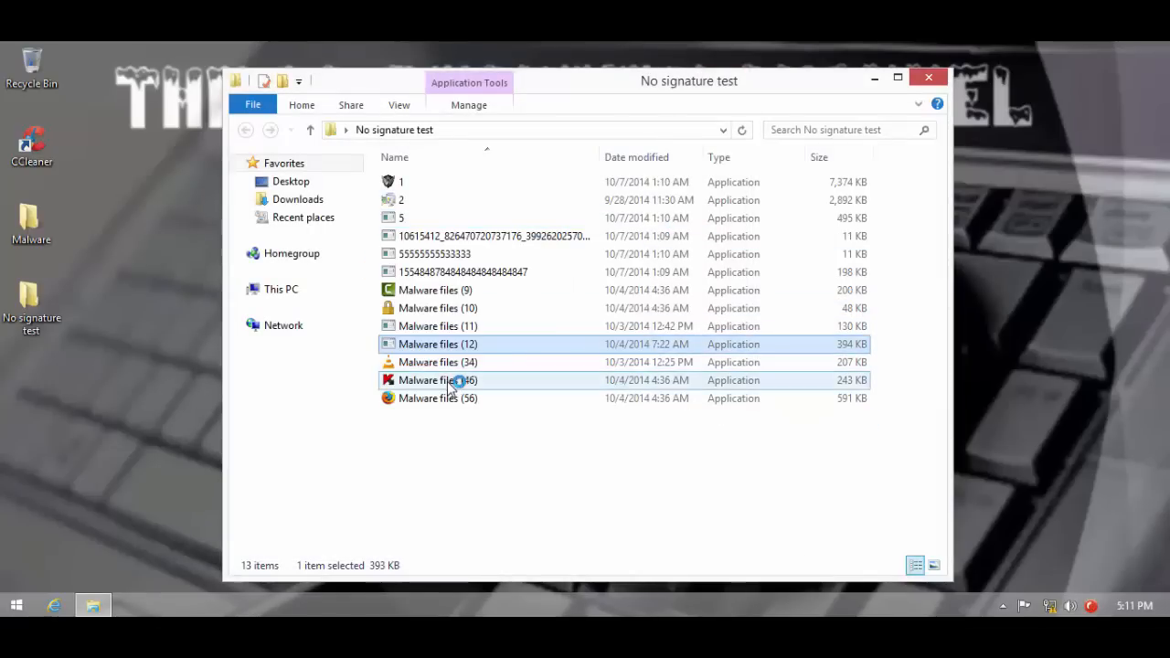
left_click(437, 362)
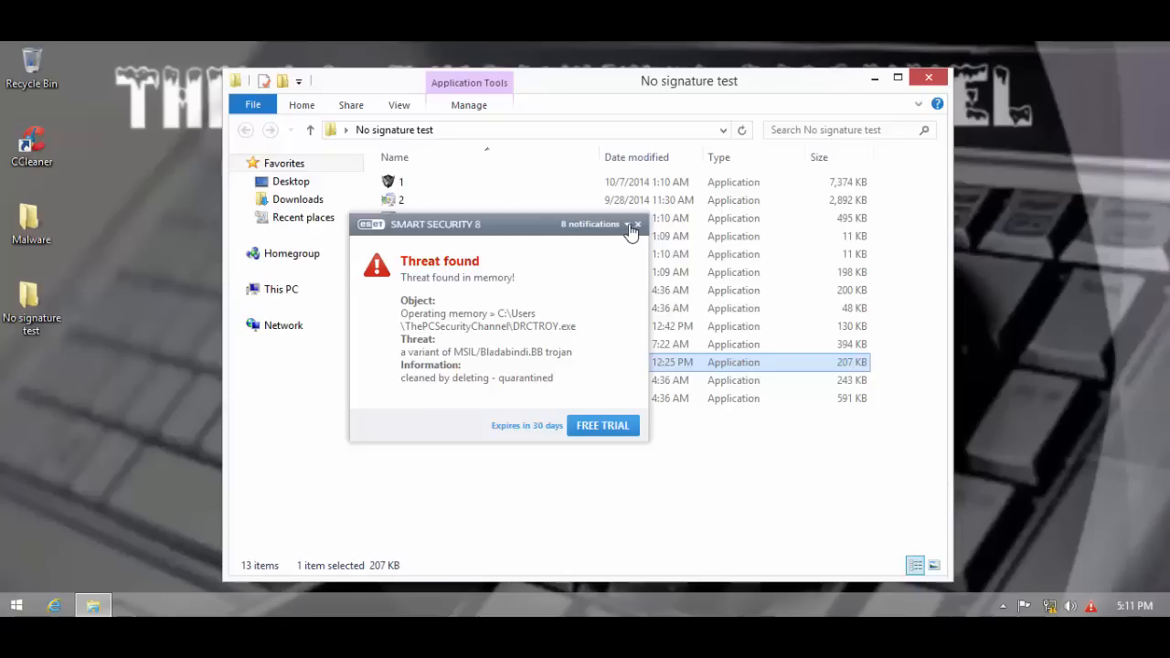
left_click(636, 225)
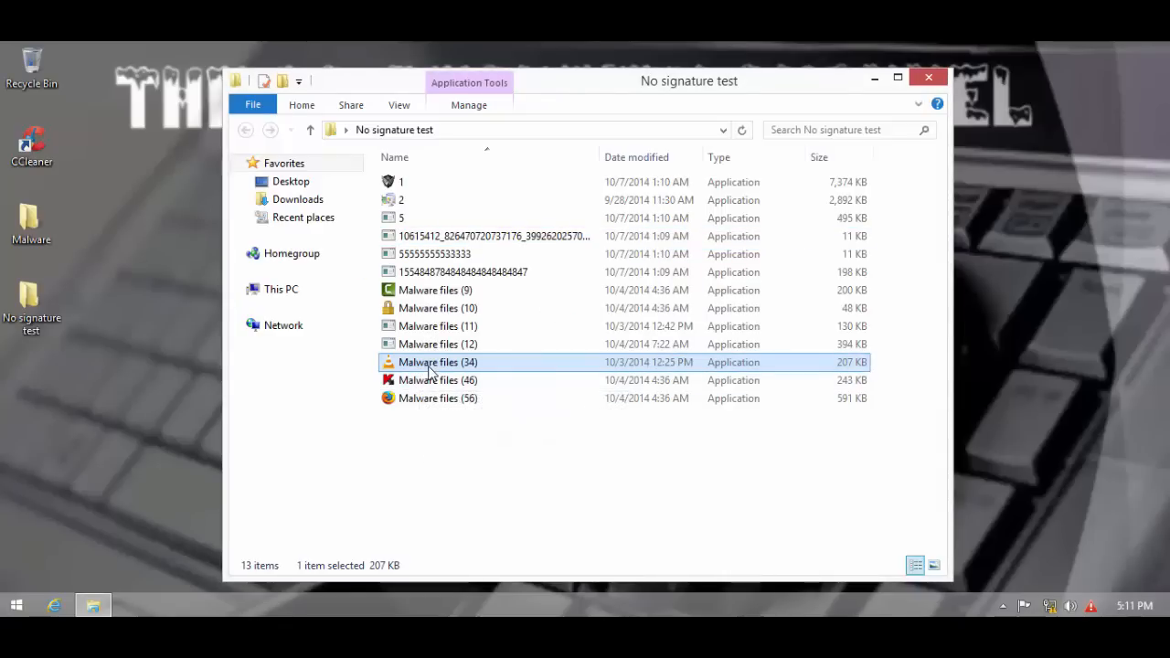
- Run Malware files (34) and (56), then bring ESET's main window back up
left_click(437, 380)
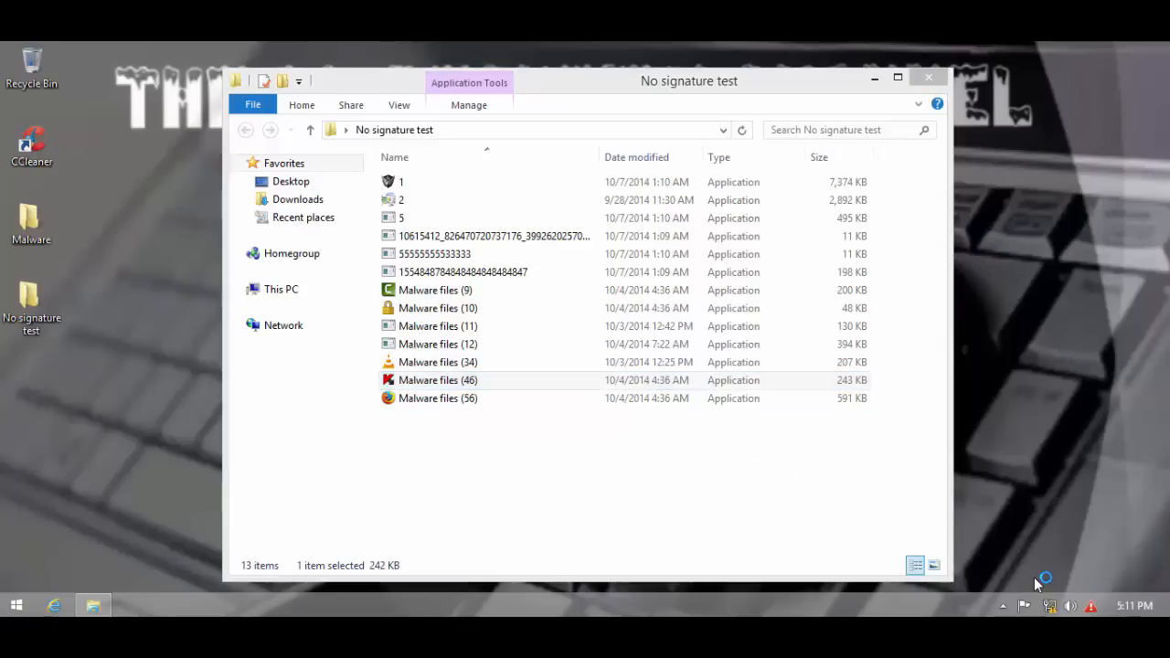
left_click(439, 399)
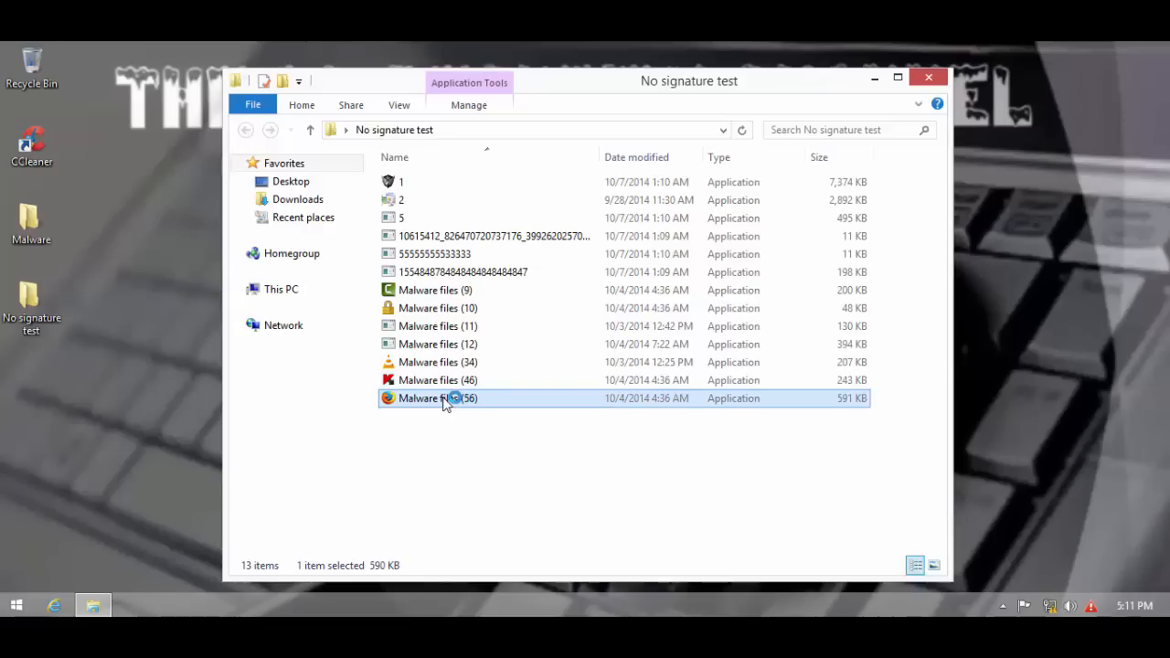
mouse_move(446, 398)
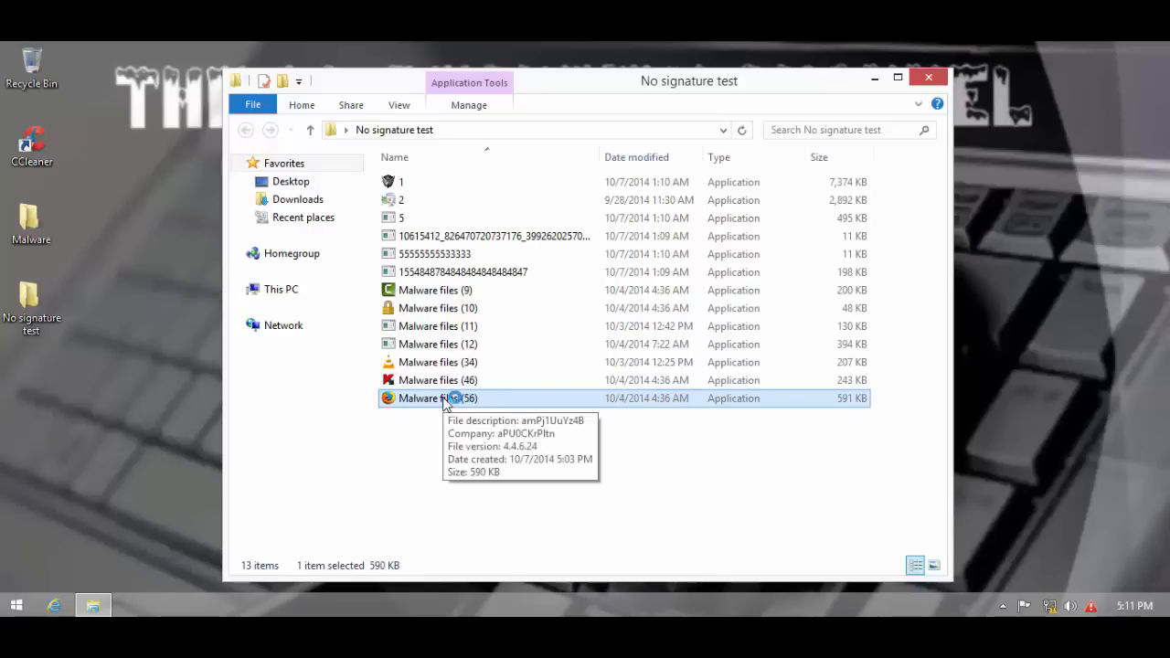
left_click(447, 381)
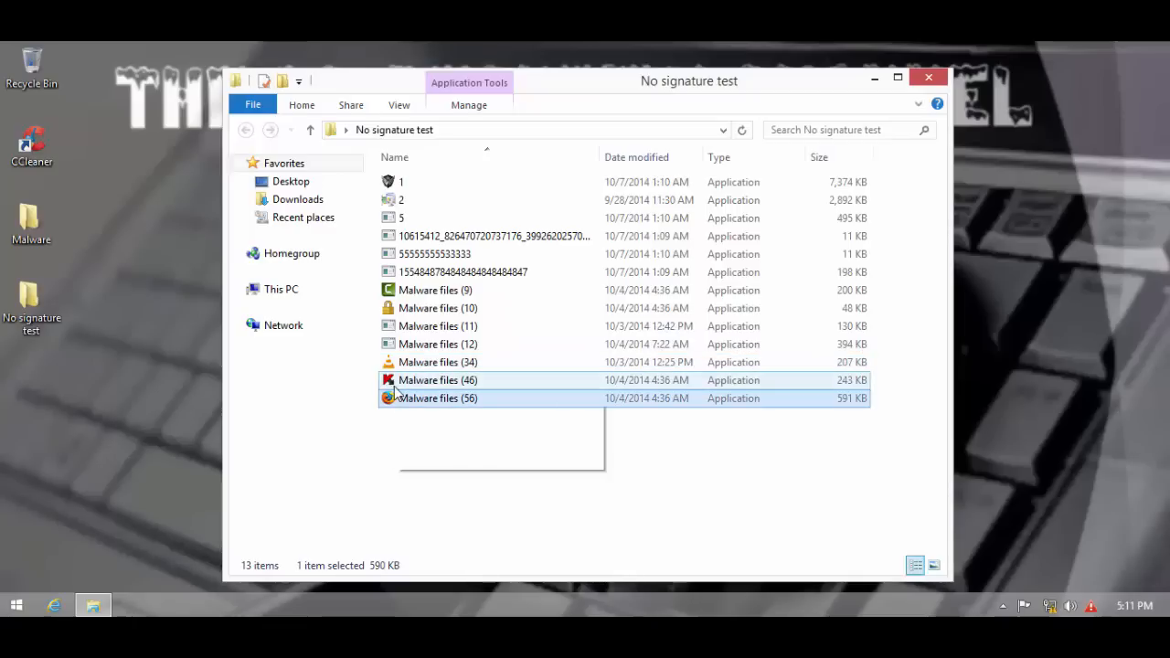
left_click(437, 398)
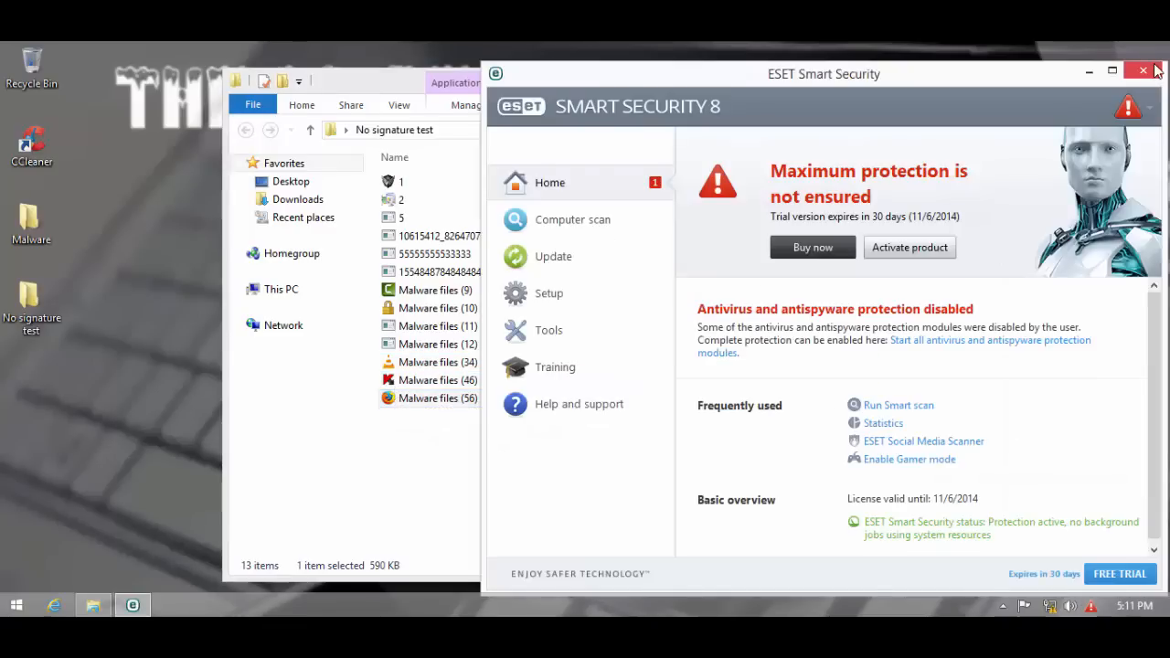
mouse_move(1142, 70)
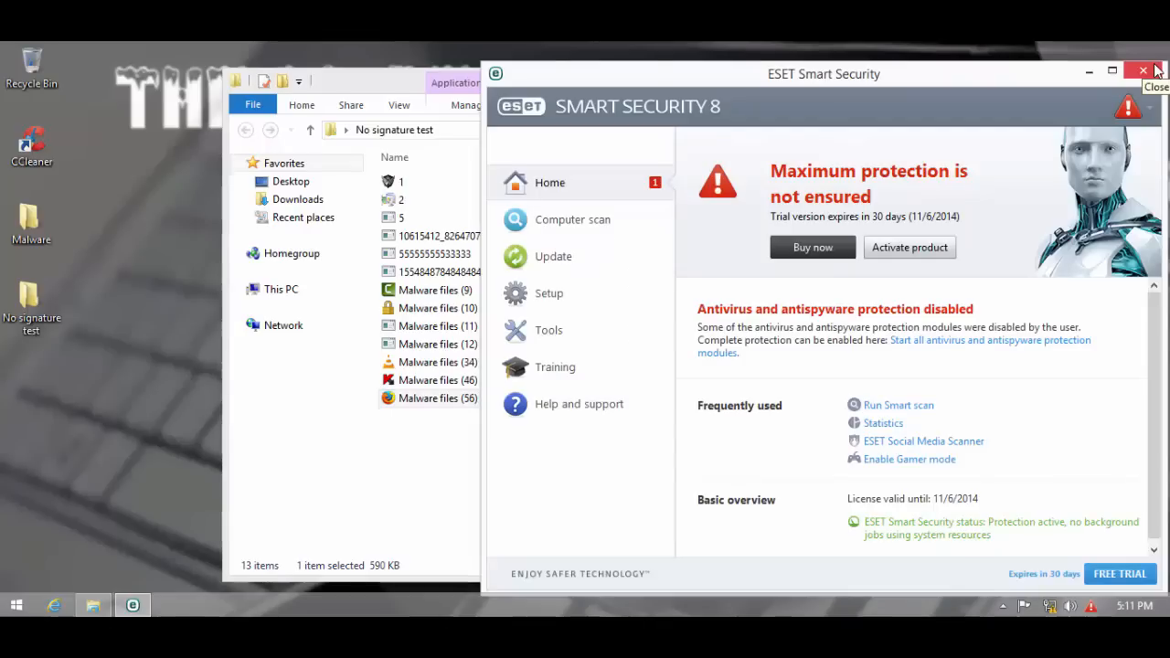
- Close the ESET main window so Task Manager can be brought up
left_click(1141, 69)
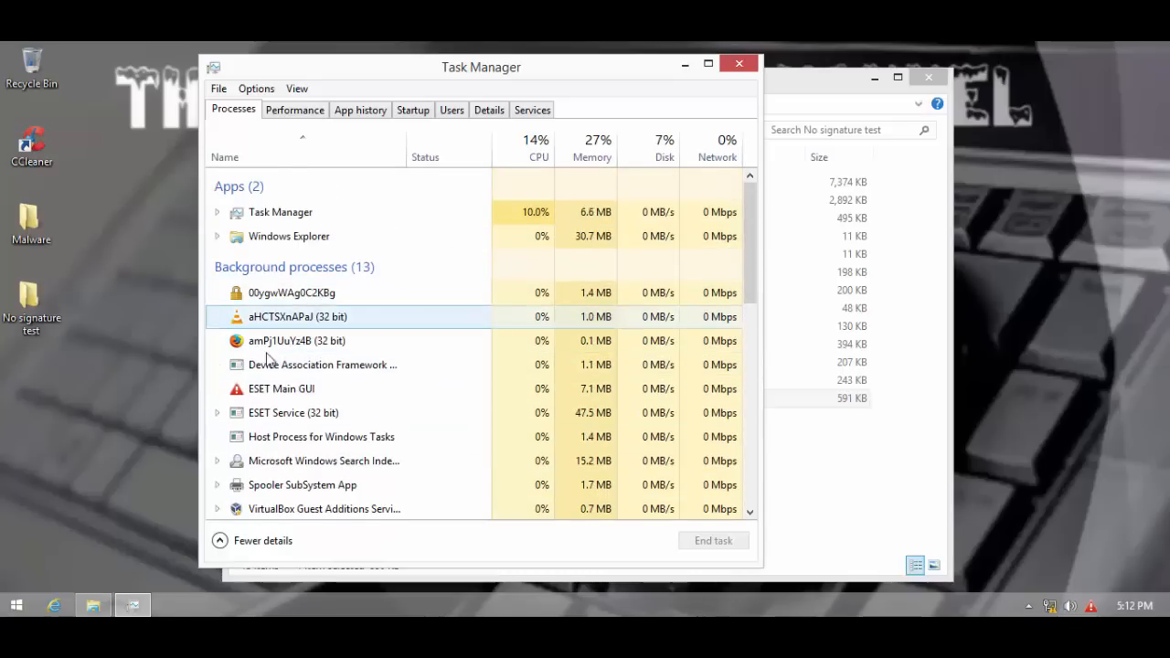
- Close Task Manager and return focus to the No signature test folder in Explorer
left_click(91, 603)
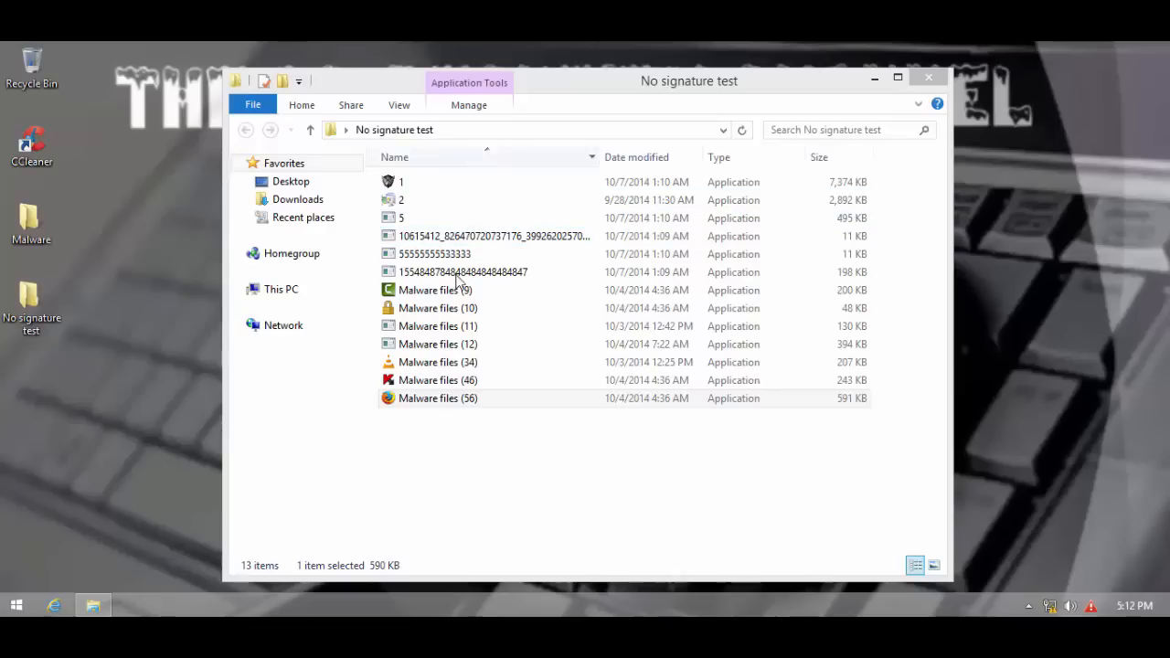
left_click(400, 218)
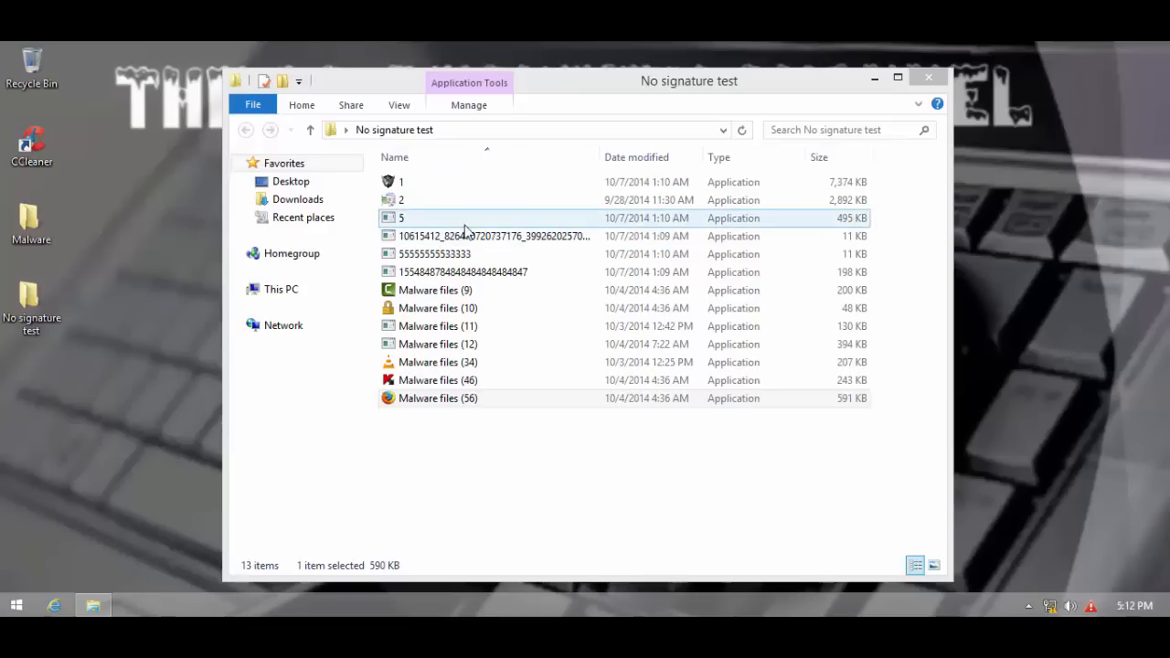
mouse_move(468, 225)
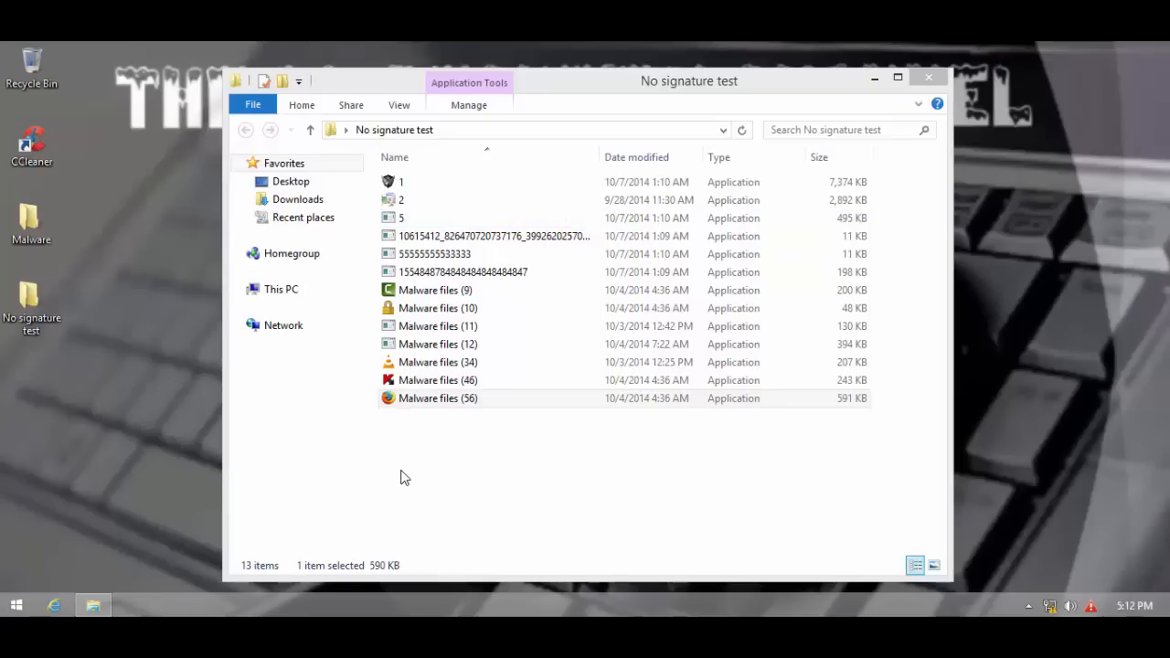
mouse_move(928, 76)
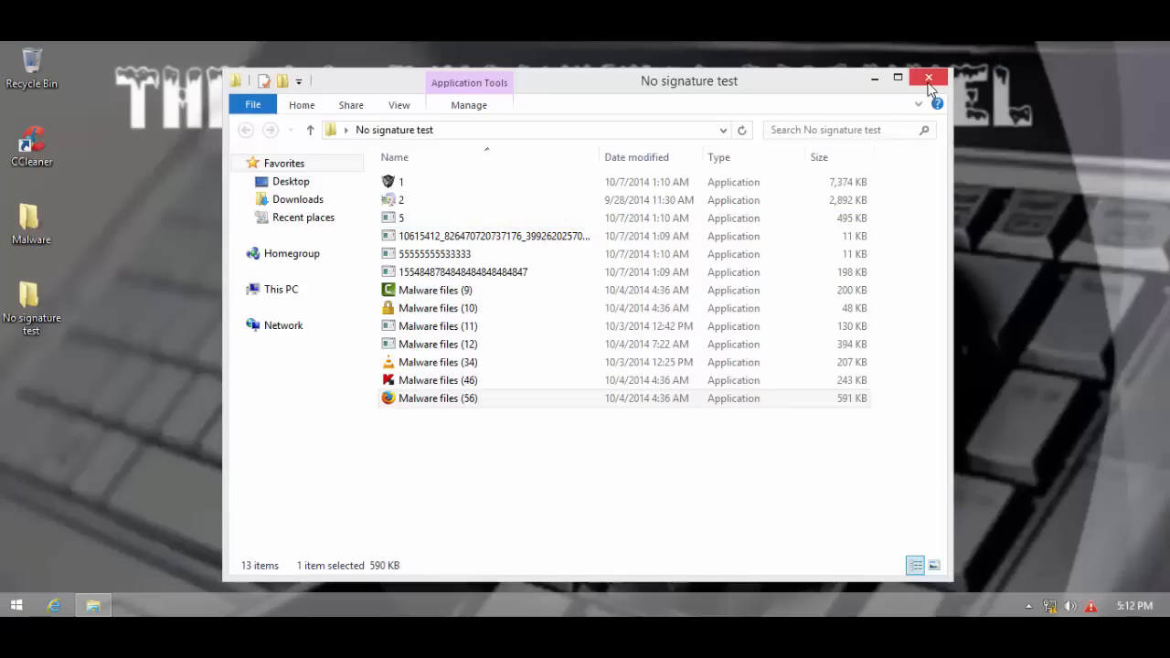
mouse_move(929, 77)
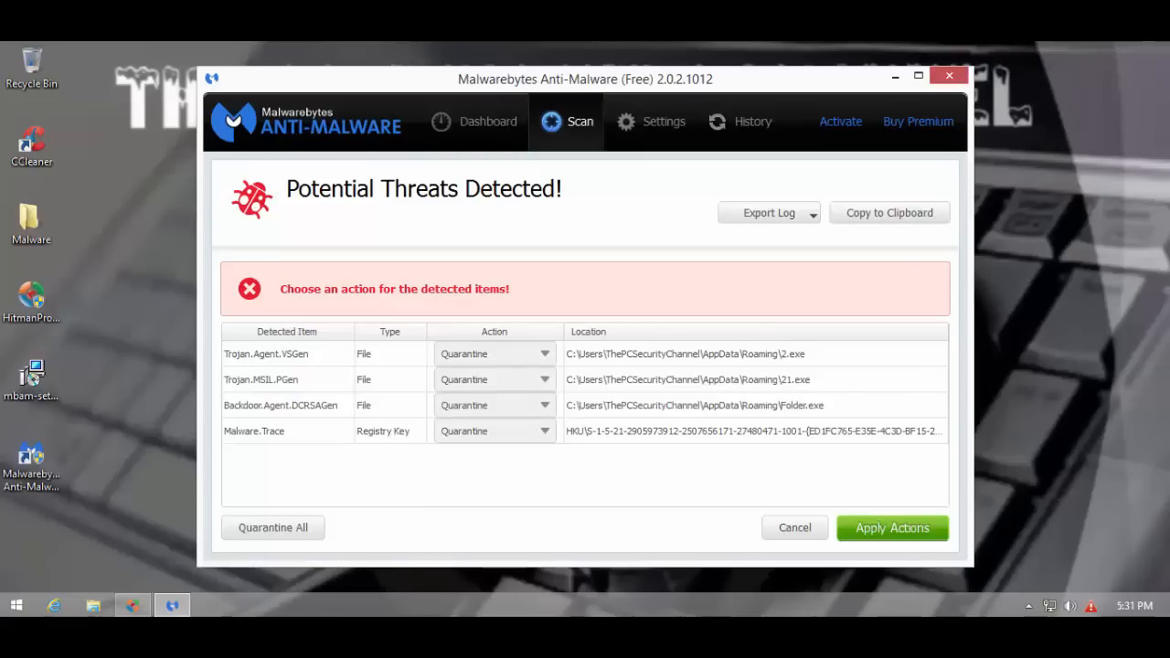
mouse_move(399, 457)
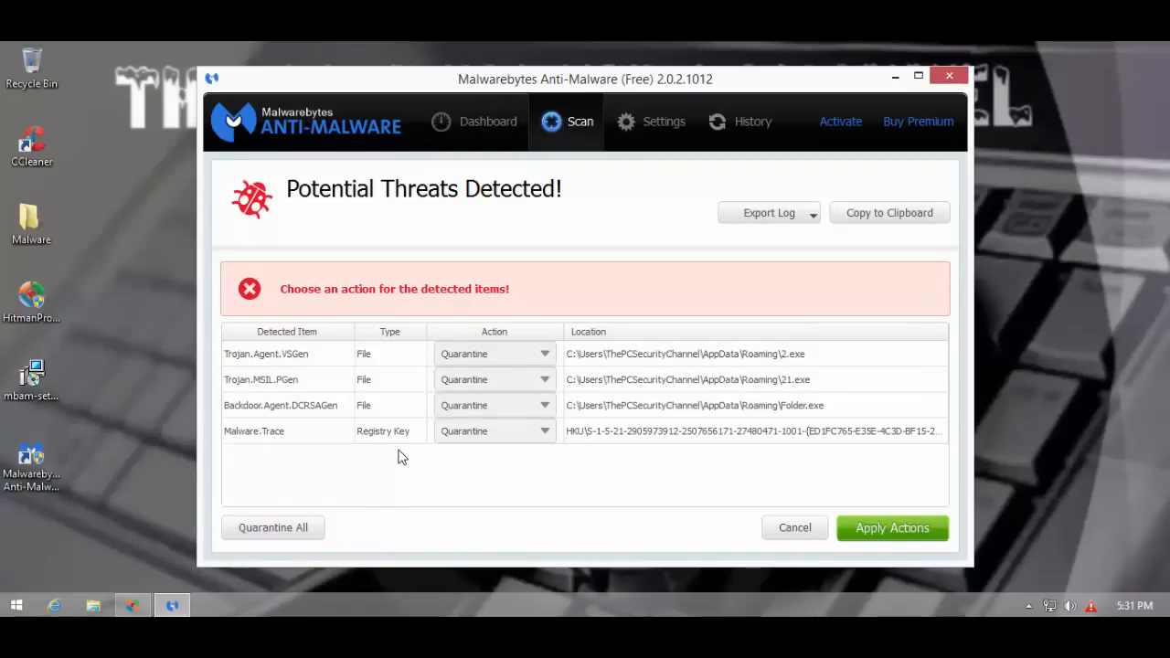
mouse_move(384, 187)
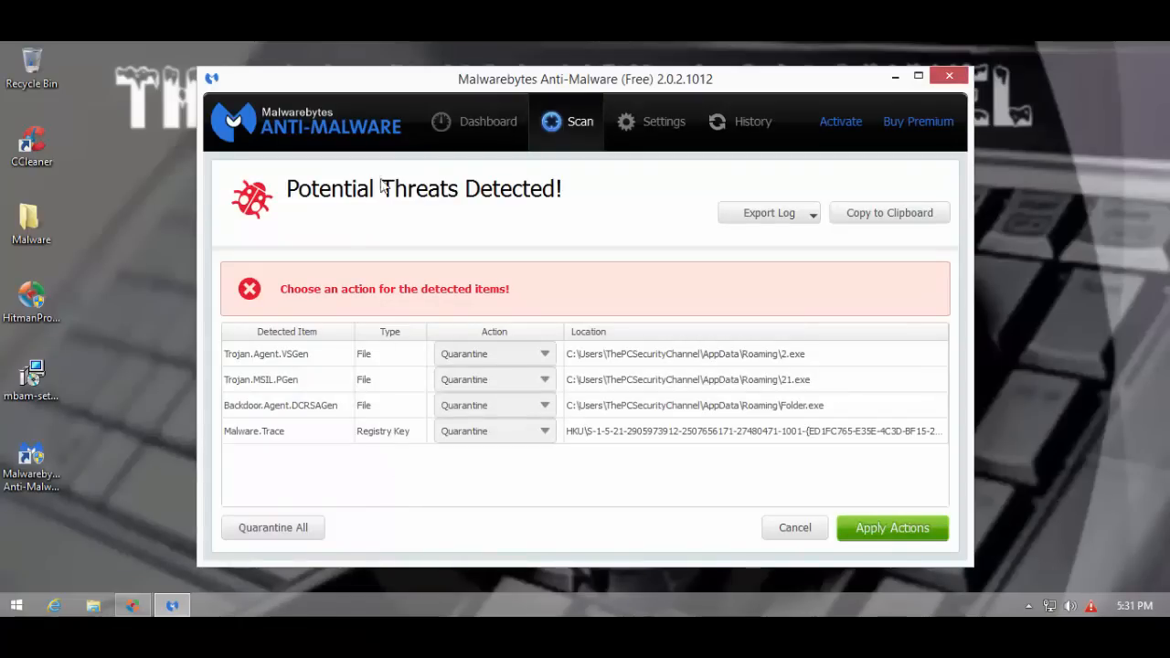
mouse_move(327, 398)
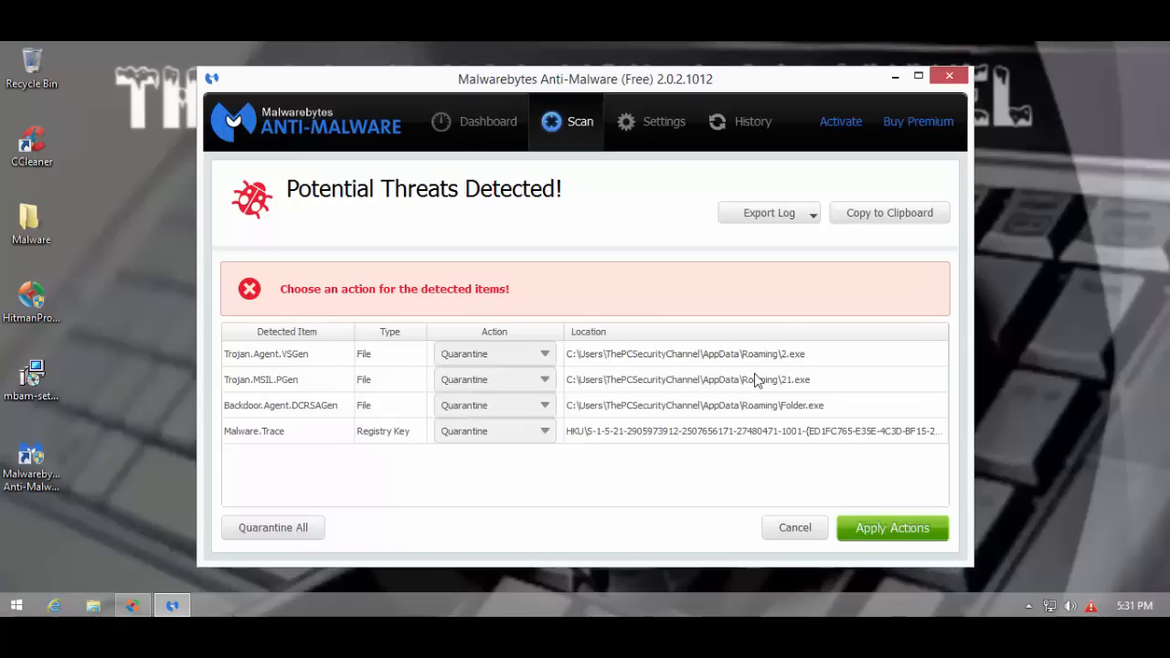
mouse_move(424, 430)
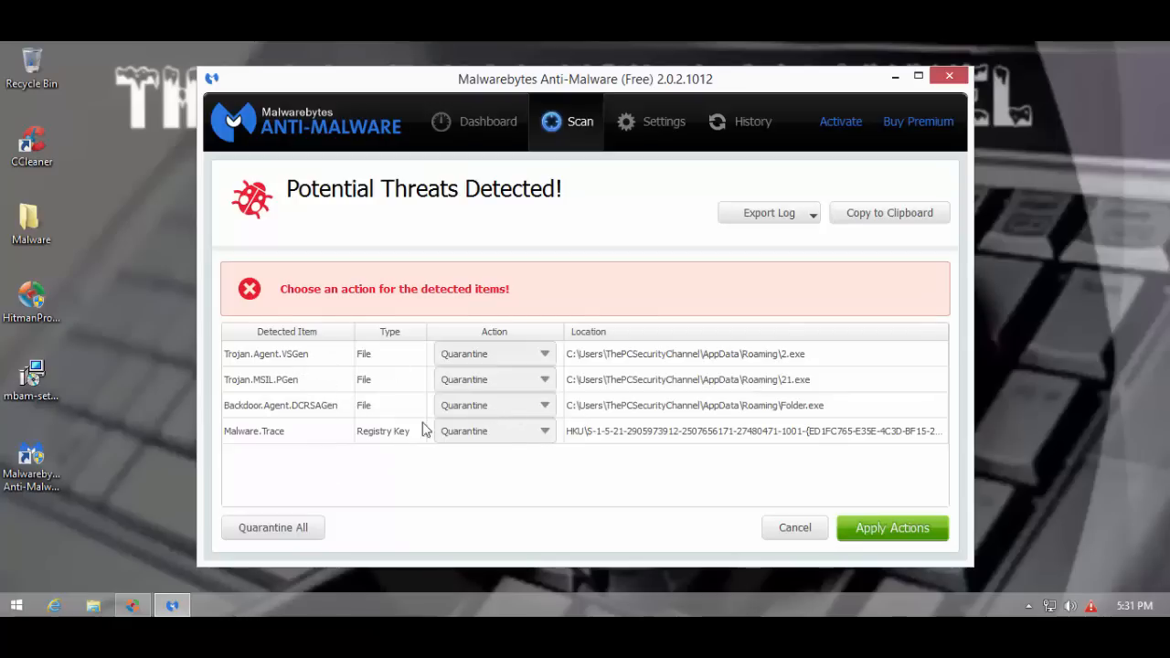
mouse_move(417, 476)
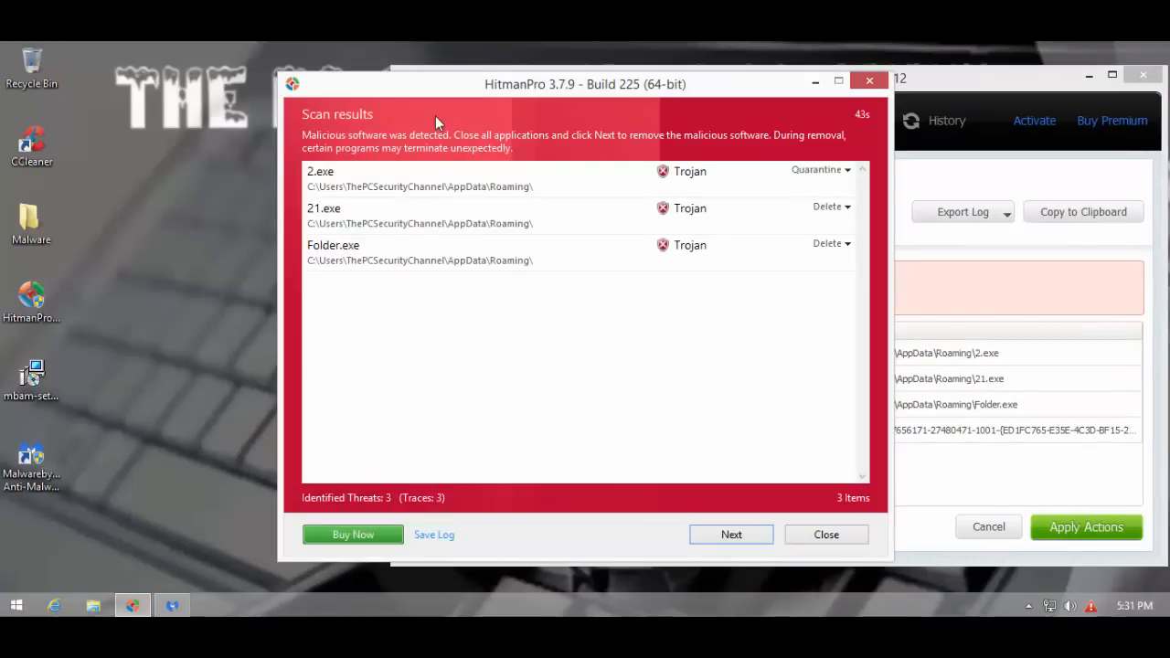
- Reposition the HitmanPro results showing 2.exe, 21.exe and Folder.exe trojans, then close them
left_click_drag(585, 84, 426, 80)
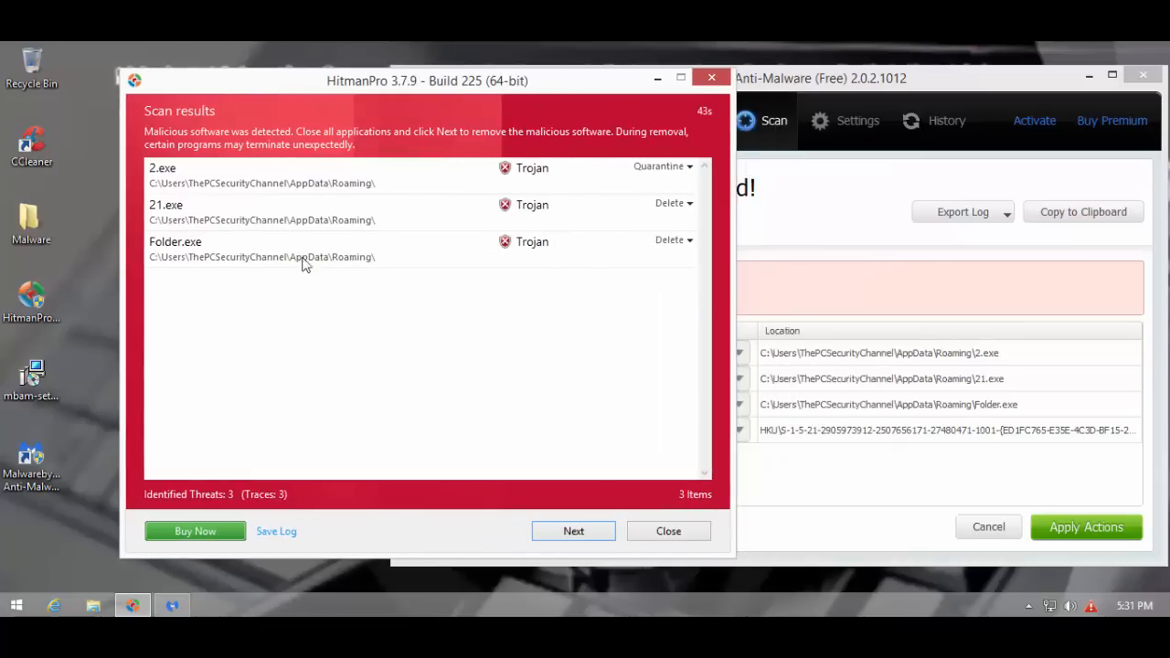
left_click_drag(428, 80, 402, 80)
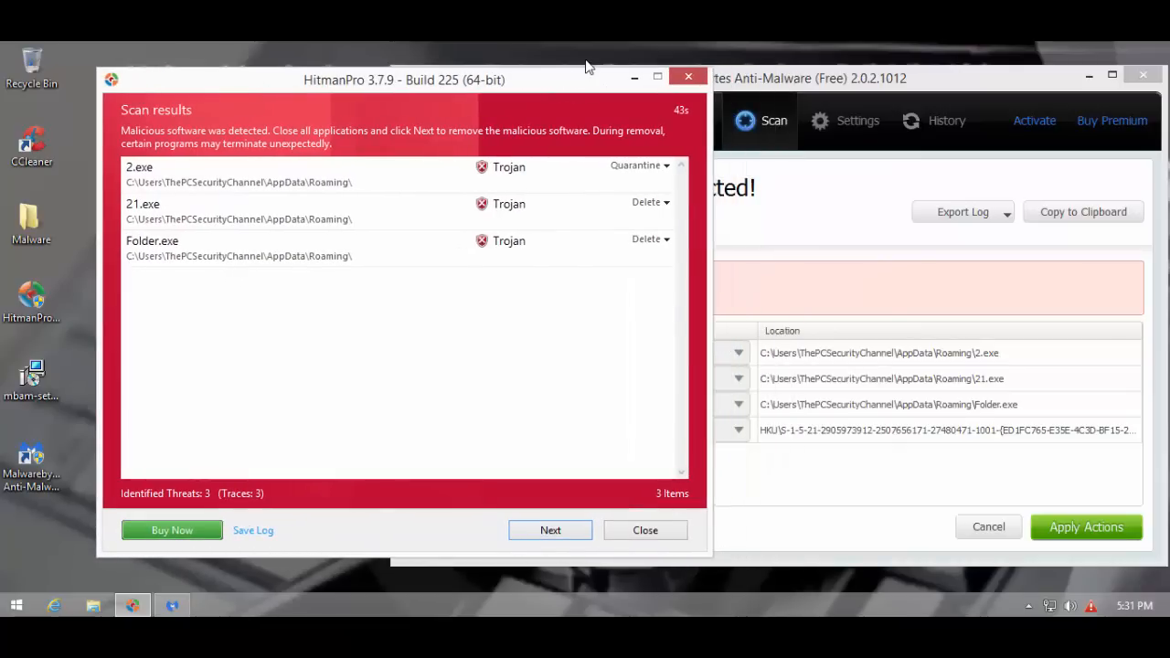
mouse_move(1094, 607)
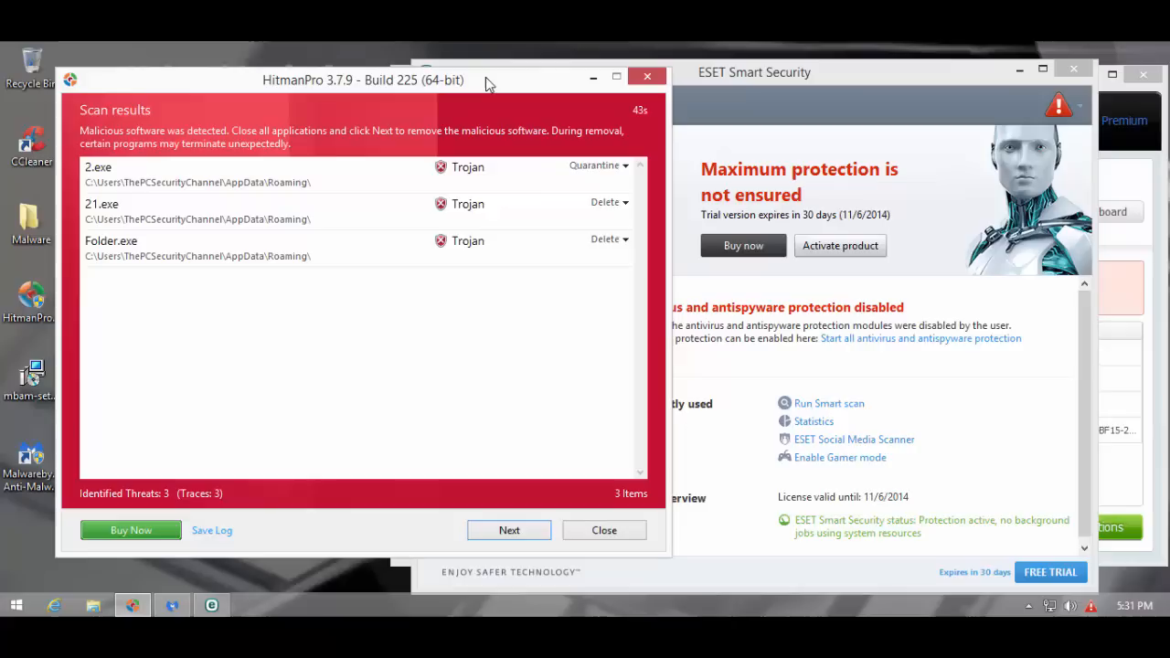
mouse_move(819, 384)
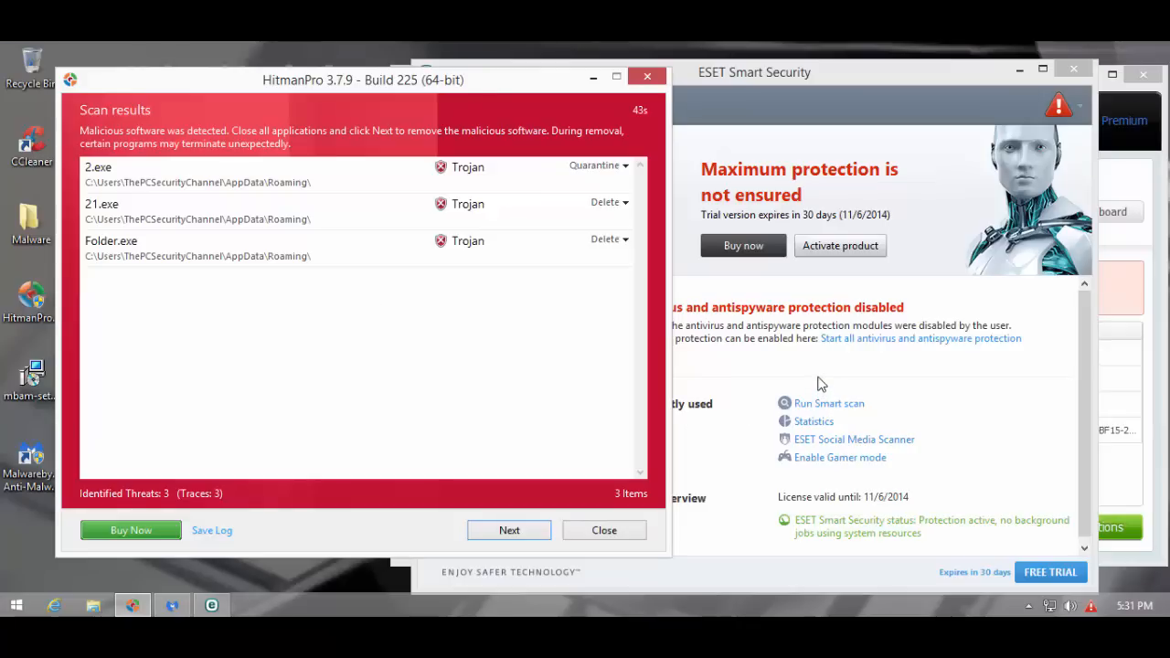
mouse_move(819, 91)
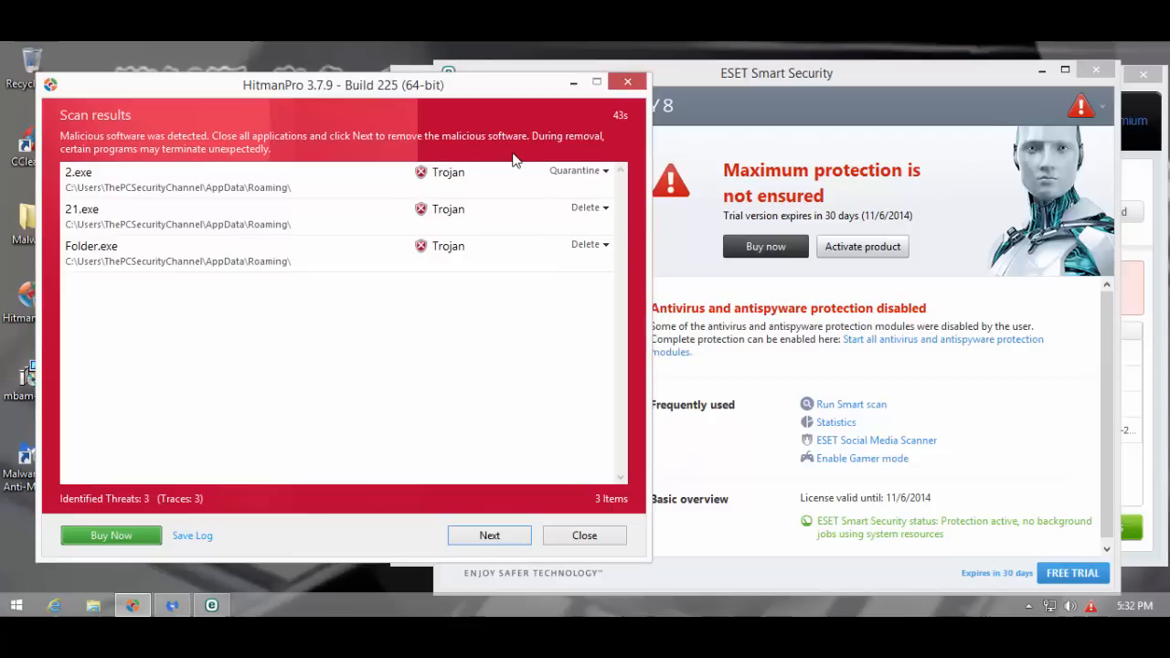
mouse_move(313, 101)
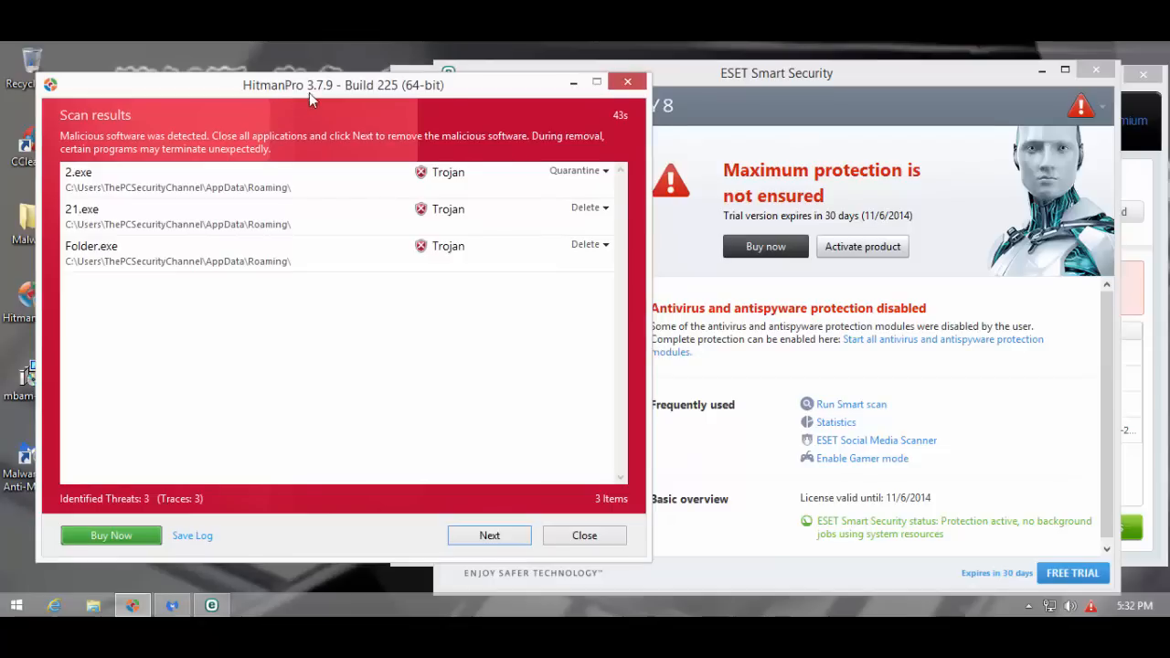
left_click_drag(311, 84, 358, 84)
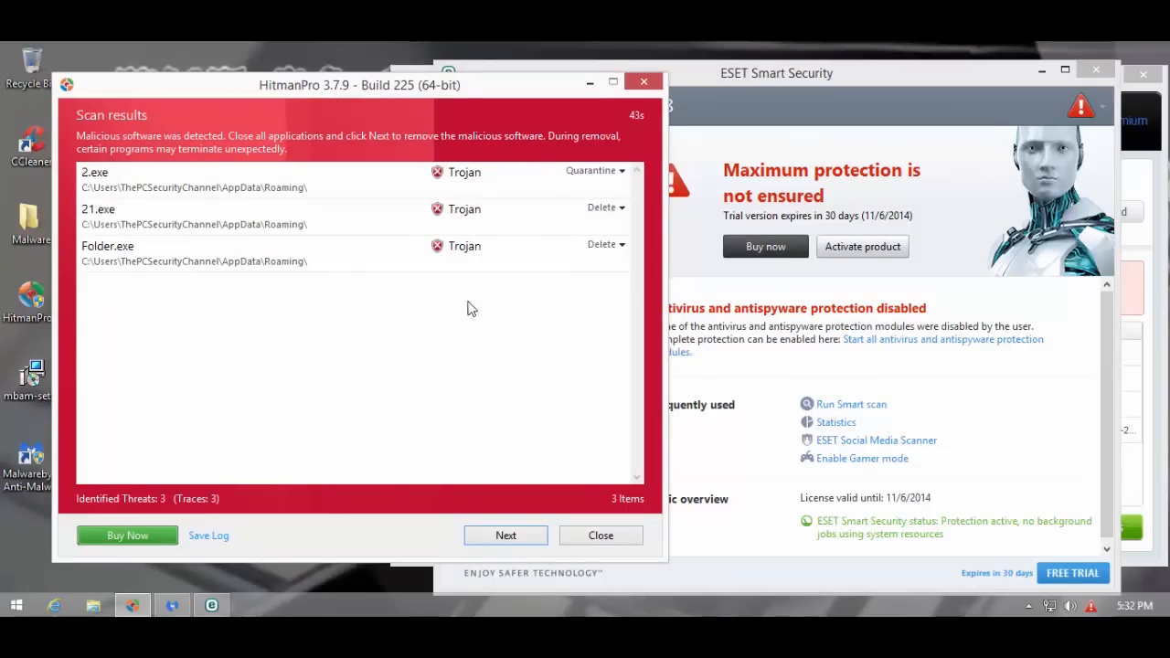
mouse_move(638, 146)
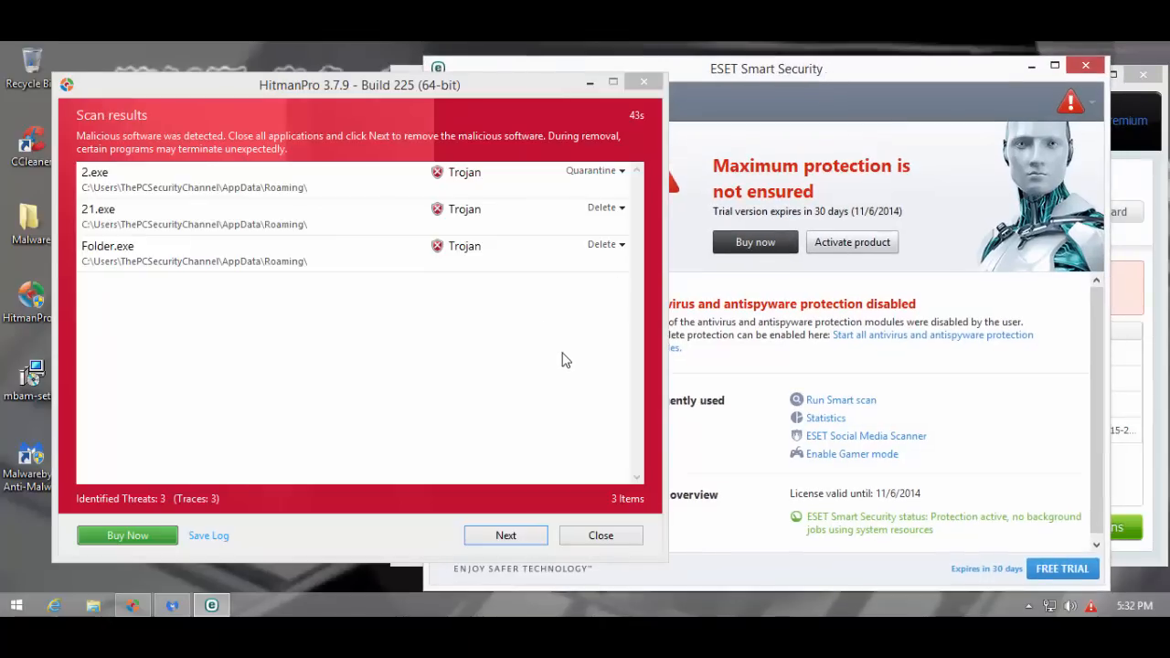
mouse_move(466, 307)
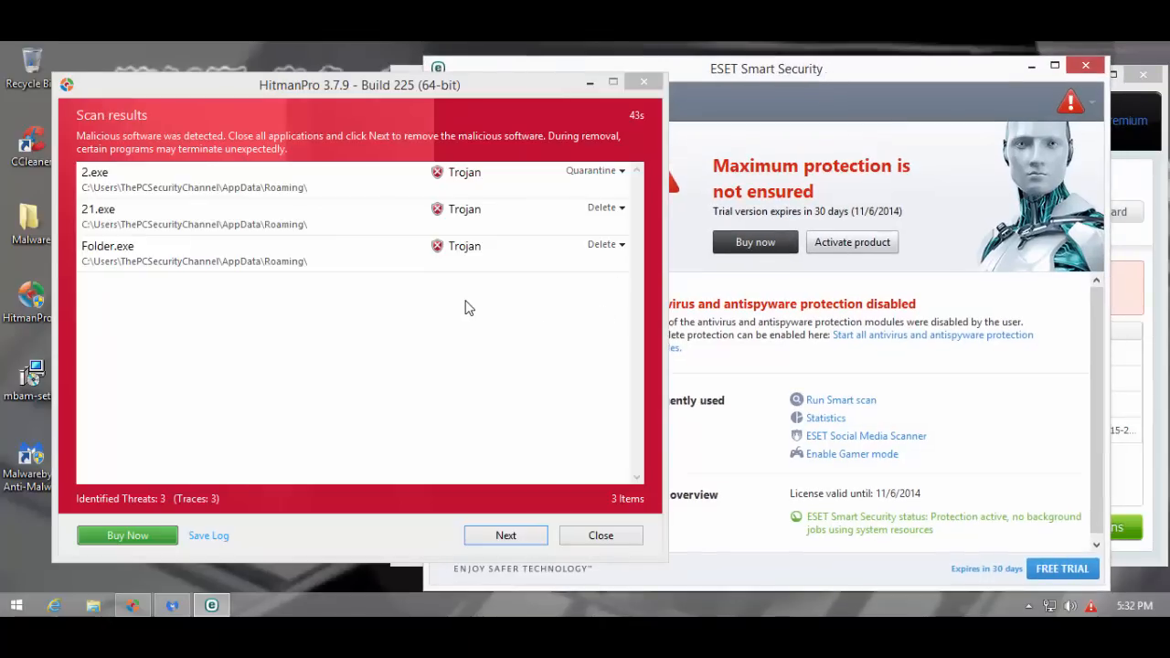
mouse_move(483, 289)
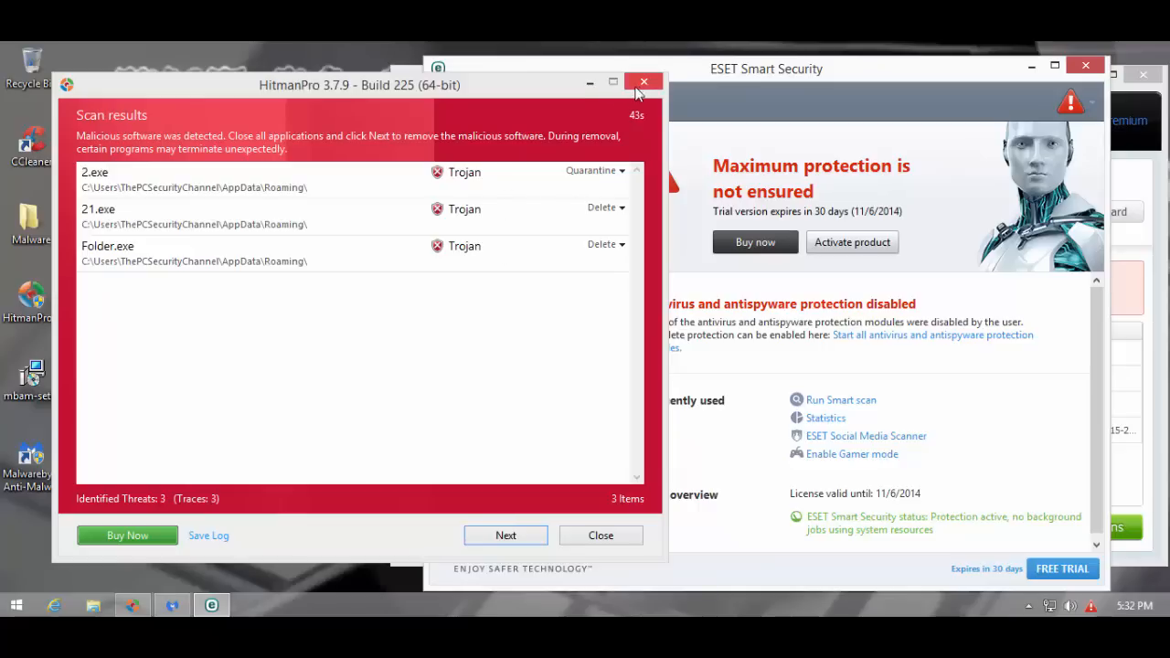
left_click(643, 80)
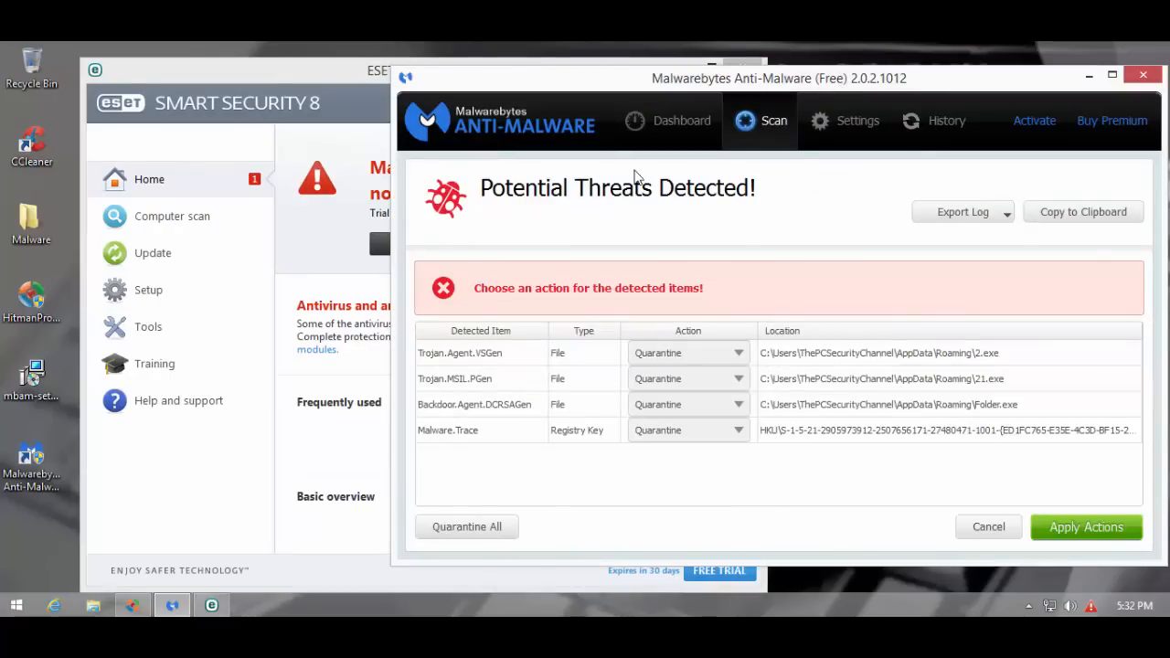
mouse_move(194, 355)
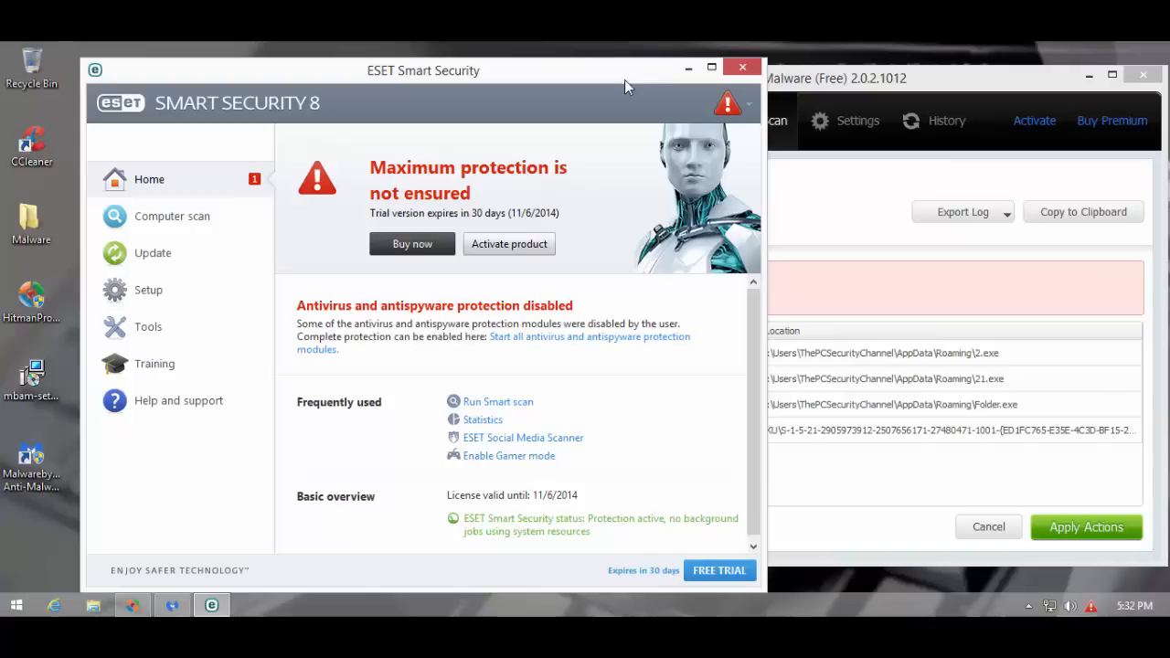
mouse_move(359, 515)
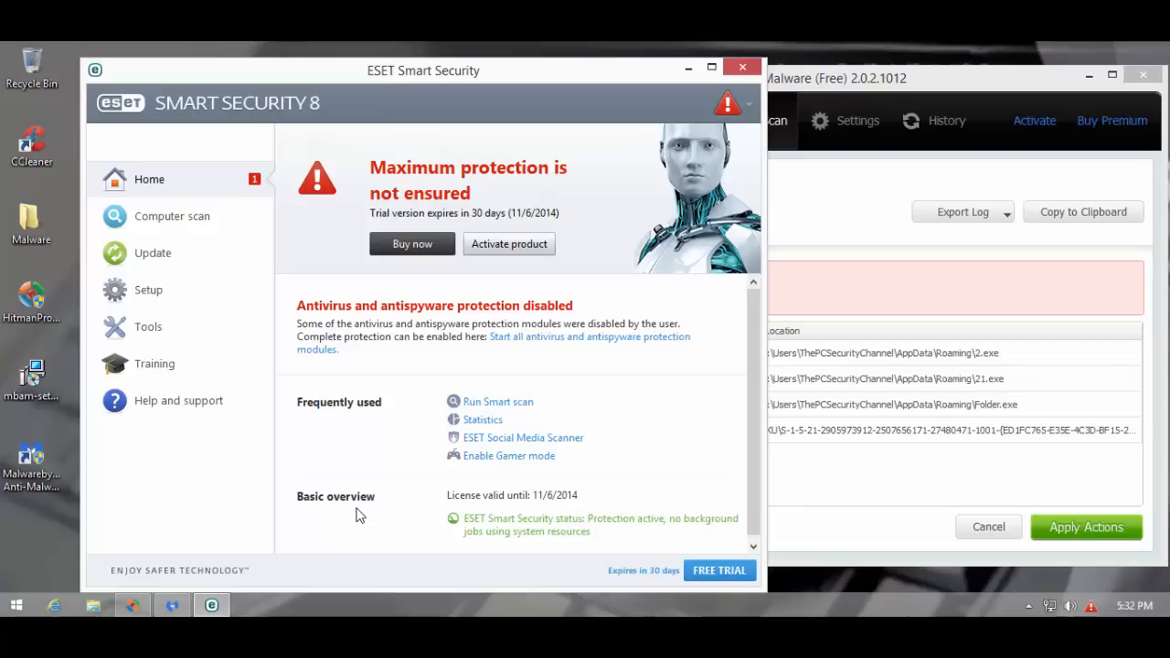
mouse_move(168, 340)
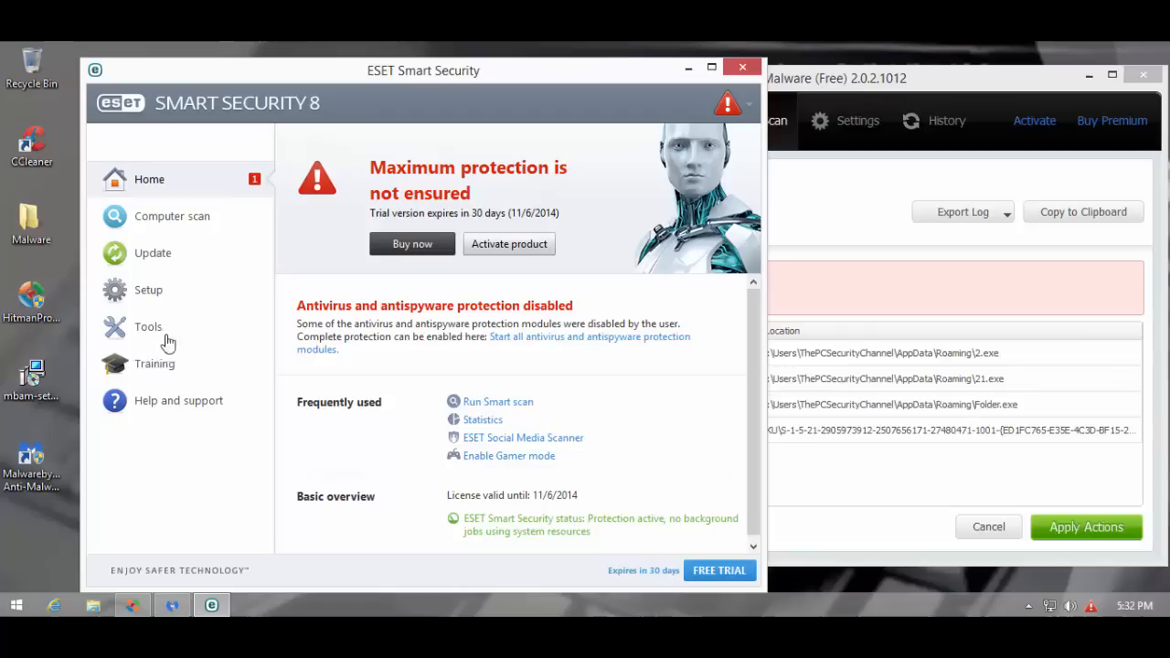
mouse_move(161, 438)
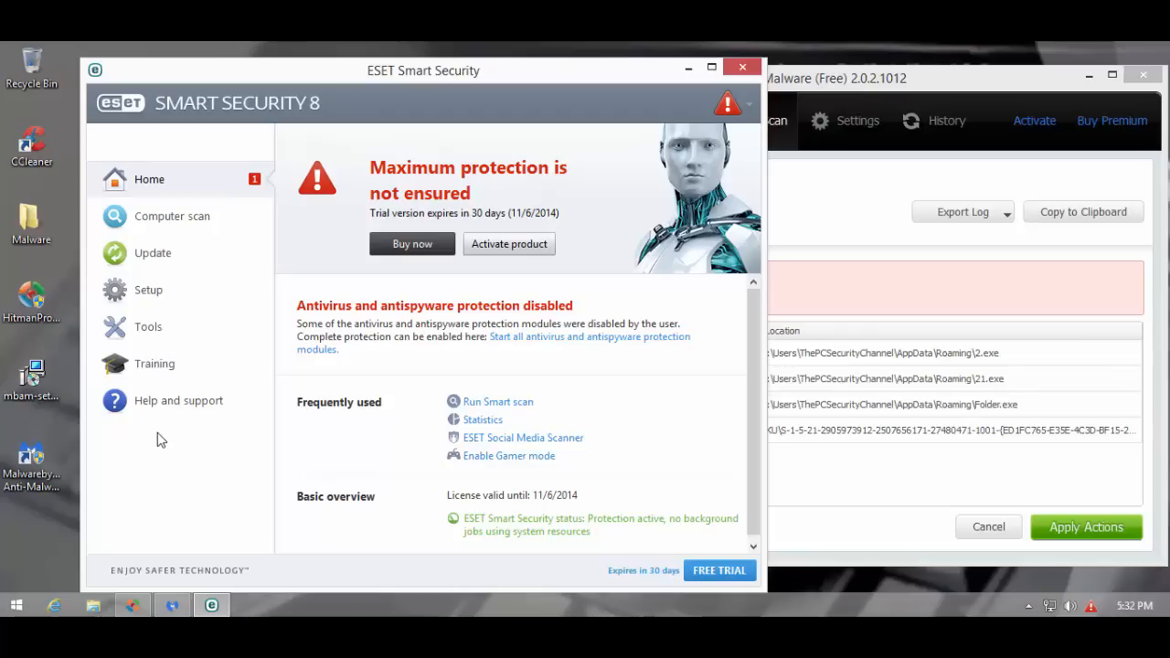